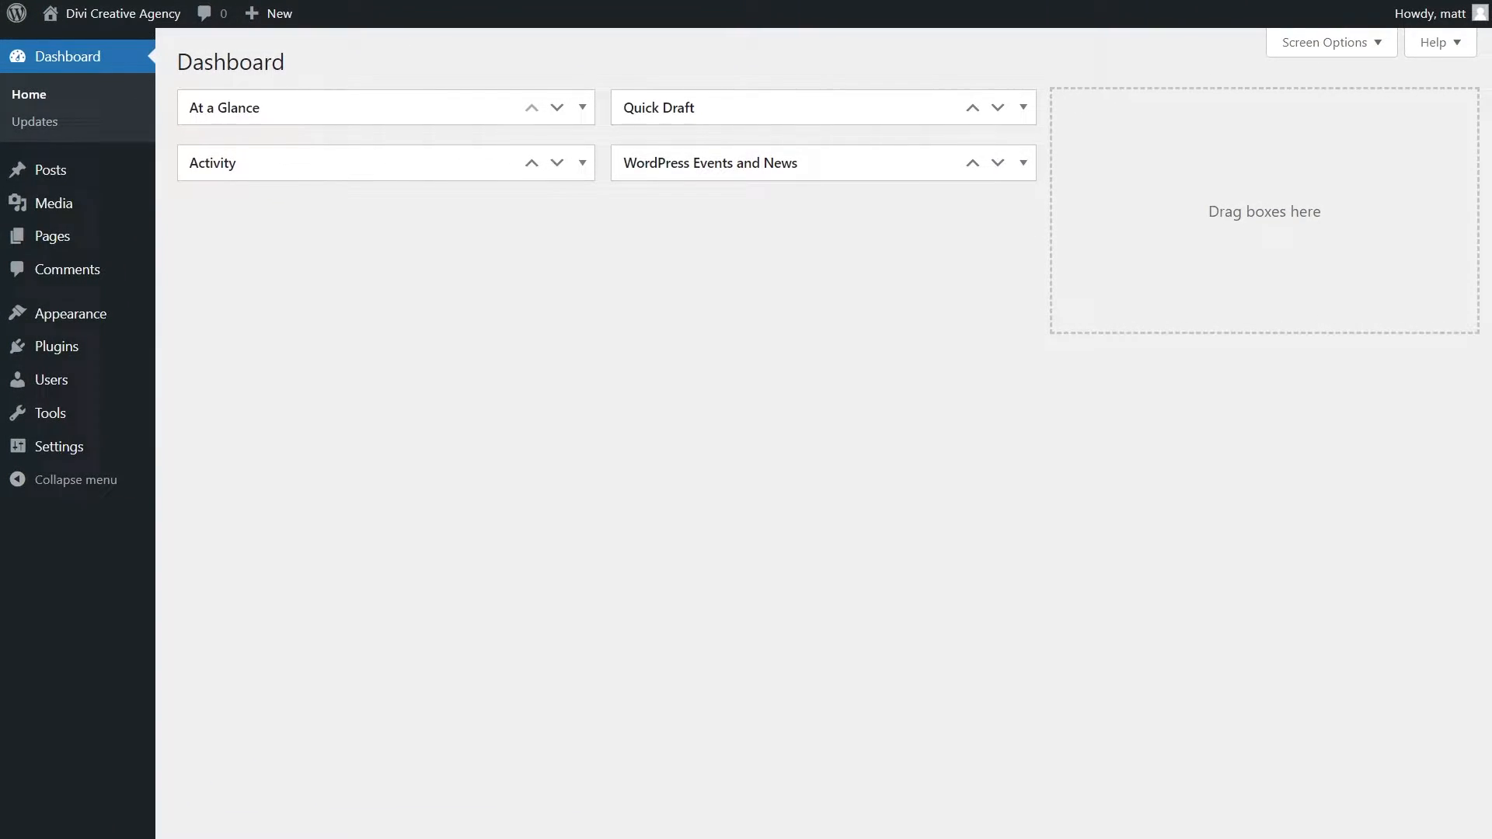
{"action": "mouse_move", "coordinate": [51, 237]}
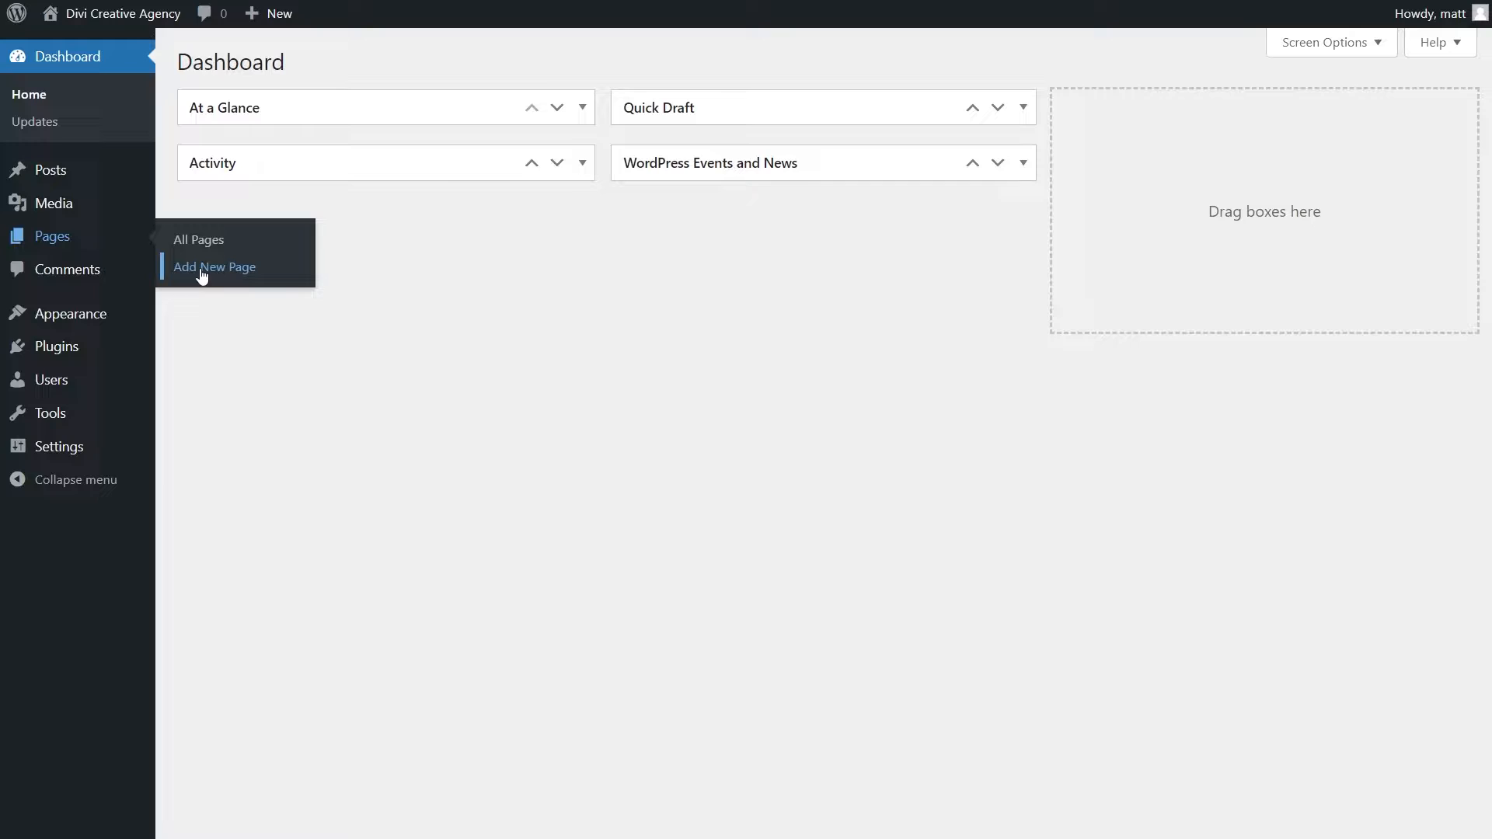
Add a new page titled Gallery and insert an empty Gallery block
{"action": "left_click", "coordinate": [214, 266]}
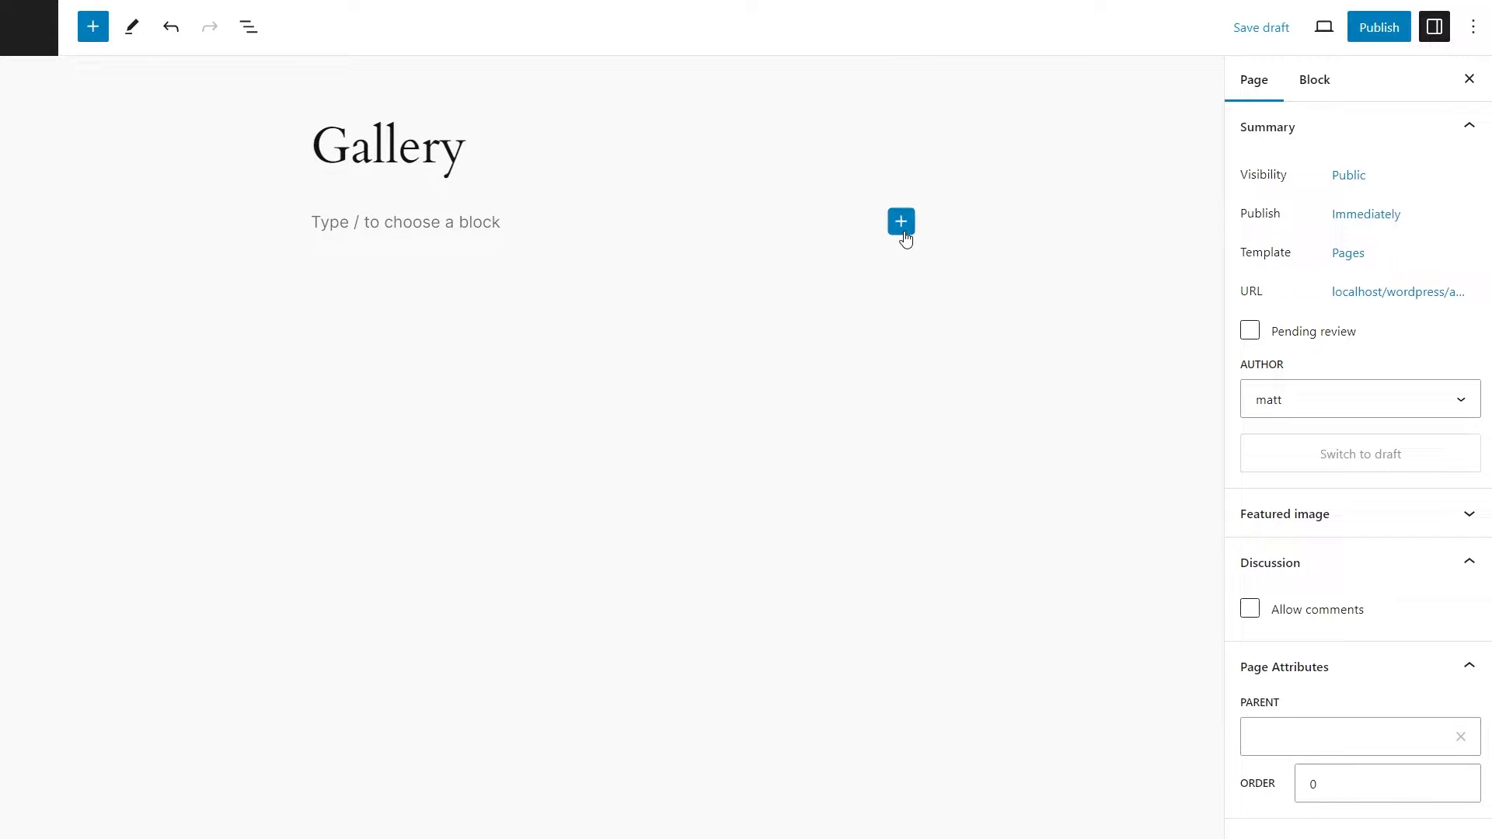
{"action": "left_click", "coordinate": [899, 221]}
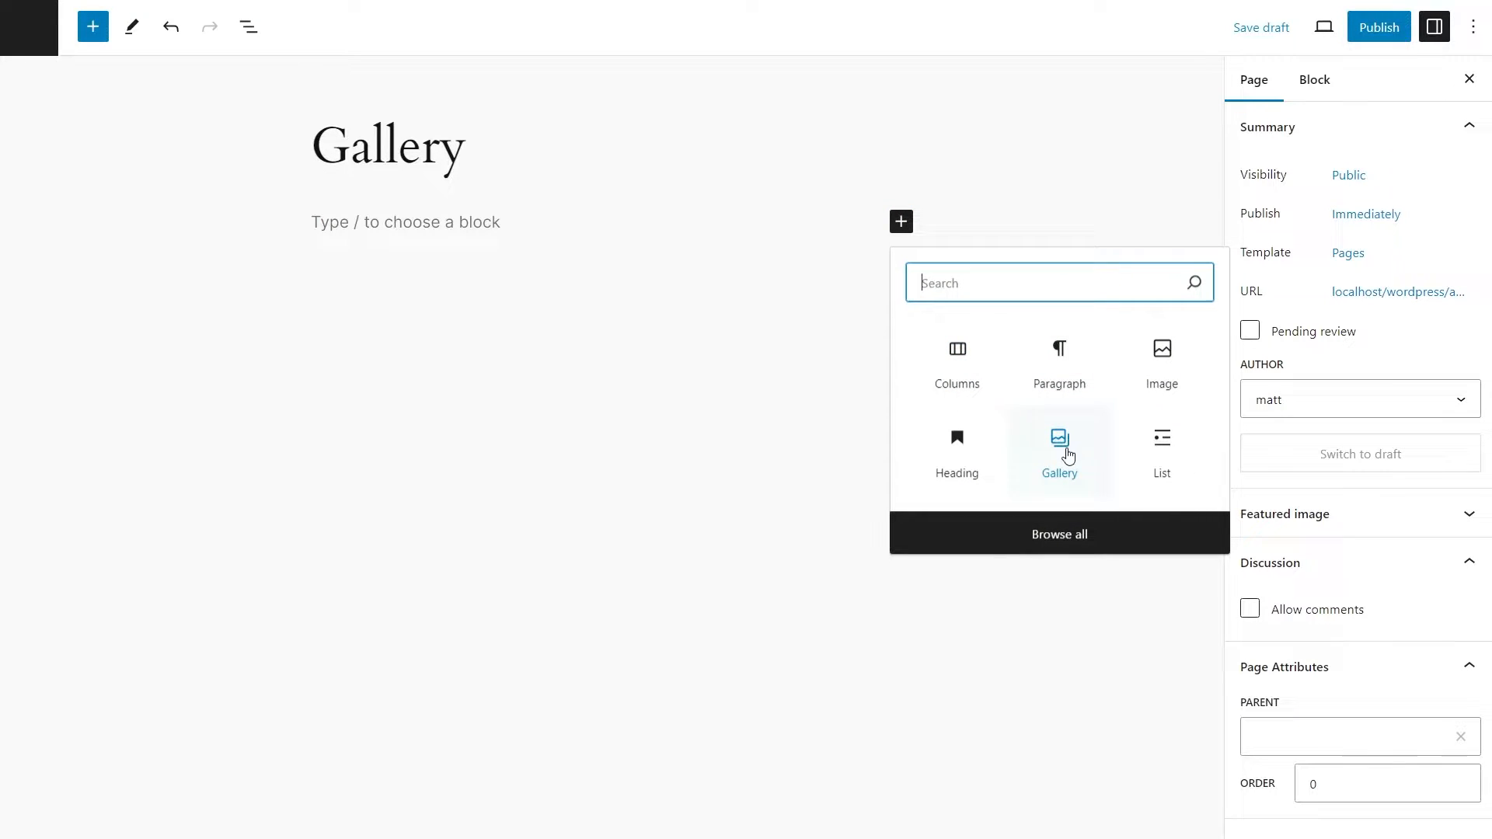
{"action": "left_click", "coordinate": [1058, 452]}
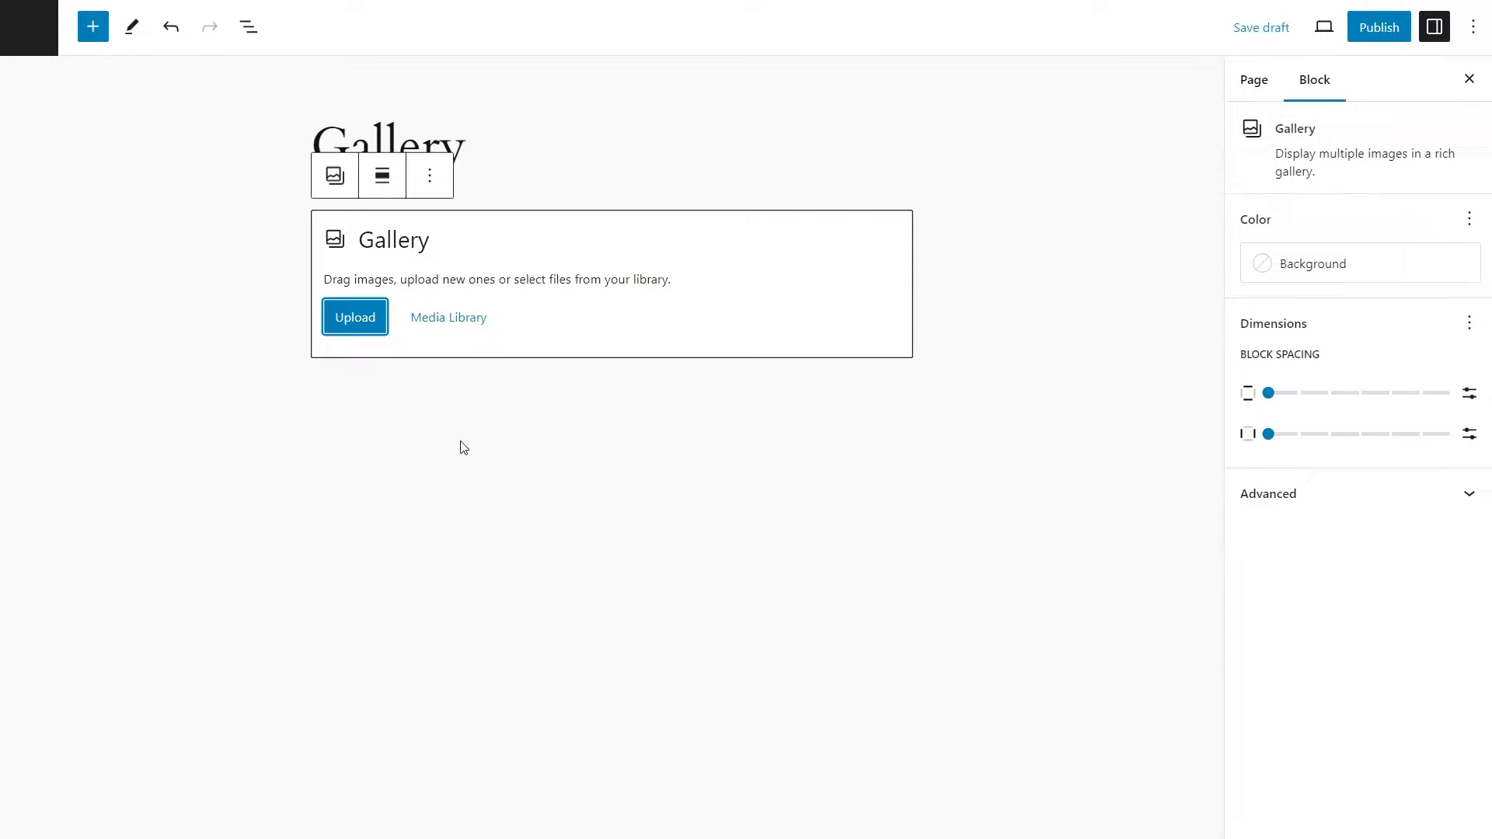
{"action": "mouse_move", "coordinate": [345, 380]}
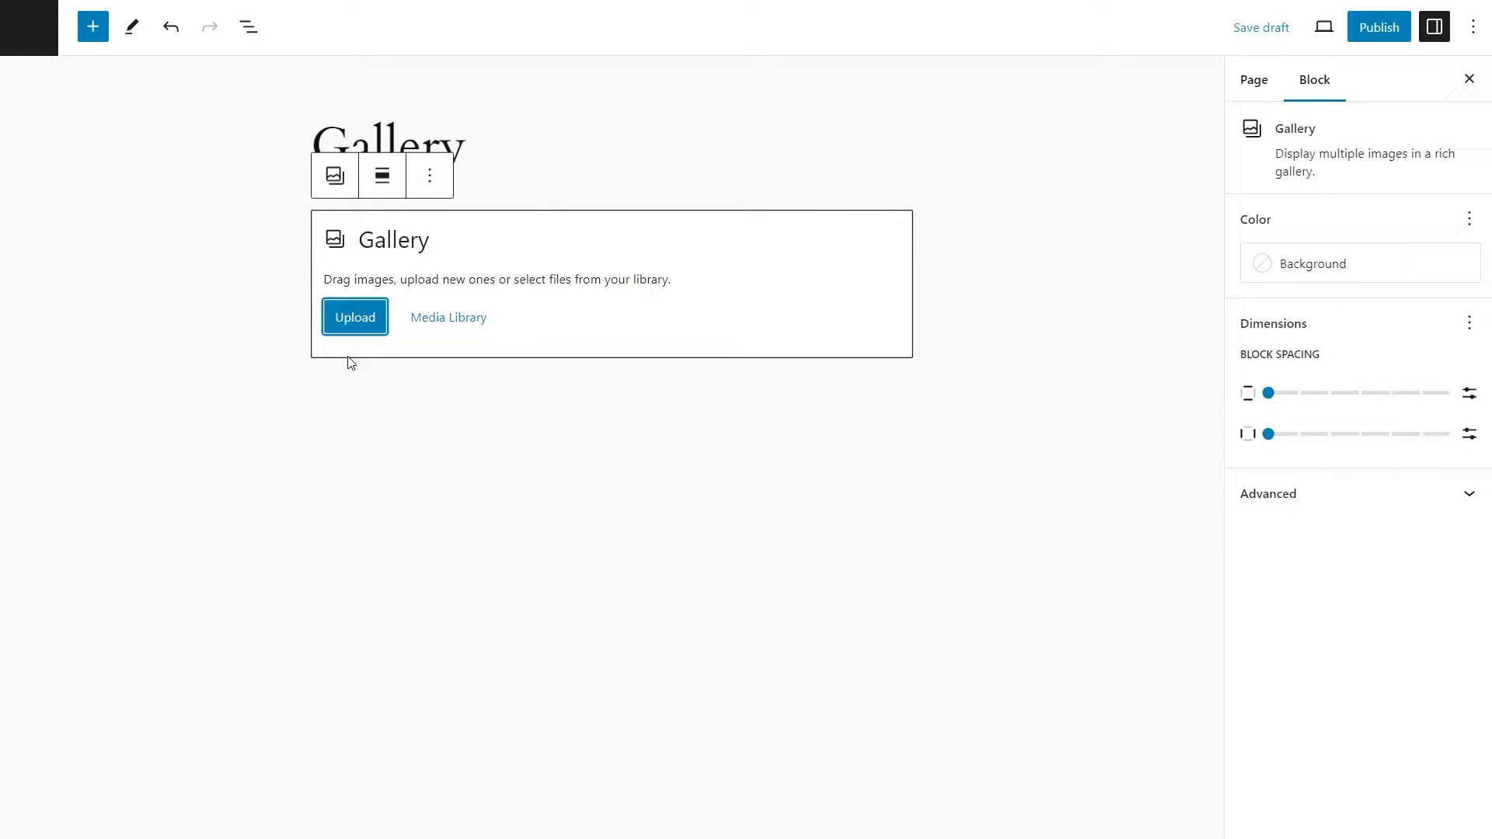
{"action": "mouse_move", "coordinate": [480, 310]}
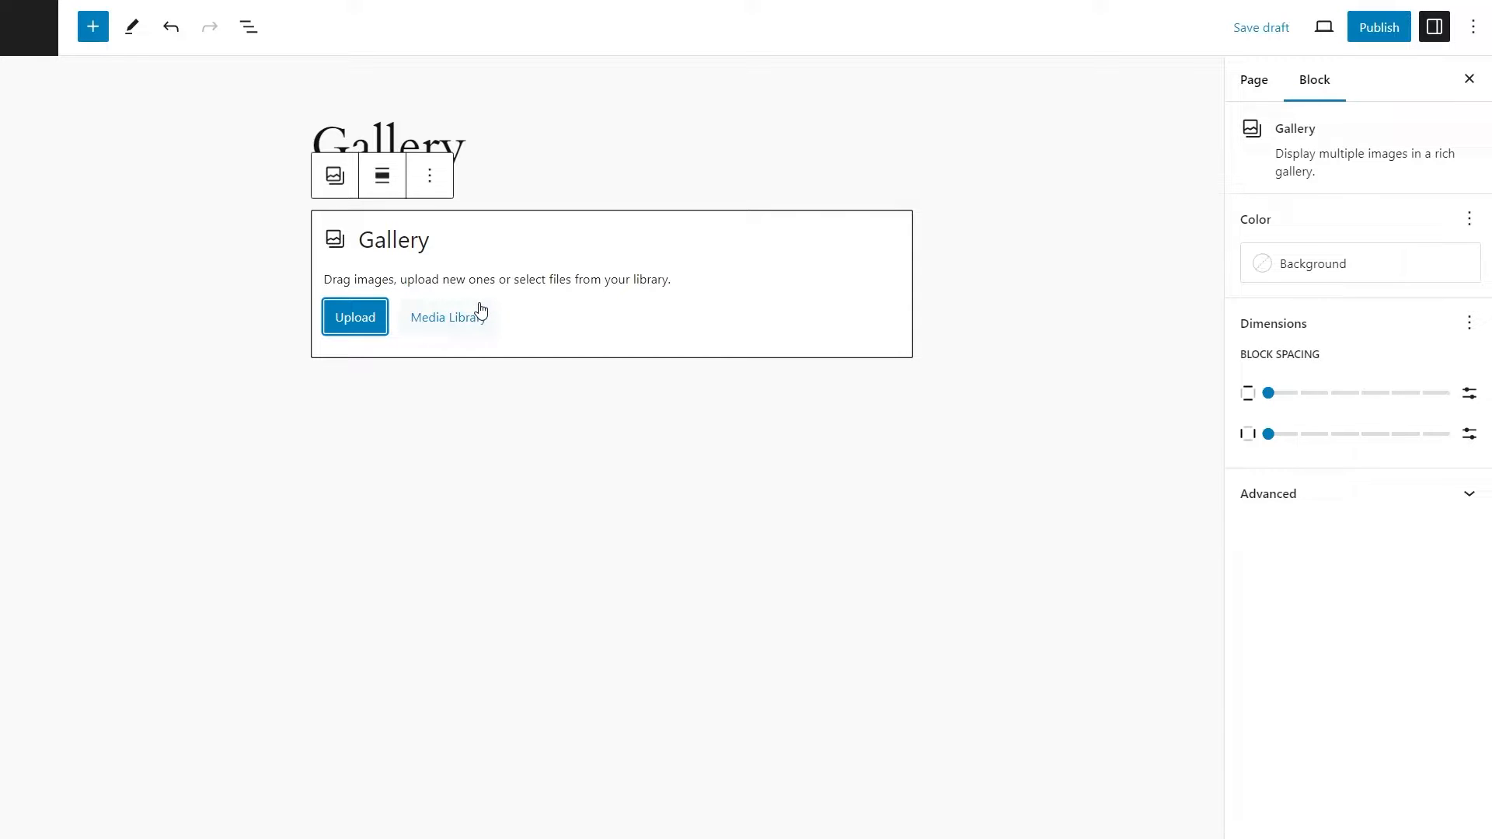
Fill the Gallery block with the six golf photos from the Media Library
{"action": "left_click", "coordinate": [447, 317]}
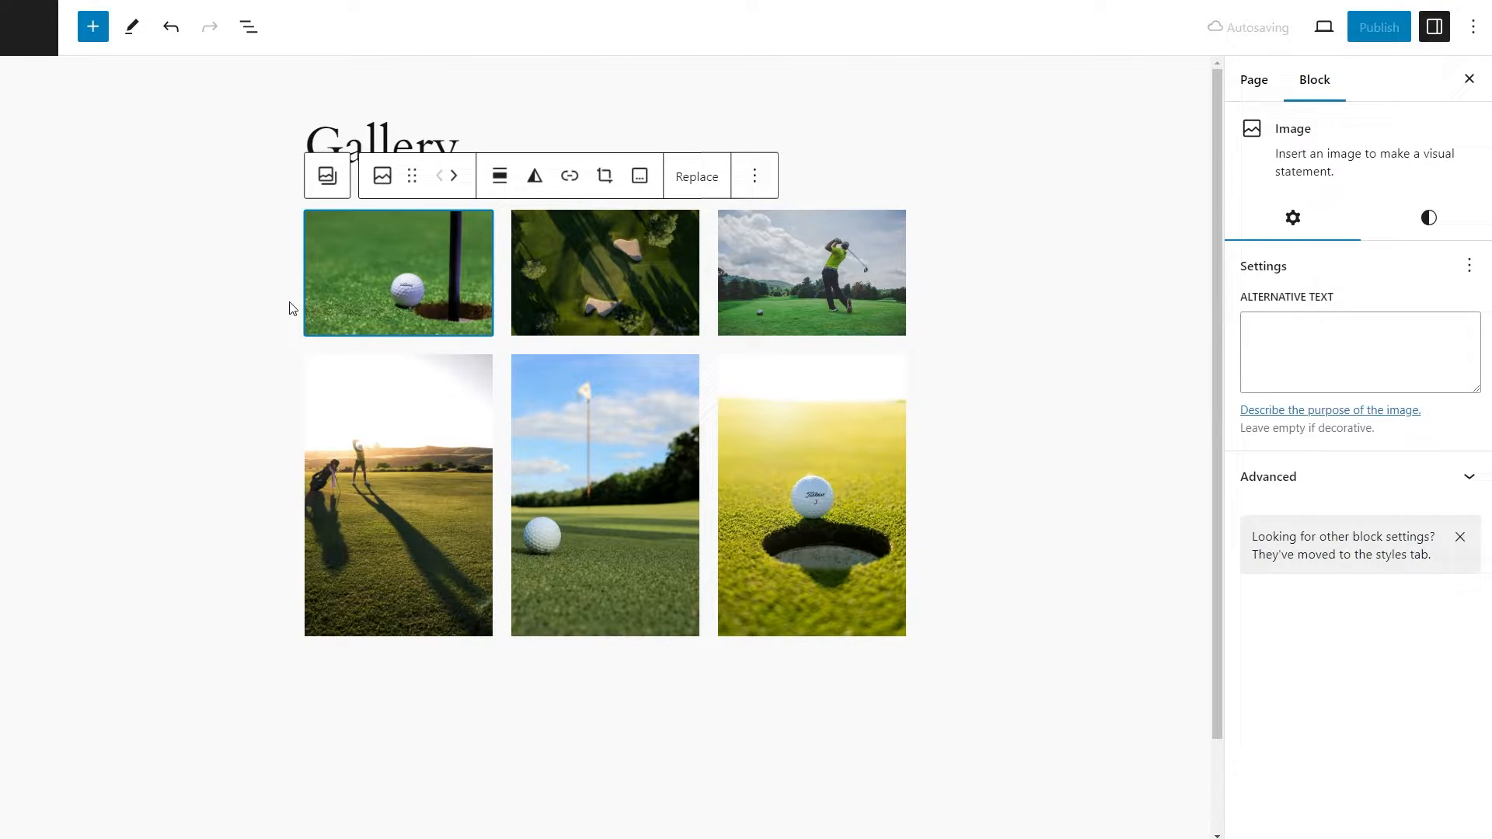
{"action": "mouse_move", "coordinate": [454, 262]}
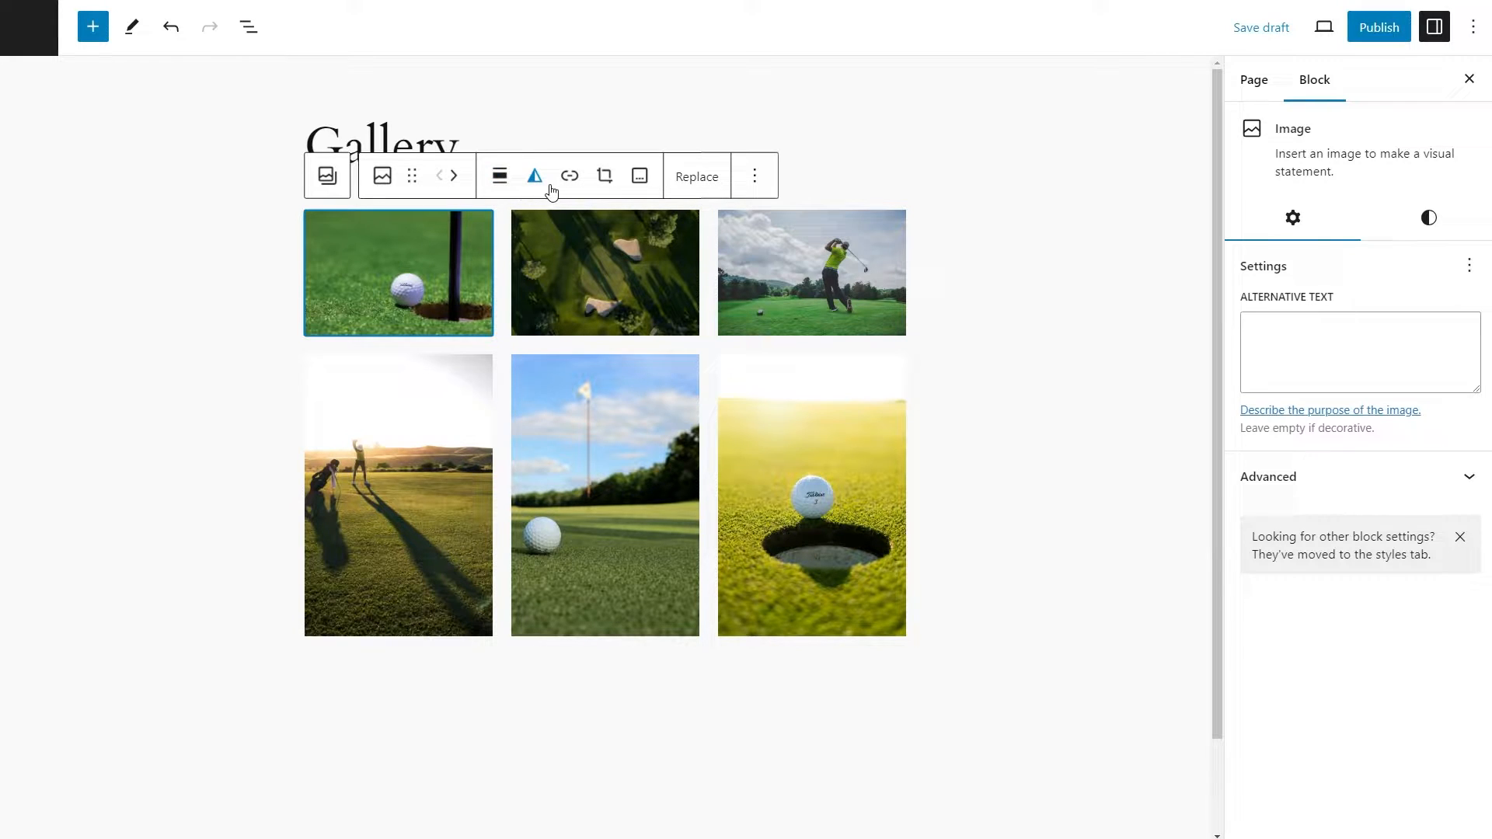
{"action": "mouse_move", "coordinate": [533, 175]}
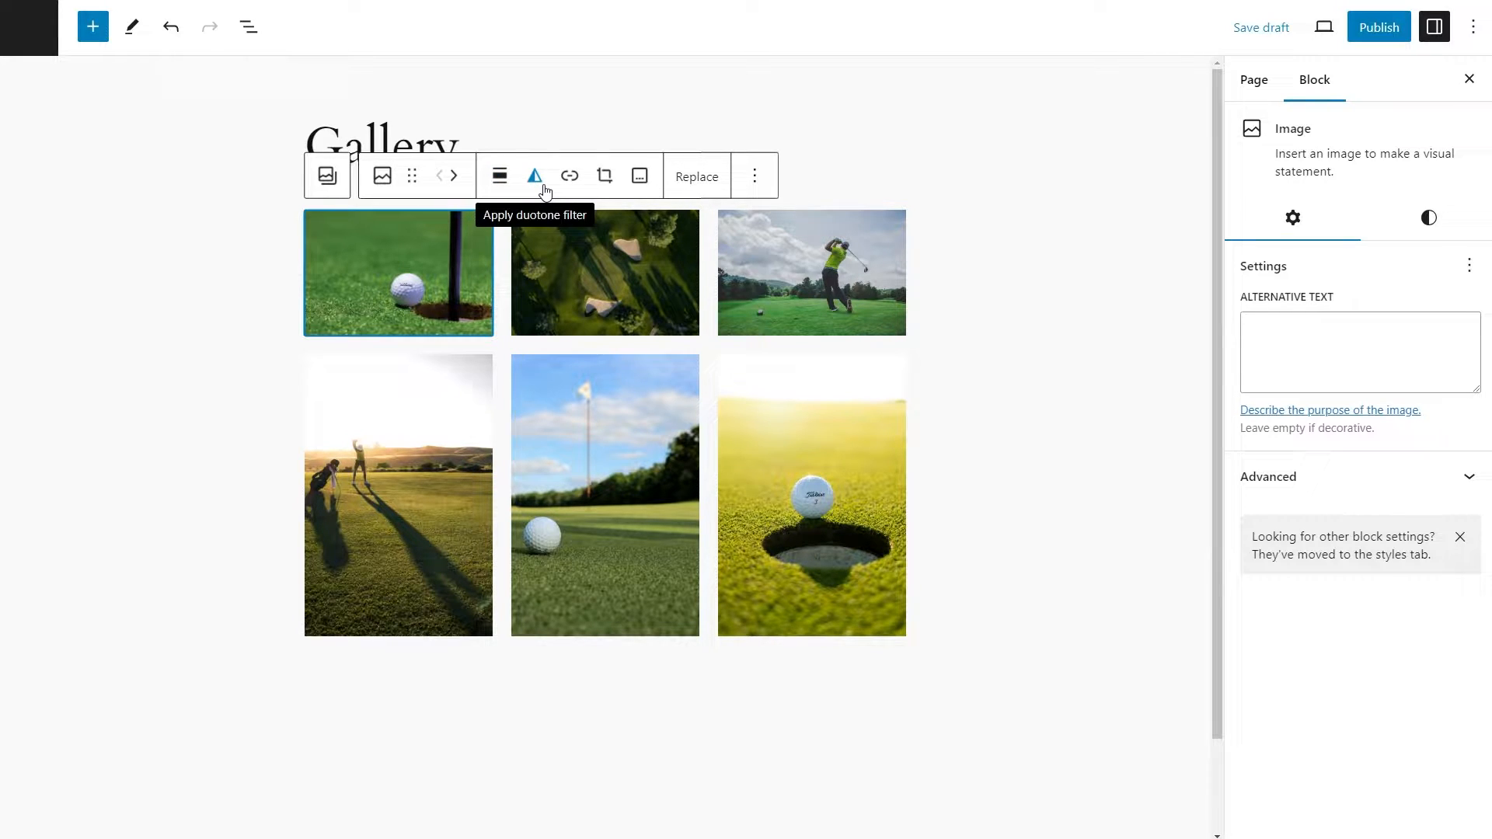
{"action": "mouse_move", "coordinate": [640, 176]}
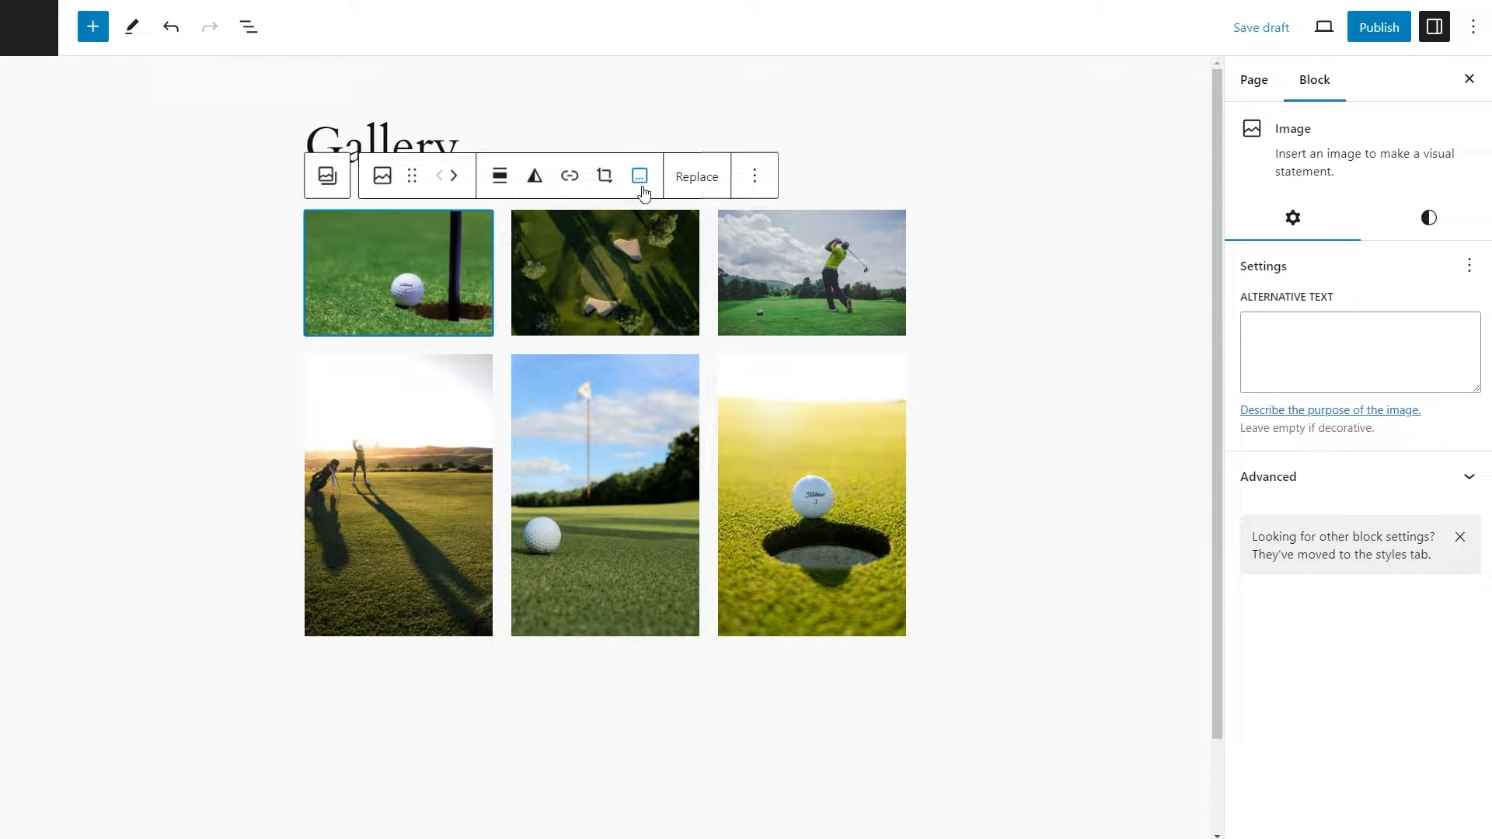
{"action": "mouse_move", "coordinate": [694, 186]}
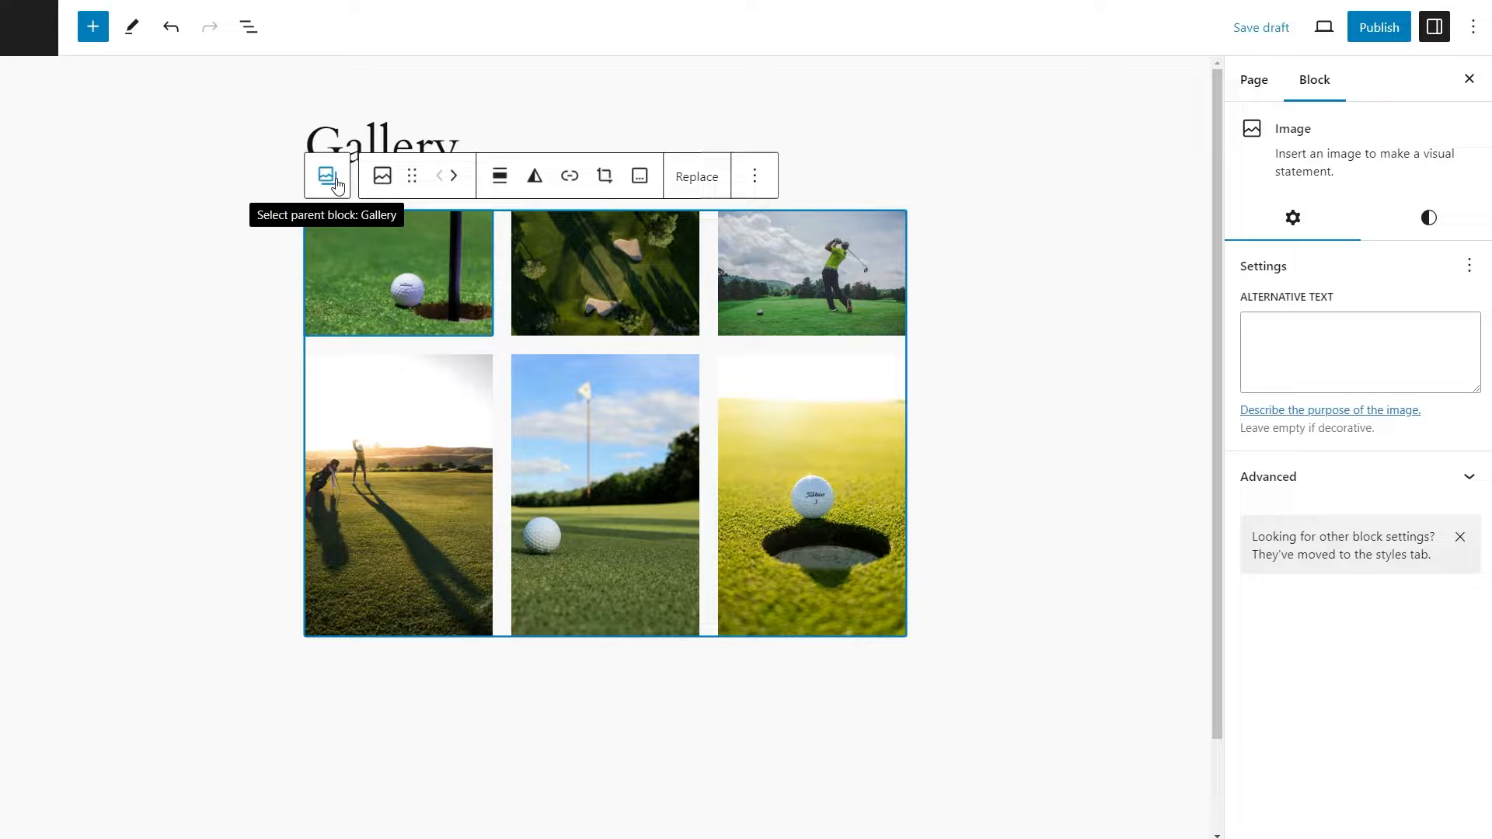
{"action": "left_click", "coordinate": [327, 174]}
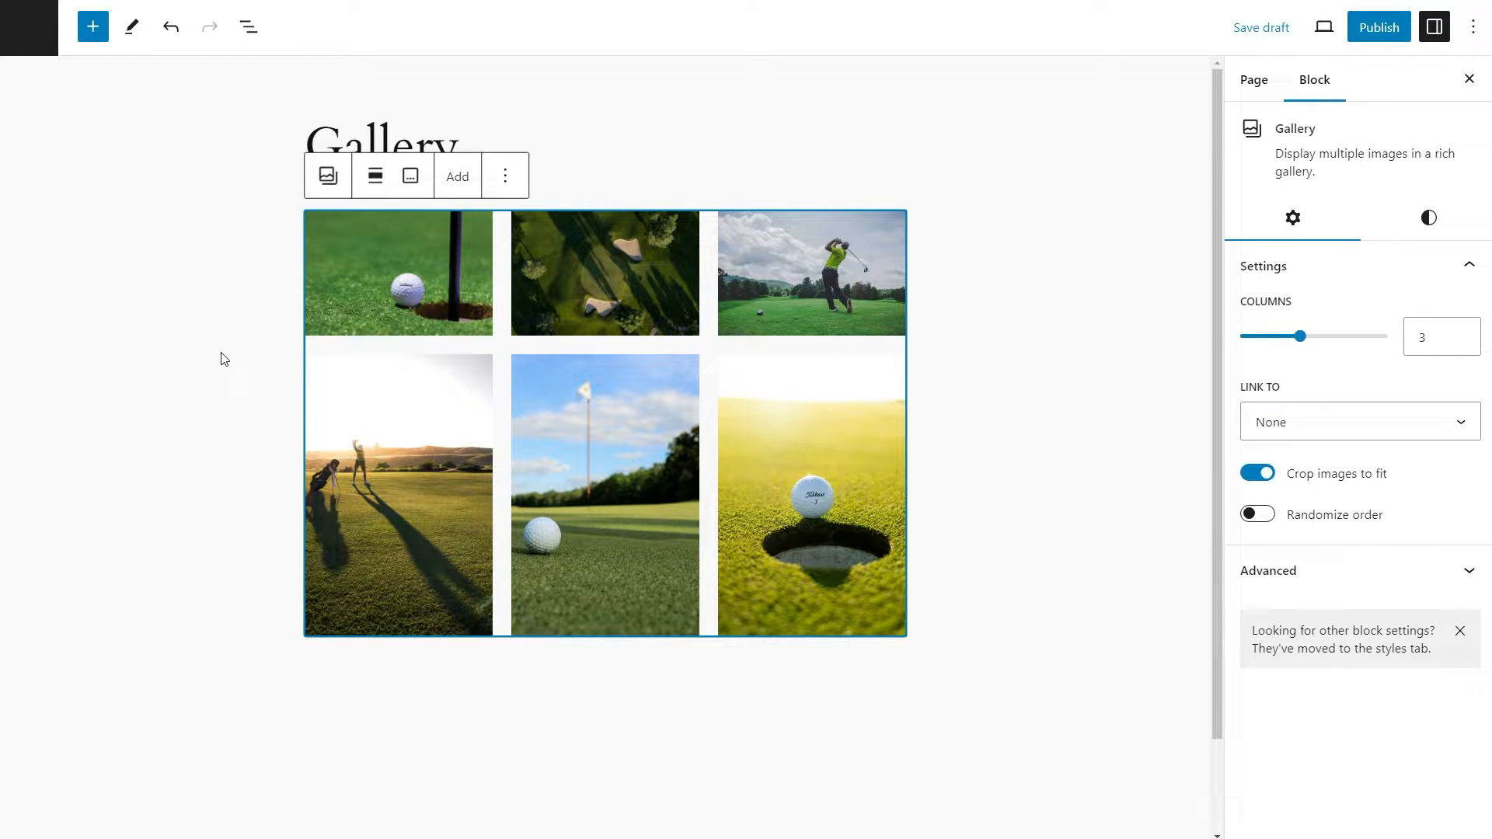
{"action": "left_click", "coordinate": [374, 176]}
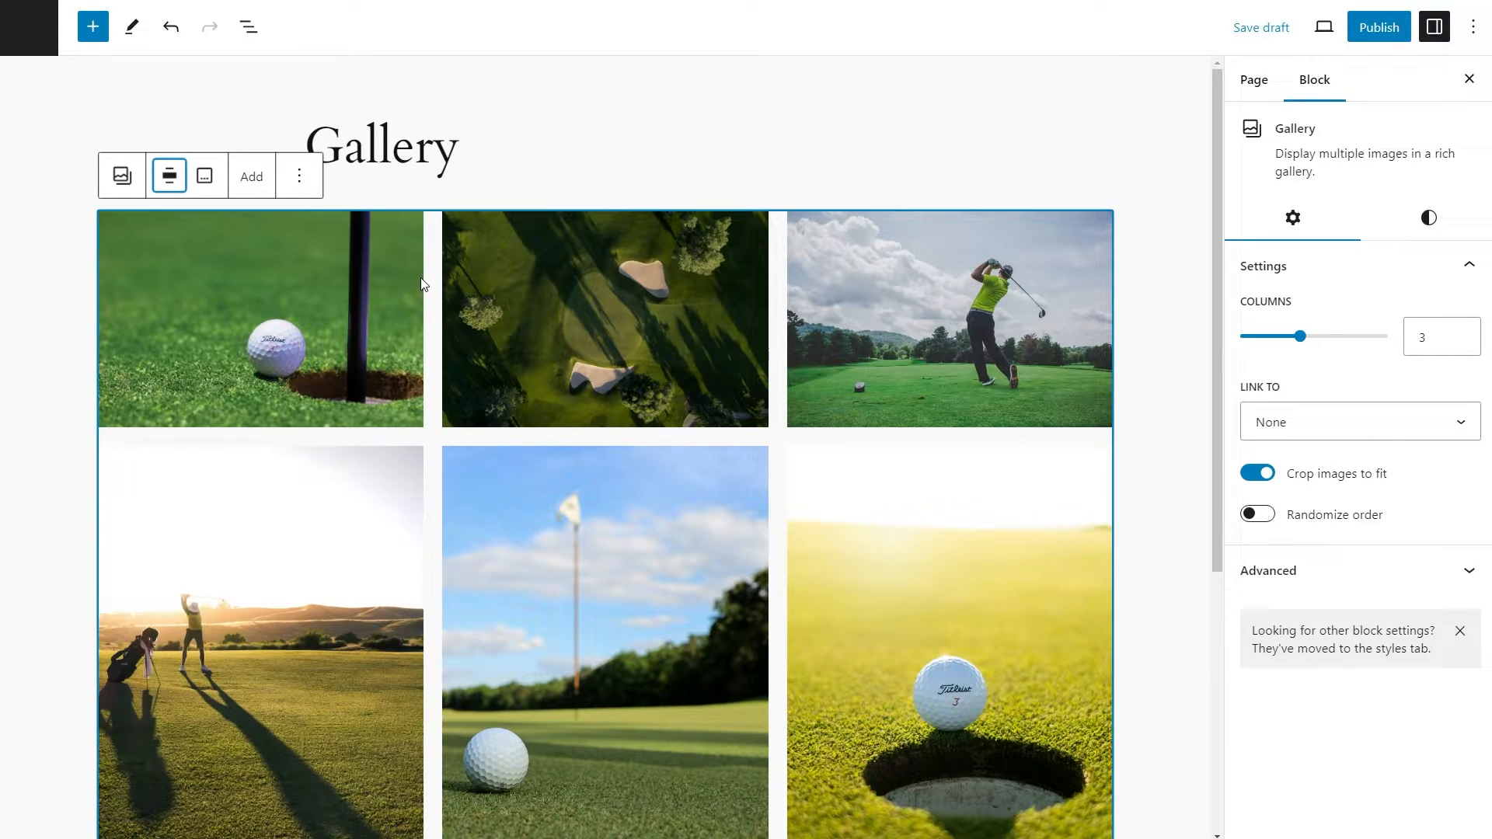
{"action": "left_click", "coordinate": [169, 177]}
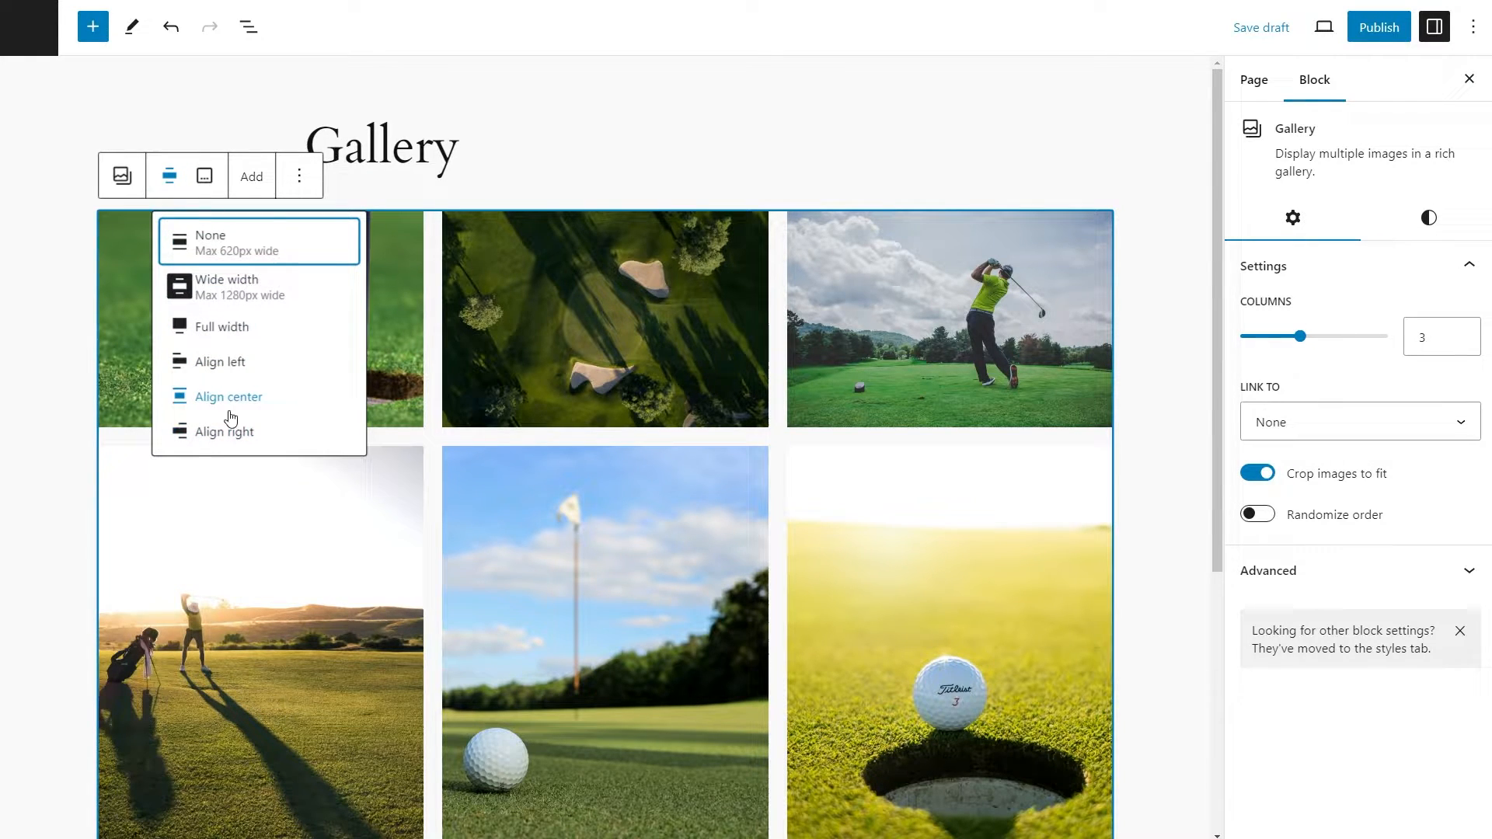
{"action": "left_click", "coordinate": [228, 397]}
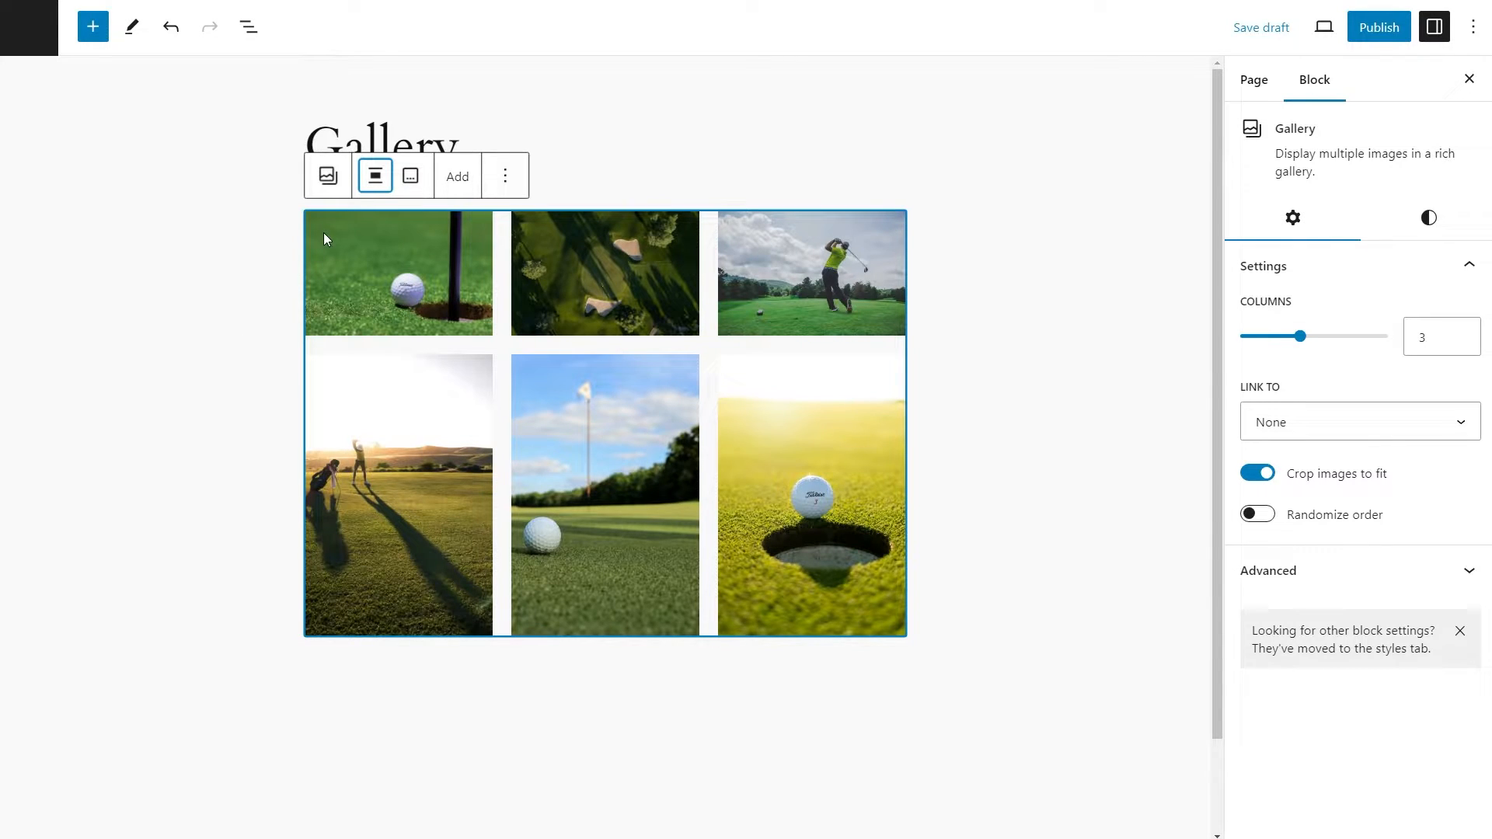
{"action": "left_click", "coordinate": [411, 177]}
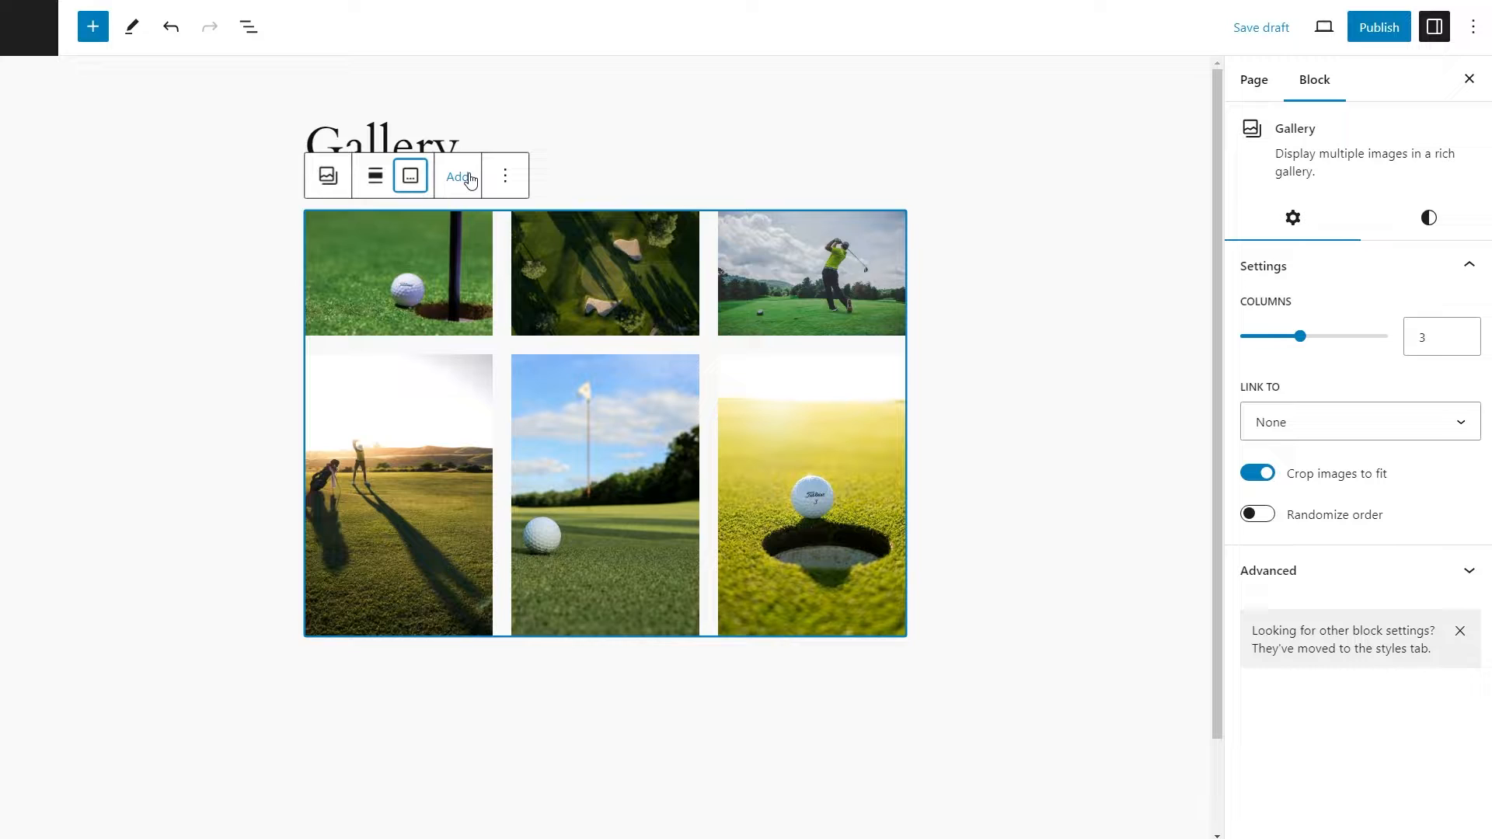
Deselect the gallery block and publish the Gallery page
{"action": "left_click", "coordinate": [505, 177]}
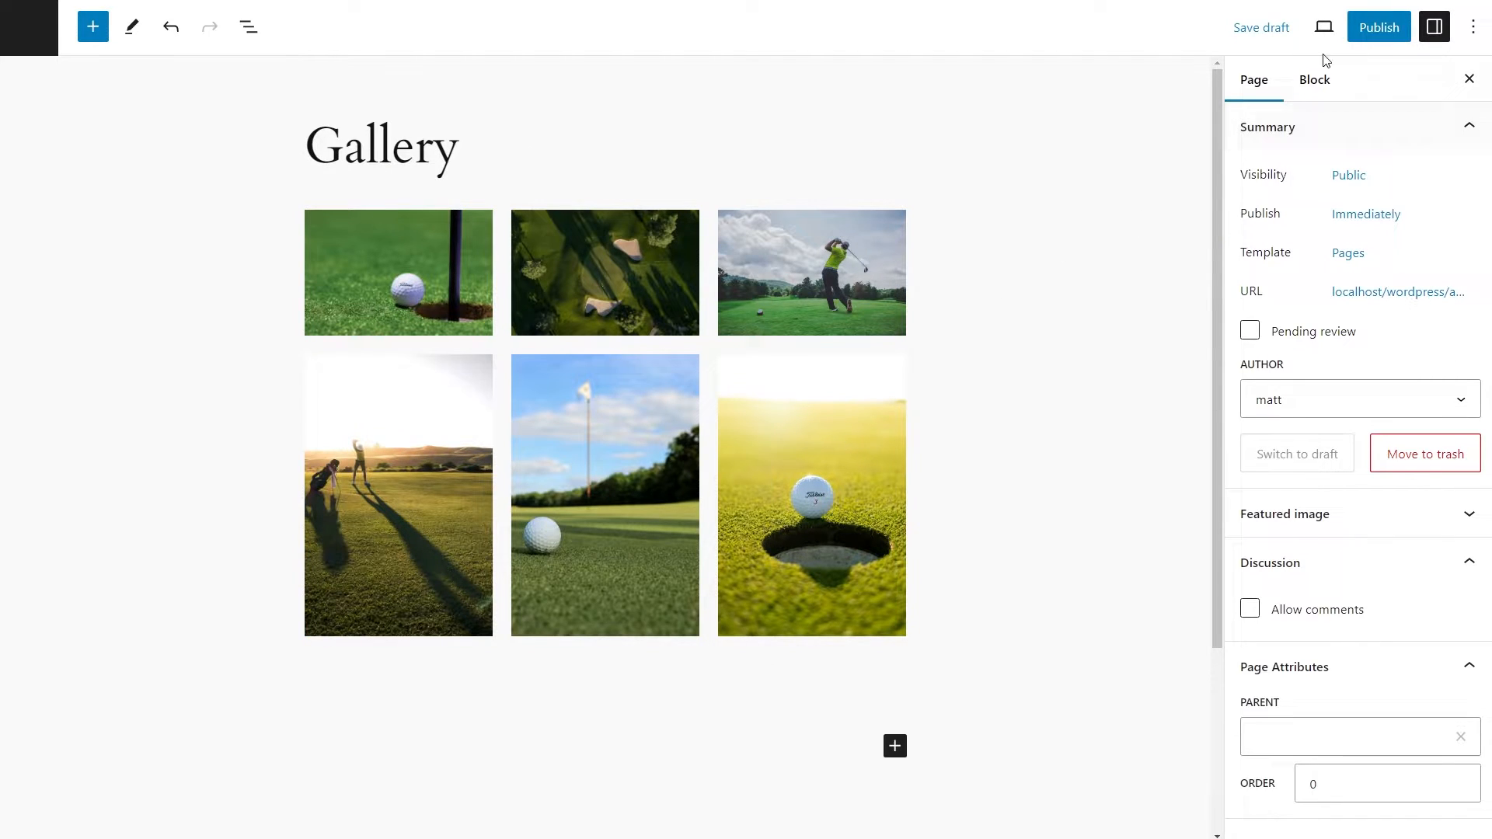
{"action": "left_click", "coordinate": [1377, 27]}
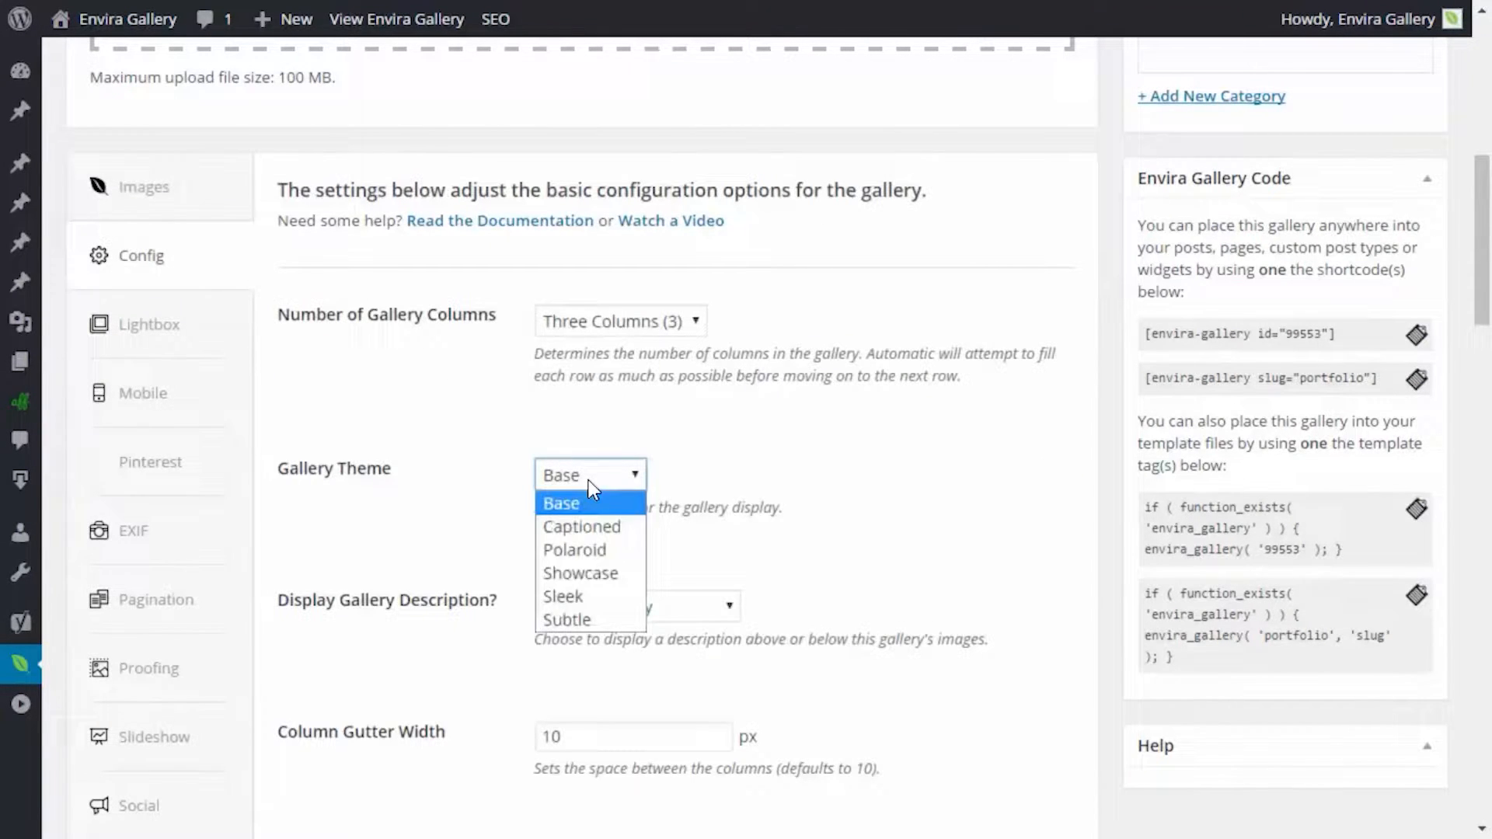
Apply the Sleek gallery theme and browse the Slideshow, Tags and Misc settings
{"action": "left_click", "coordinate": [562, 596]}
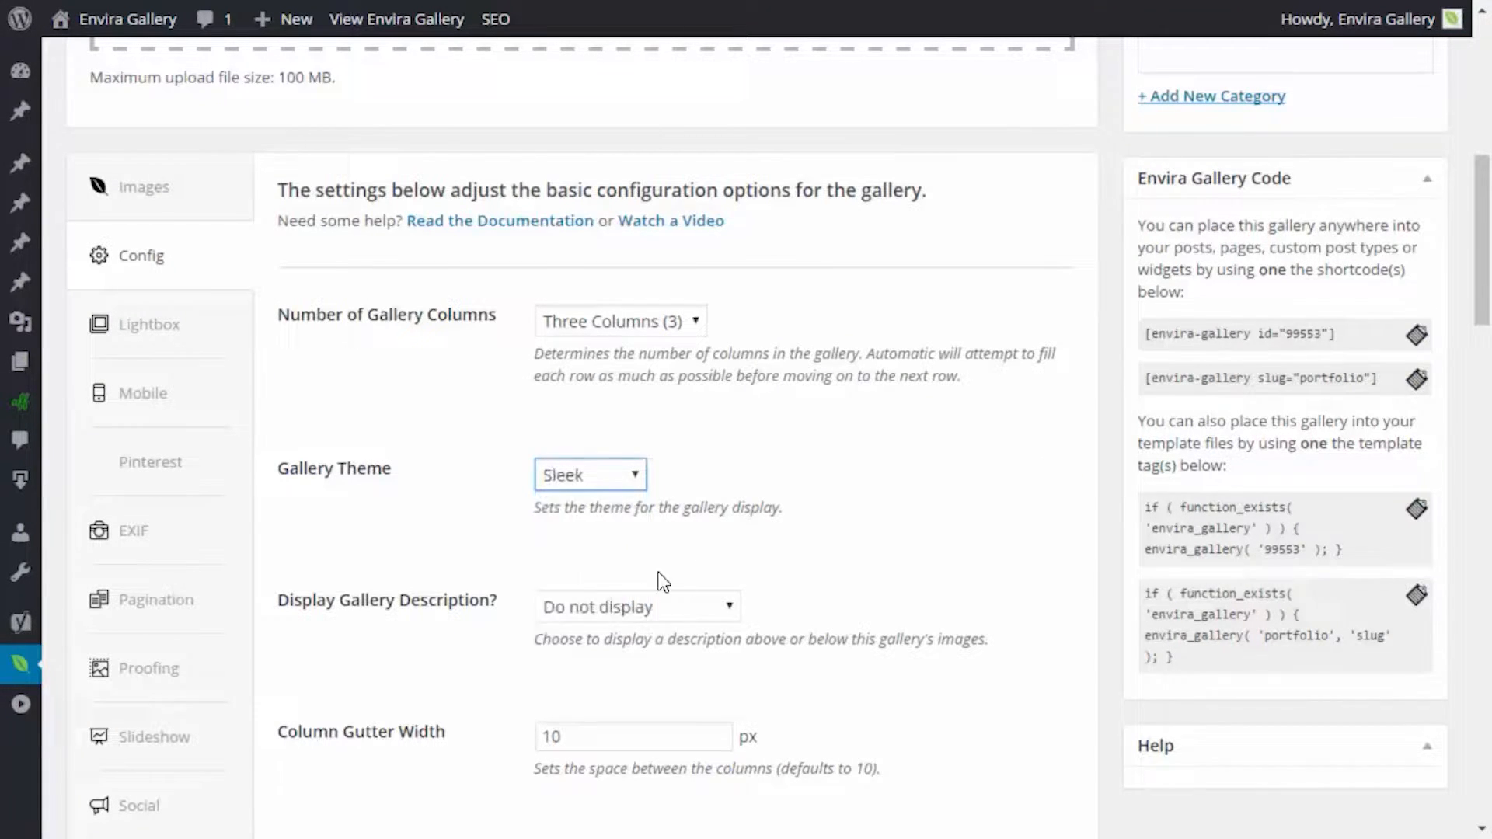
{"action": "left_click", "coordinate": [138, 478]}
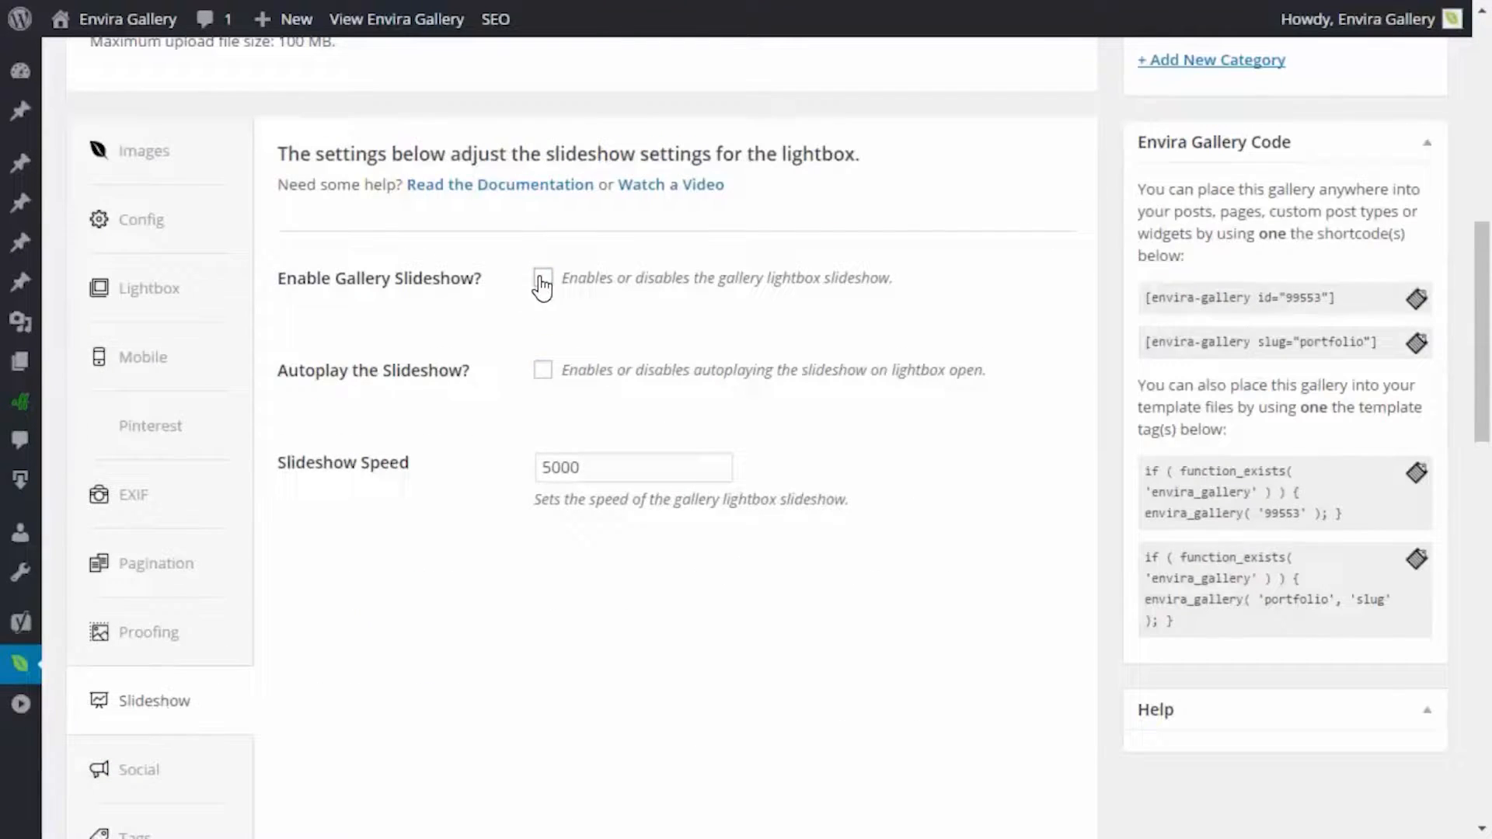
{"action": "left_click", "coordinate": [135, 809]}
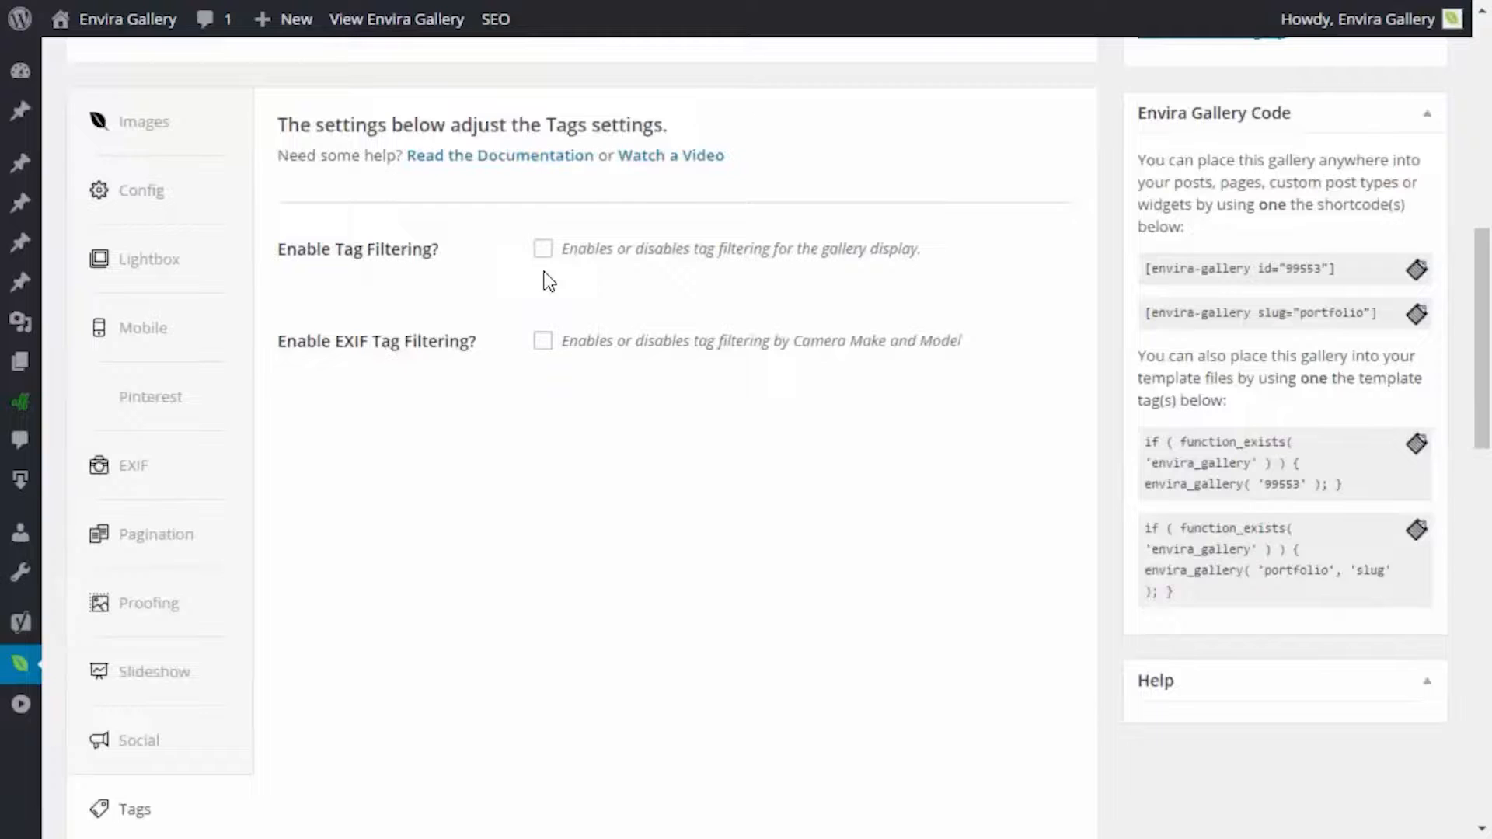
{"action": "left_click", "coordinate": [397, 18]}
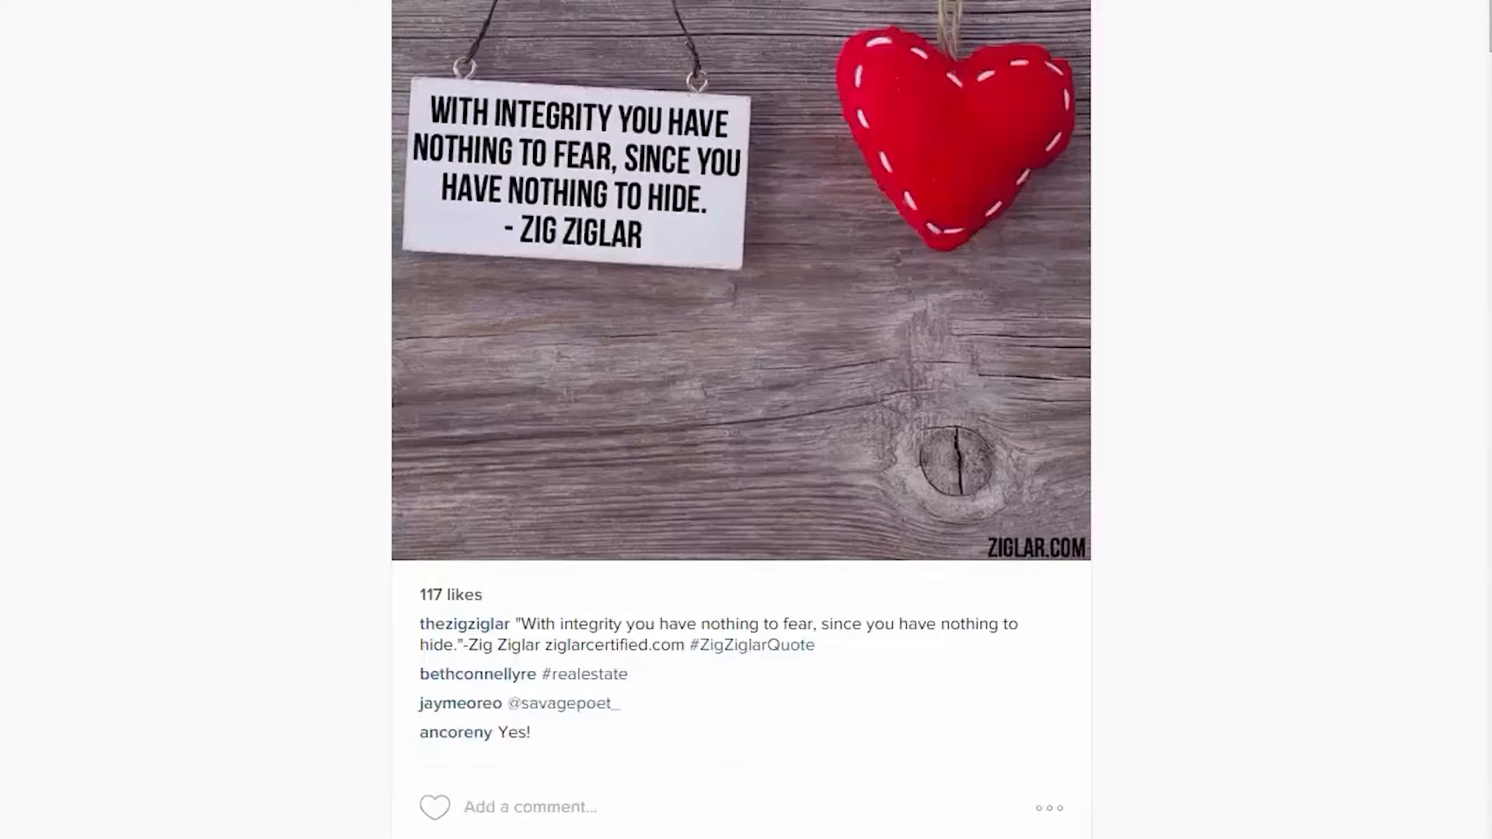
{"action": "scroll", "scroll_direction": "down", "scroll_amount": 3}
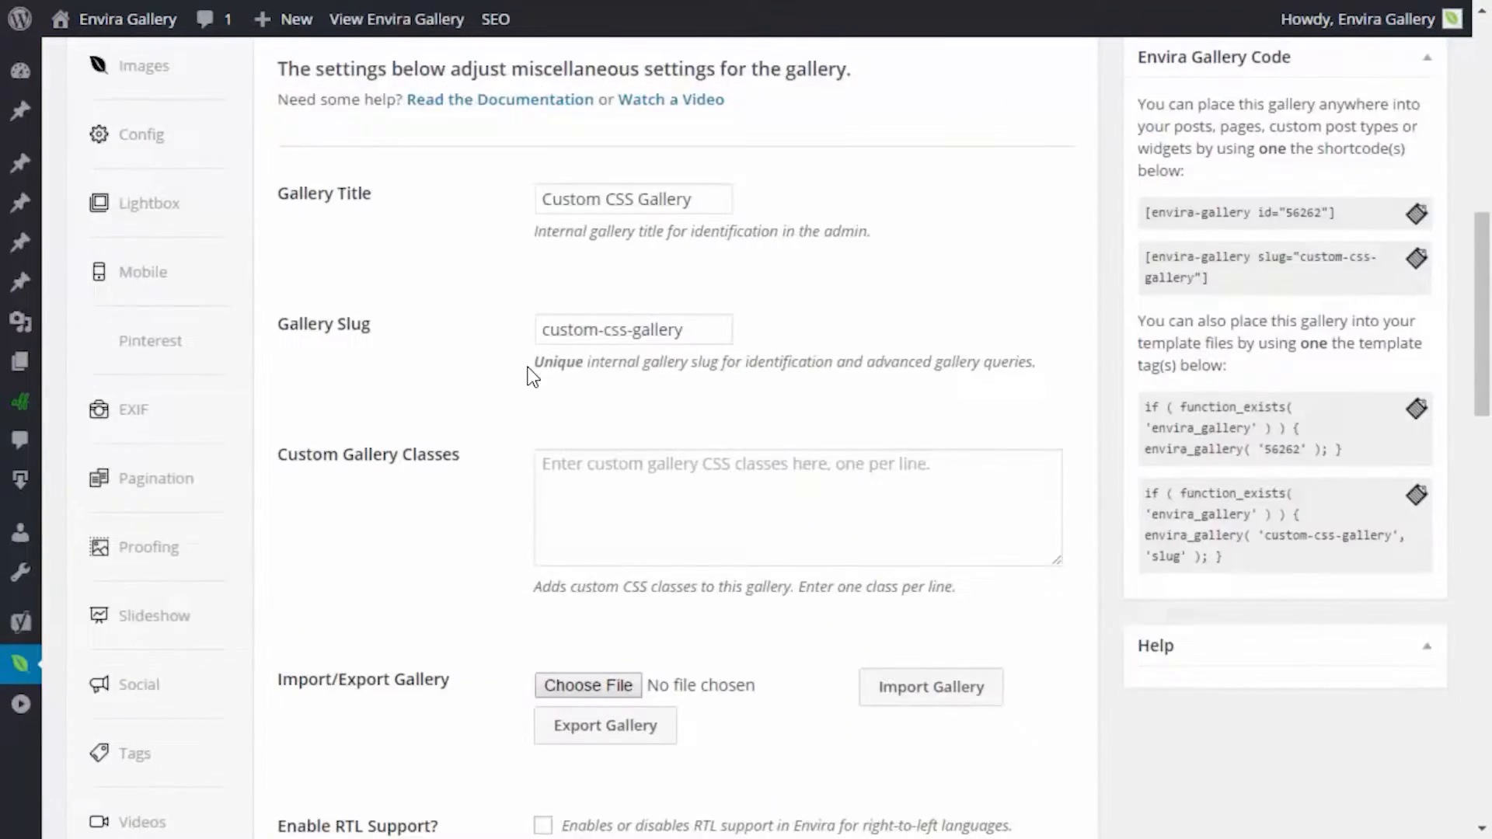
{"action": "scroll", "scroll_direction": "down", "scroll_amount": 3}
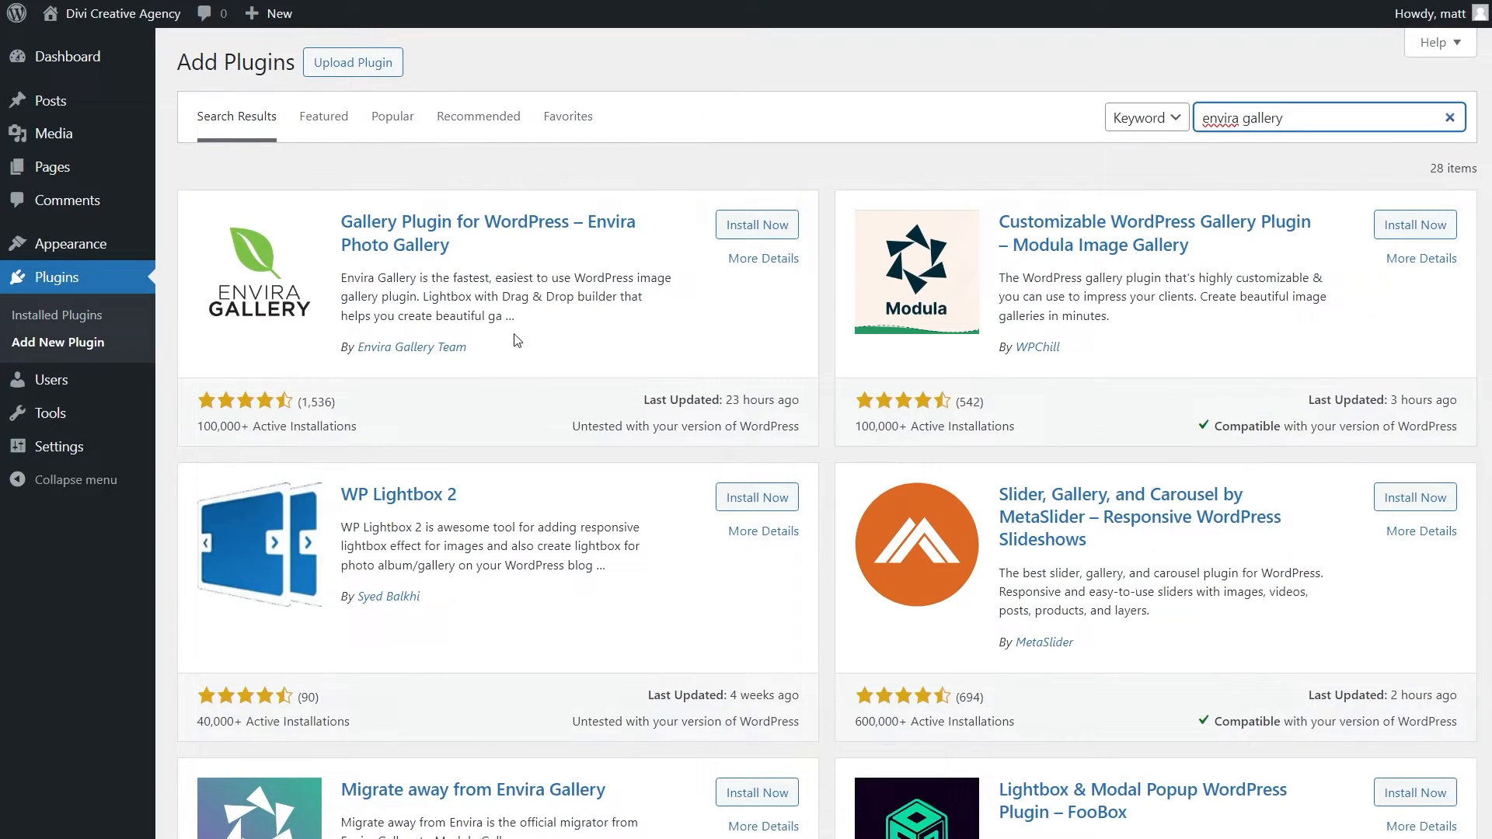
Install and activate the Envira Photo Gallery plugin from the search results
{"action": "left_click", "coordinate": [756, 225]}
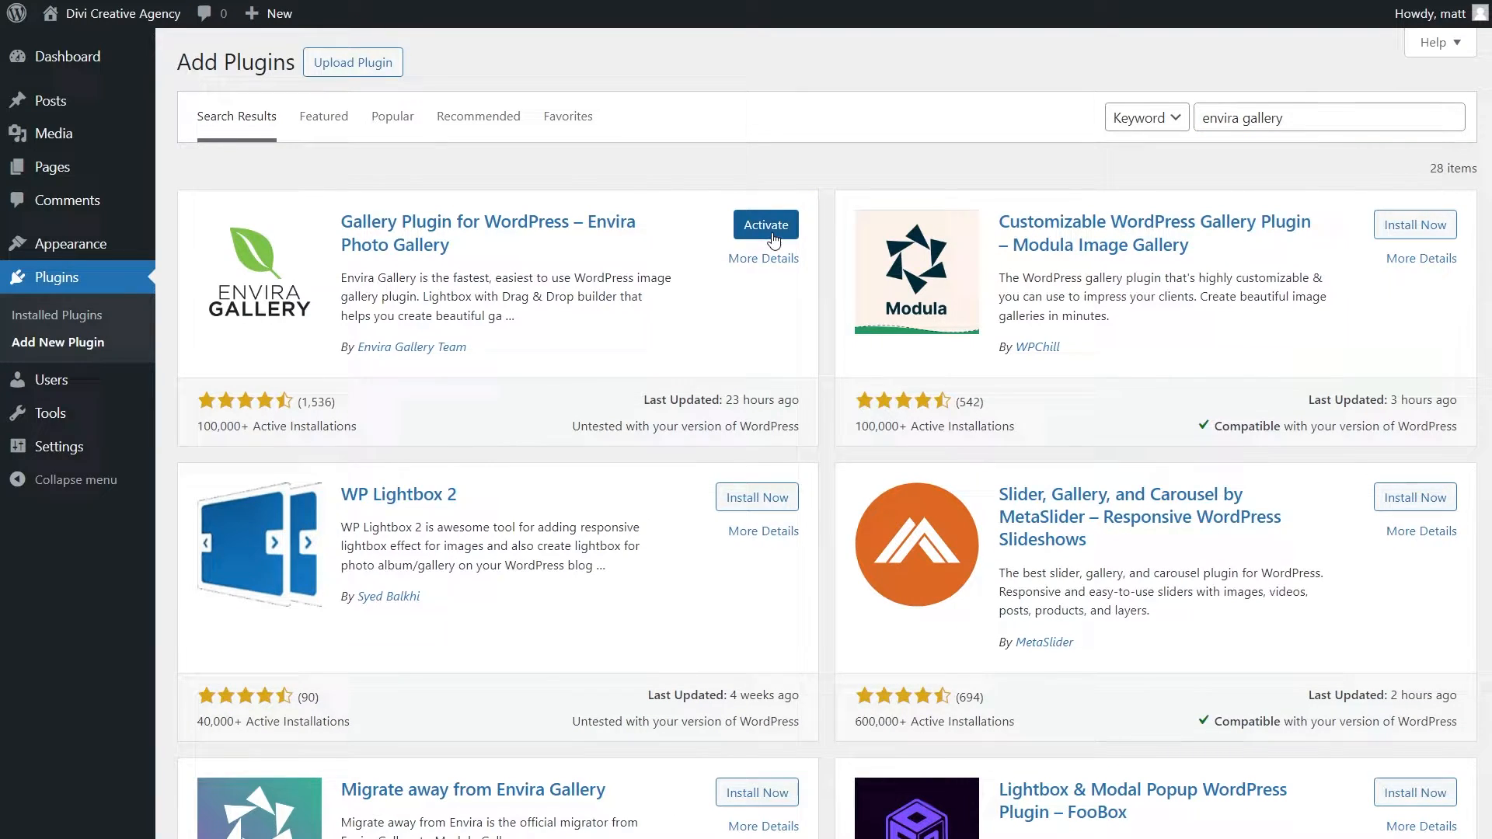
{"action": "left_click", "coordinate": [765, 225]}
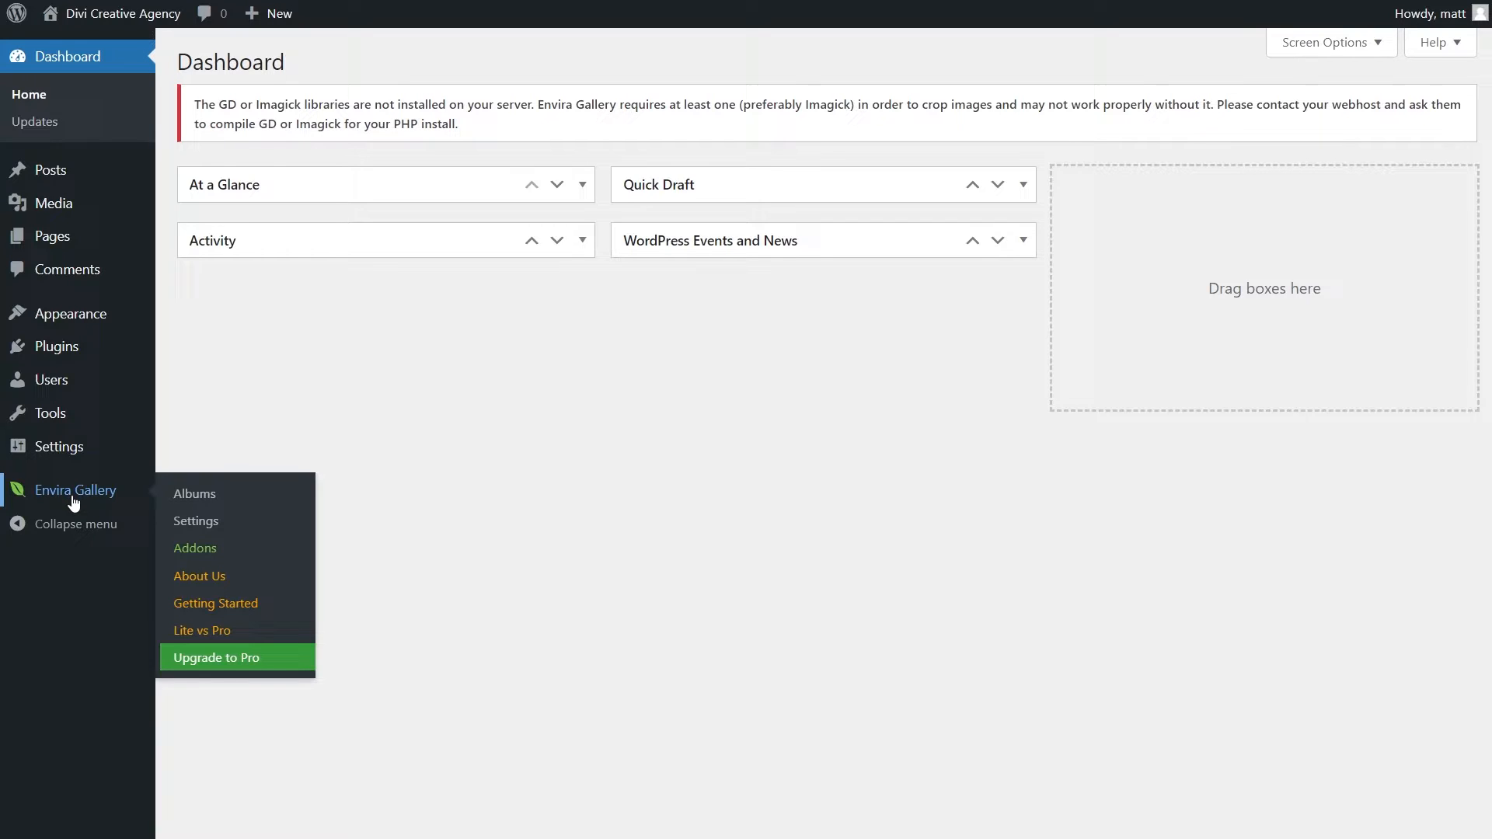
Create a new Envira gallery titled 'Golf'
{"action": "left_click", "coordinate": [76, 489]}
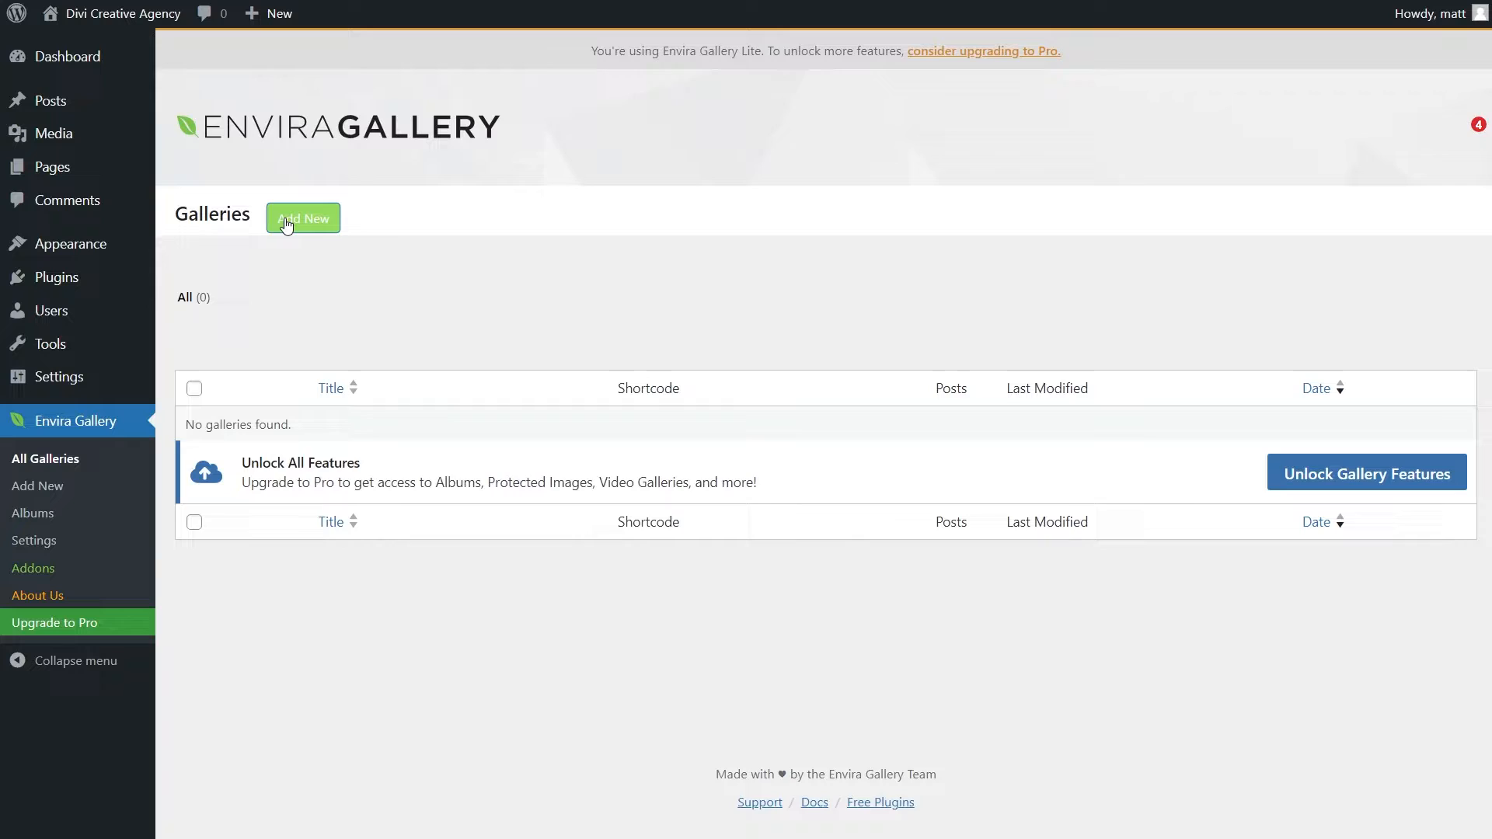
{"action": "left_click", "coordinate": [303, 218]}
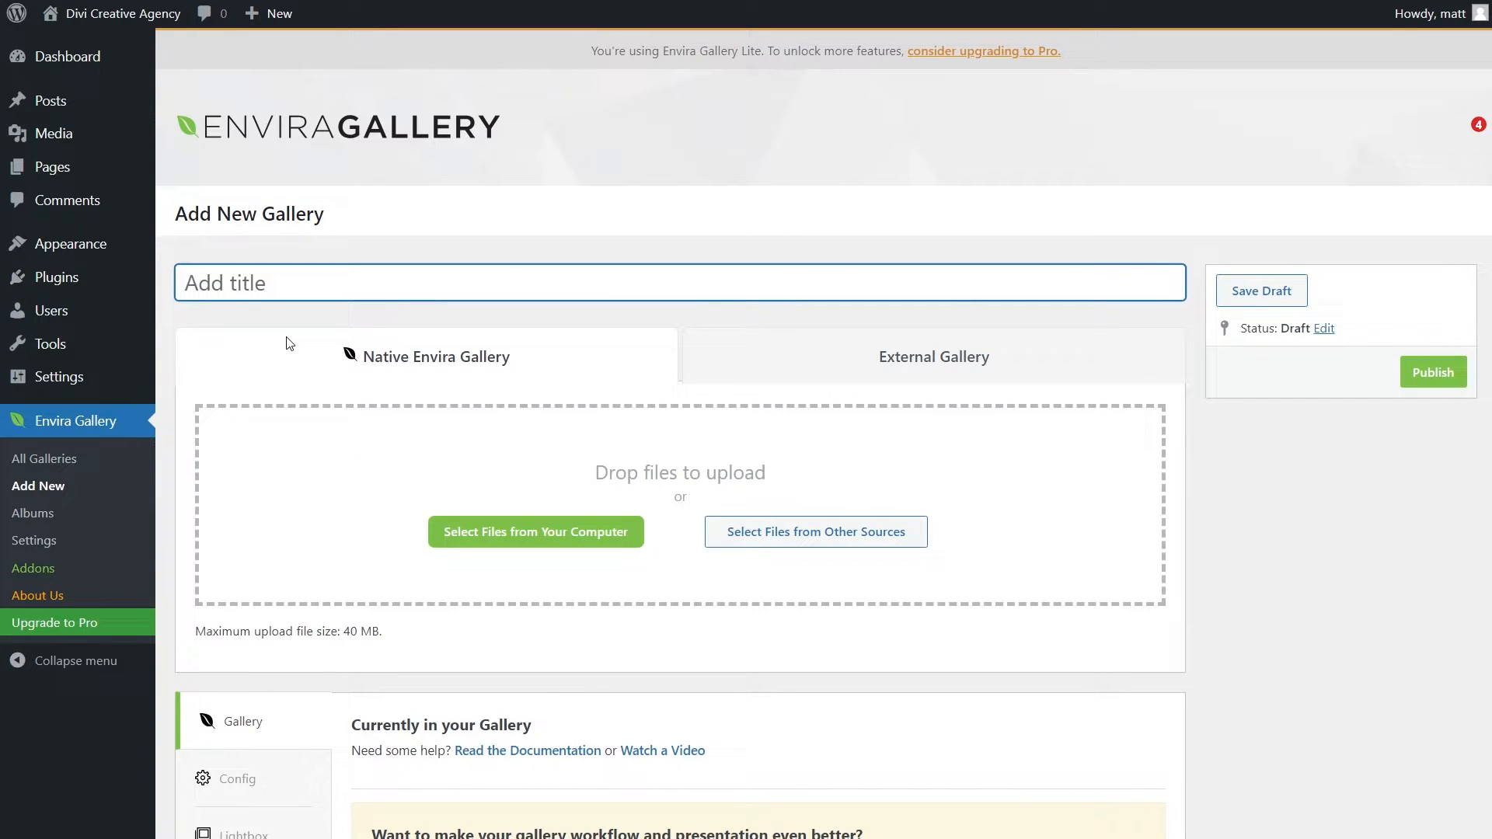
{"action": "type", "text": "Golf"}
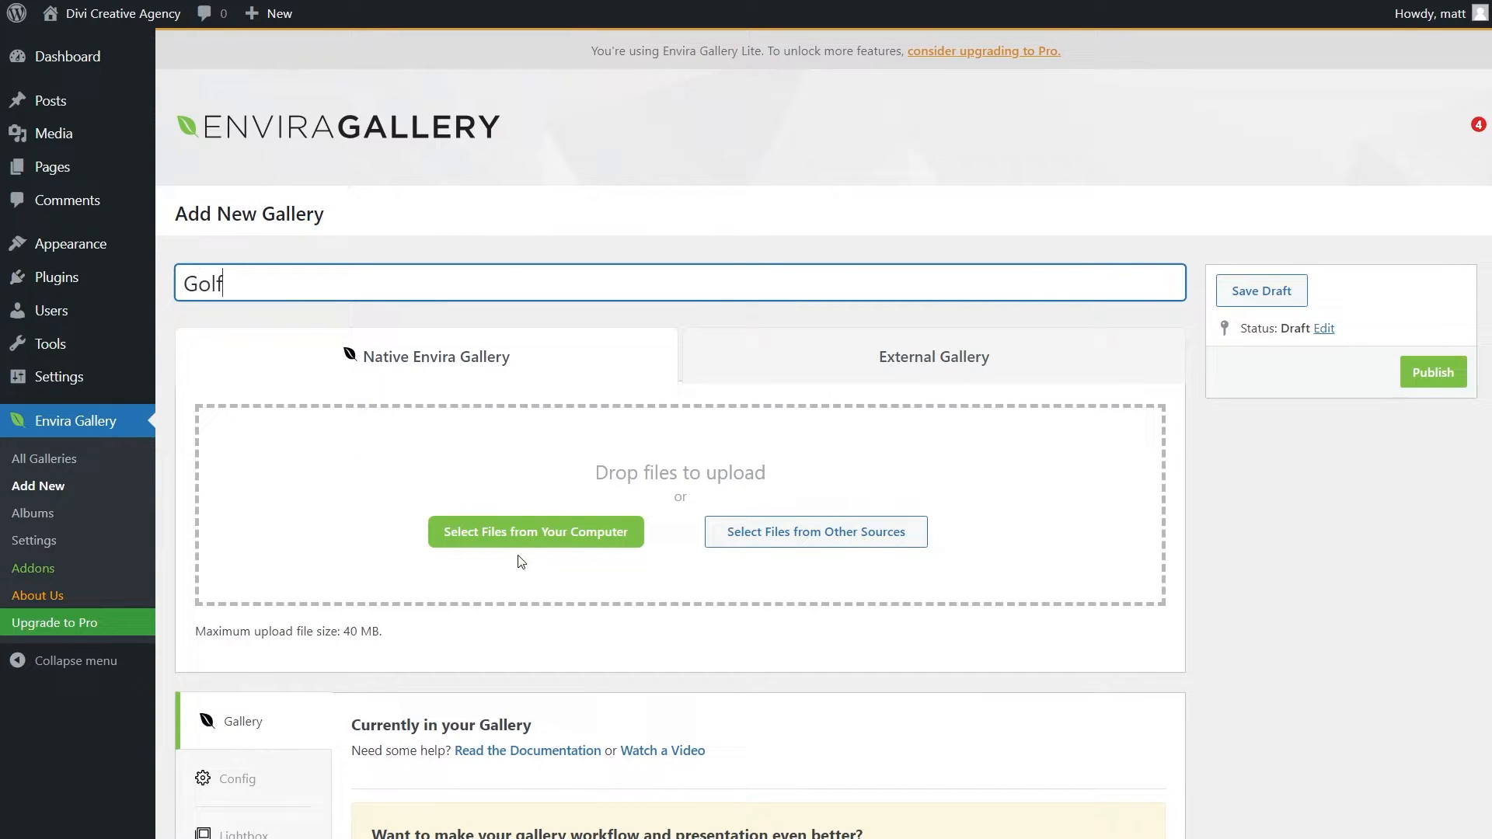
{"action": "mouse_move", "coordinate": [905, 562]}
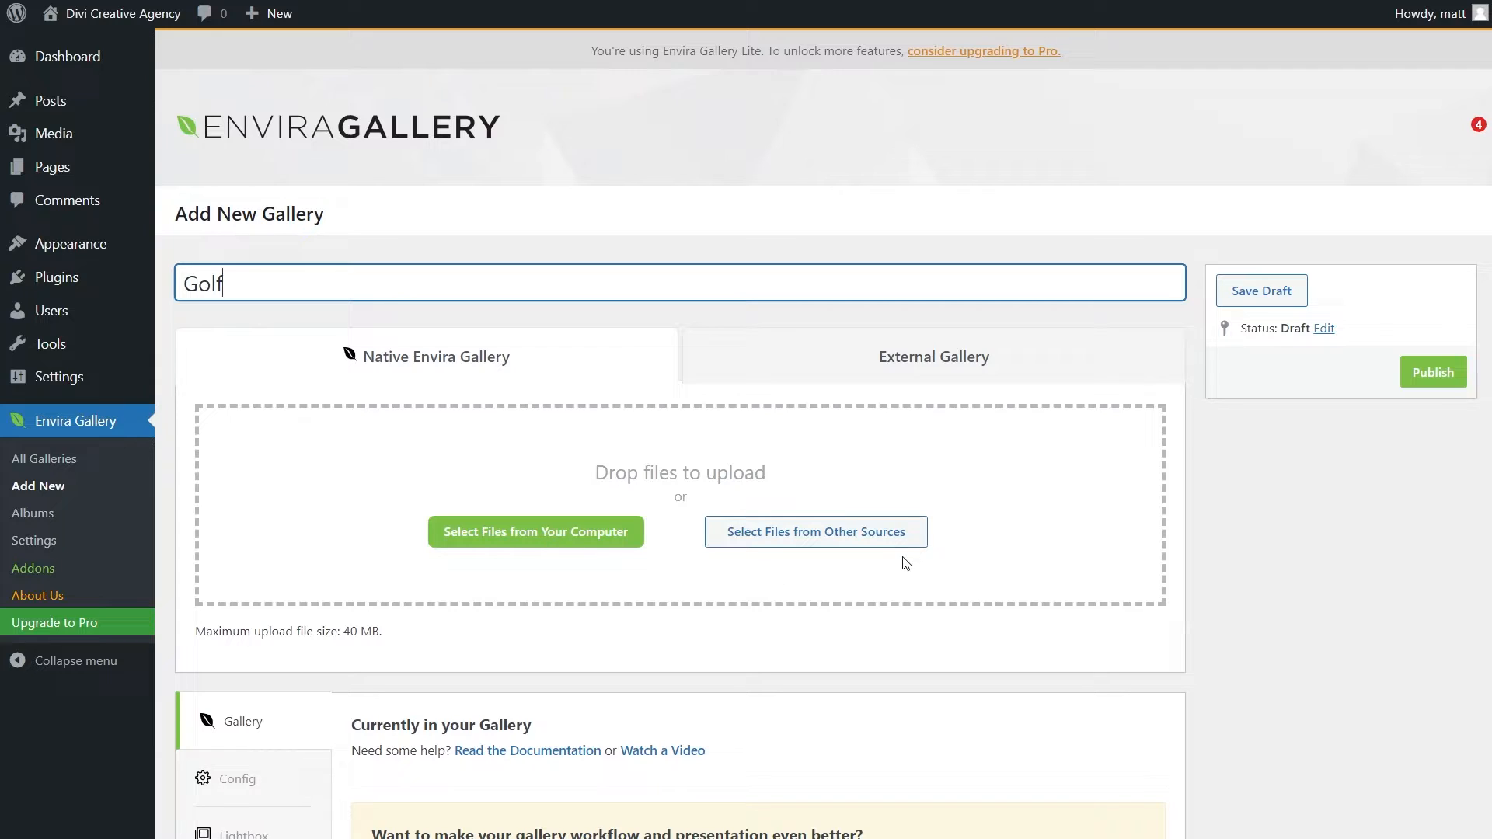
Insert the six golf photos from the Media Library into the gallery
{"action": "left_click", "coordinate": [934, 357]}
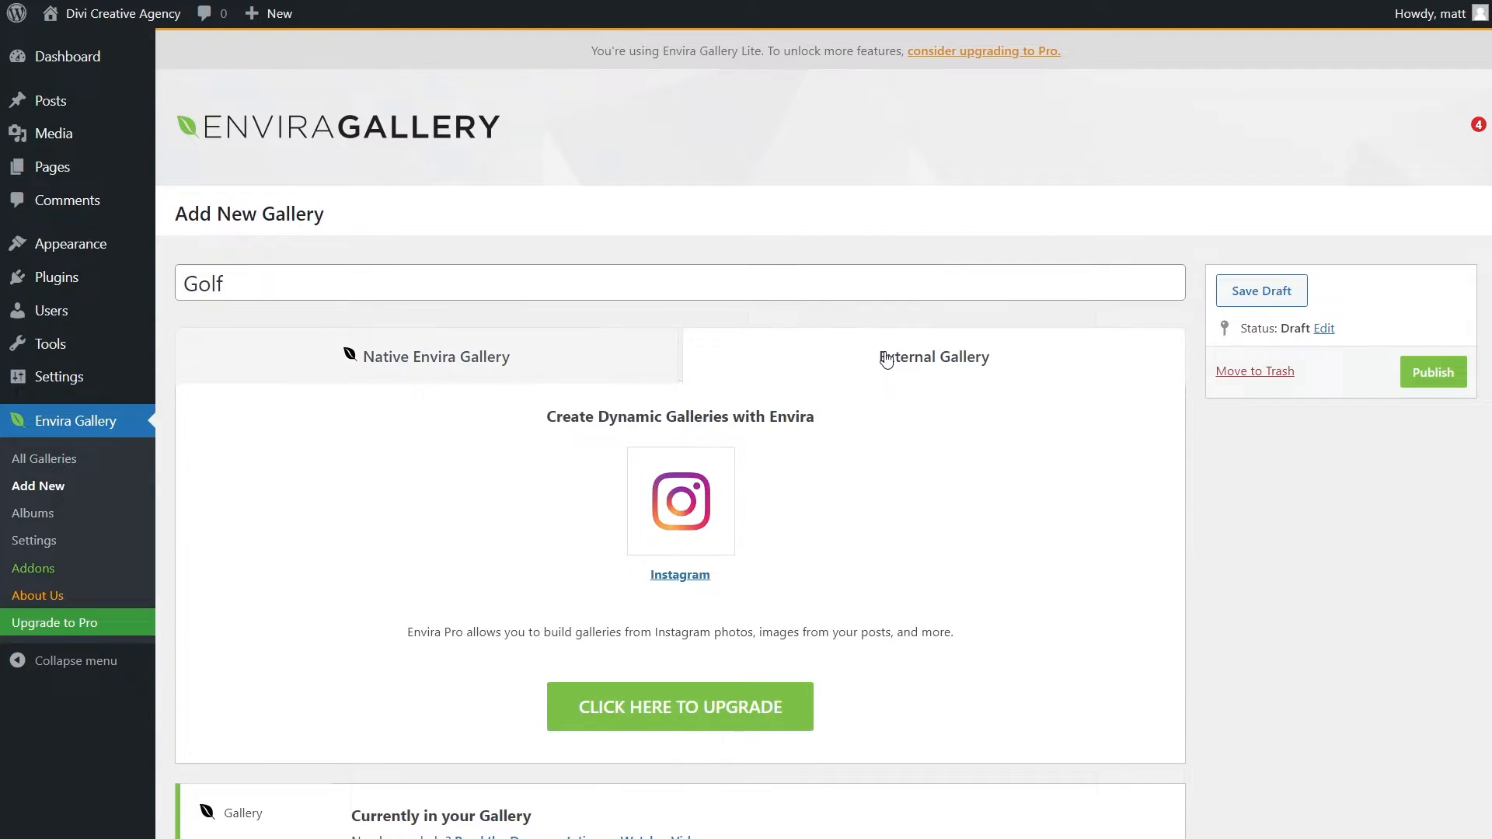
{"action": "mouse_move", "coordinate": [599, 465]}
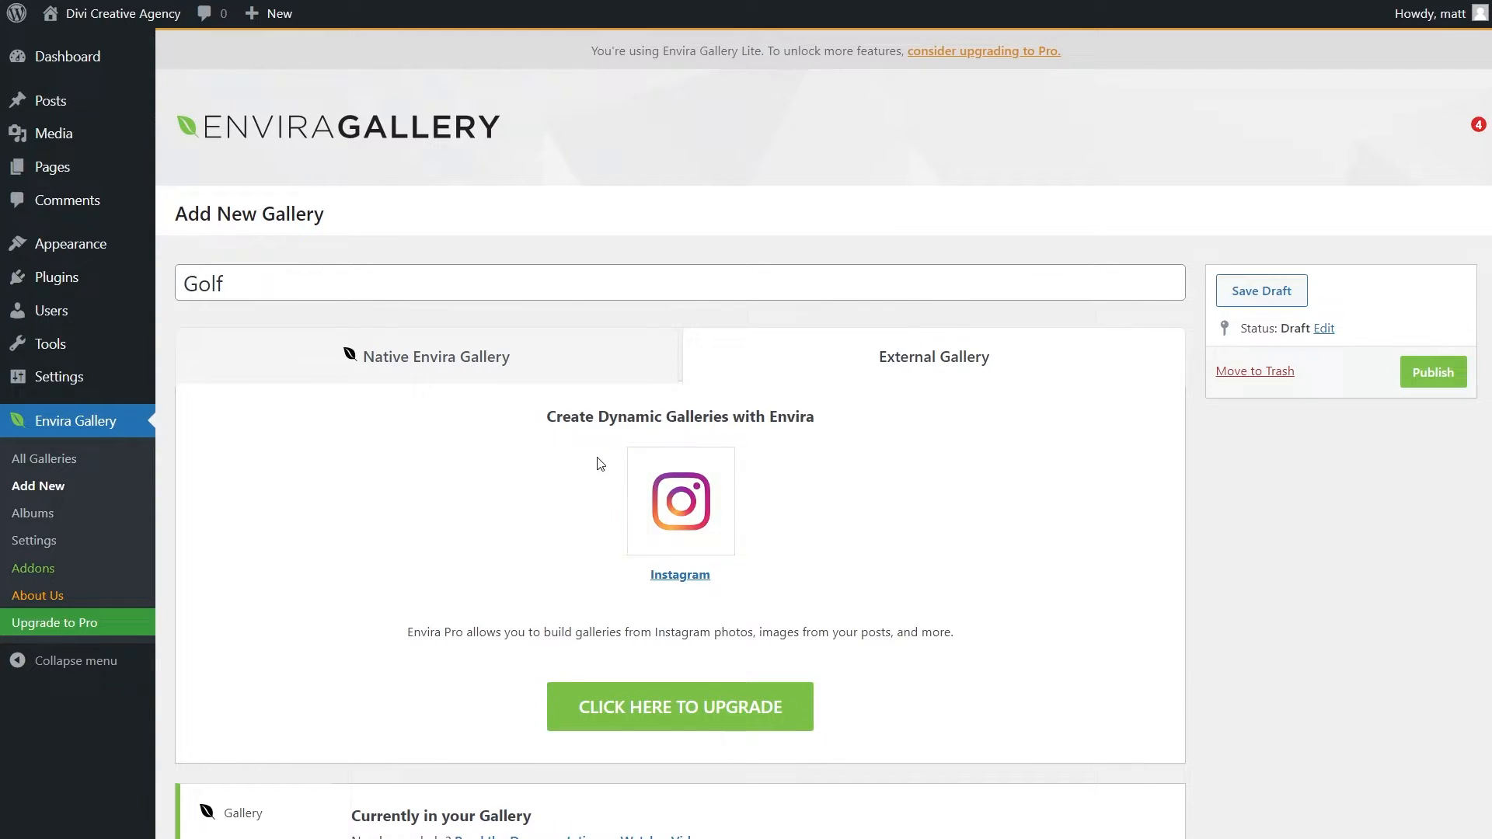
{"action": "double_click", "coordinate": [453, 632]}
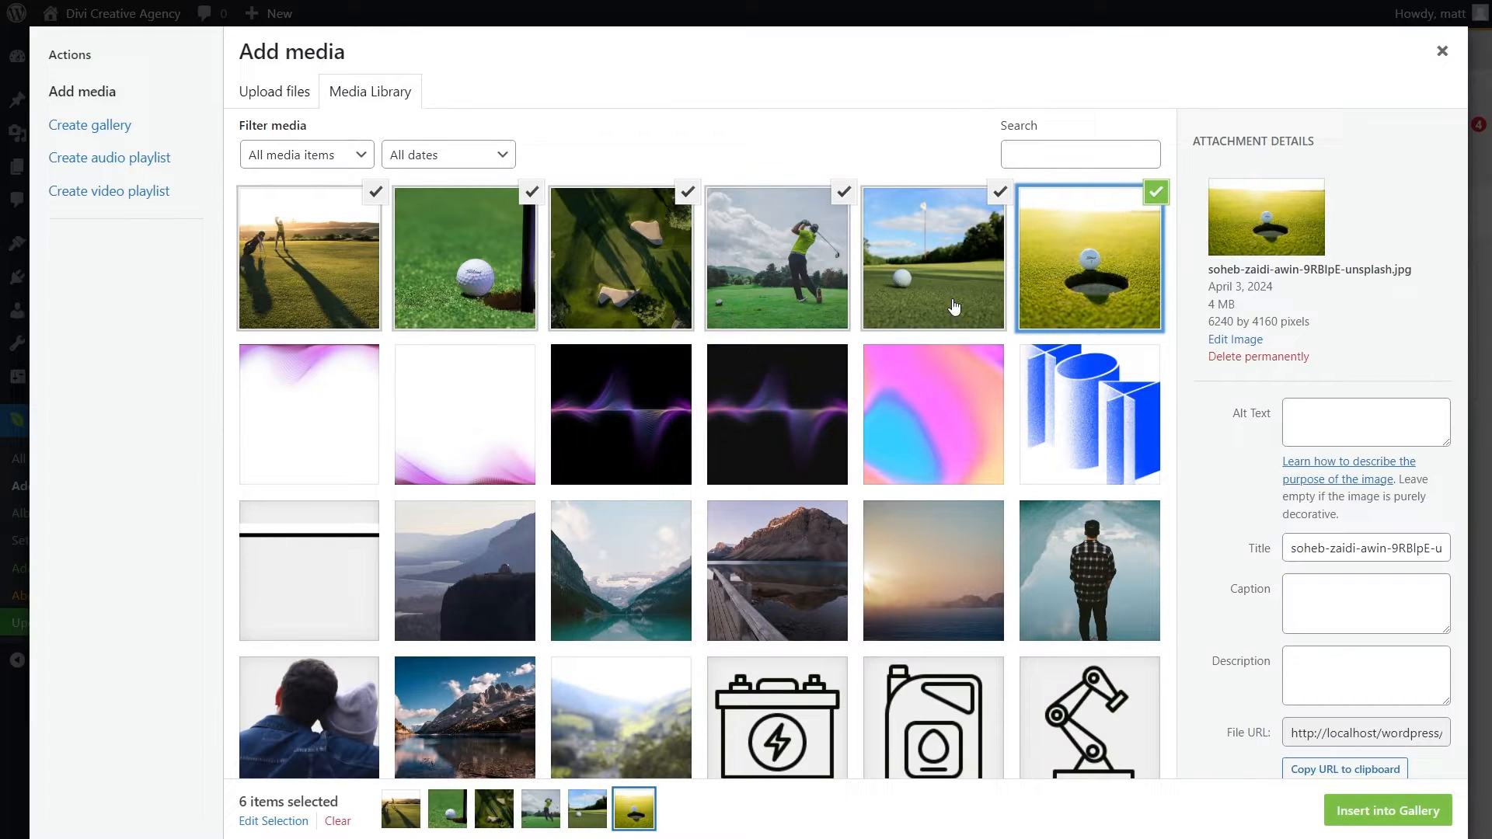
{"action": "left_click", "coordinate": [1387, 809]}
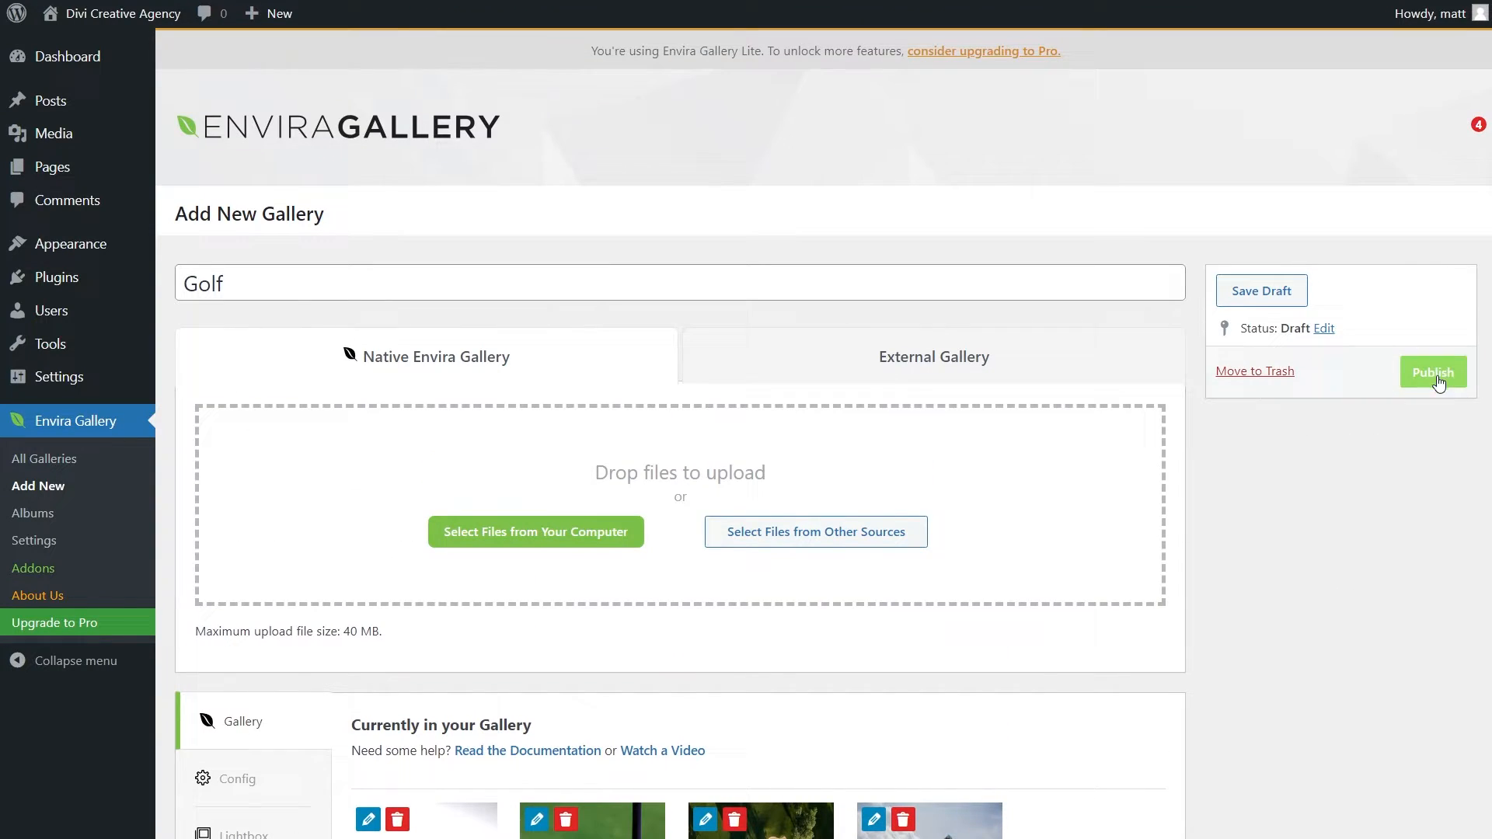
{"action": "scroll", "scroll_direction": "down", "scroll_amount": 3}
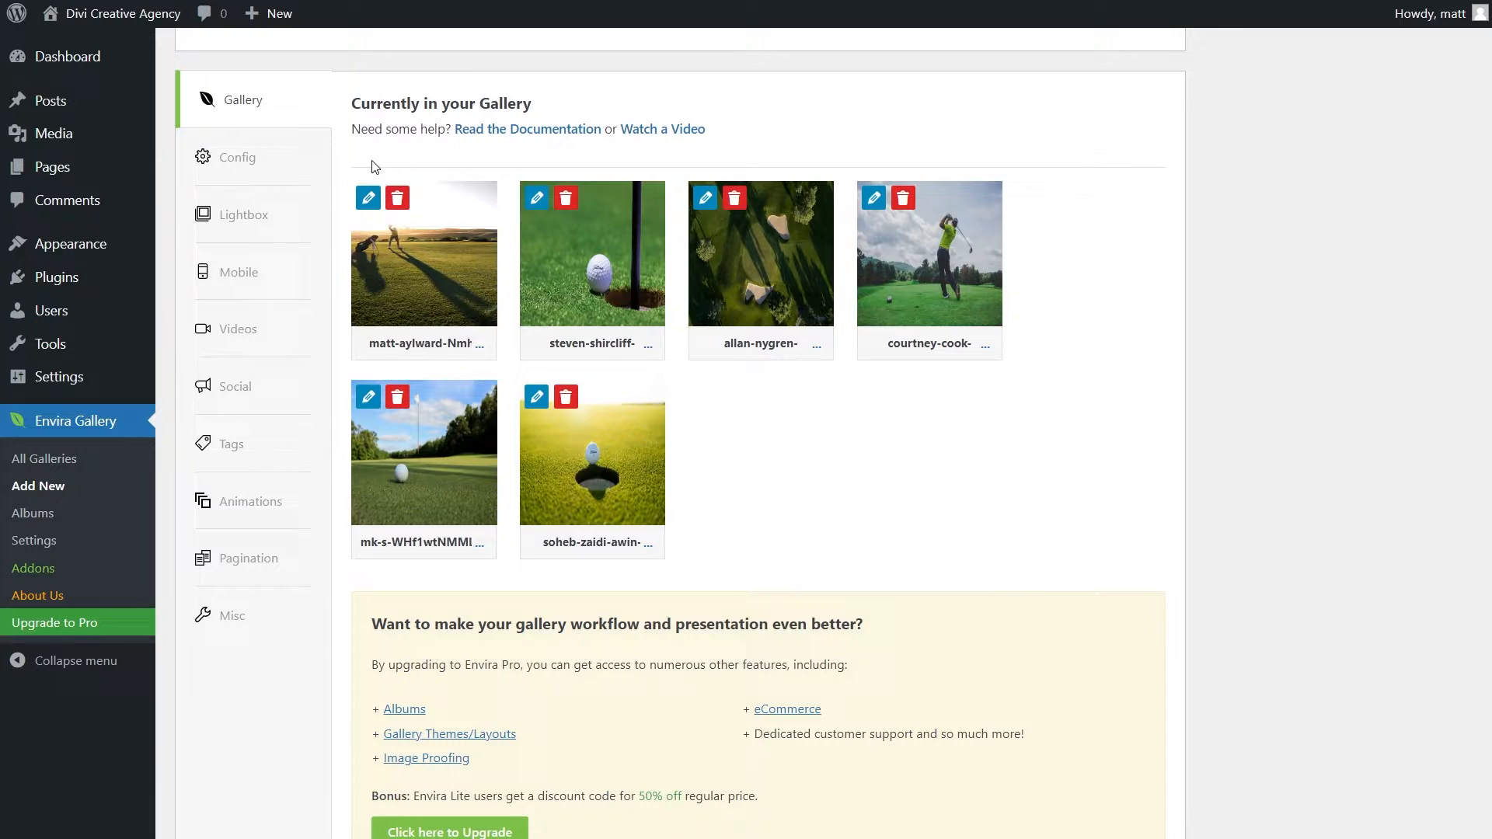
{"action": "mouse_move", "coordinate": [262, 742]}
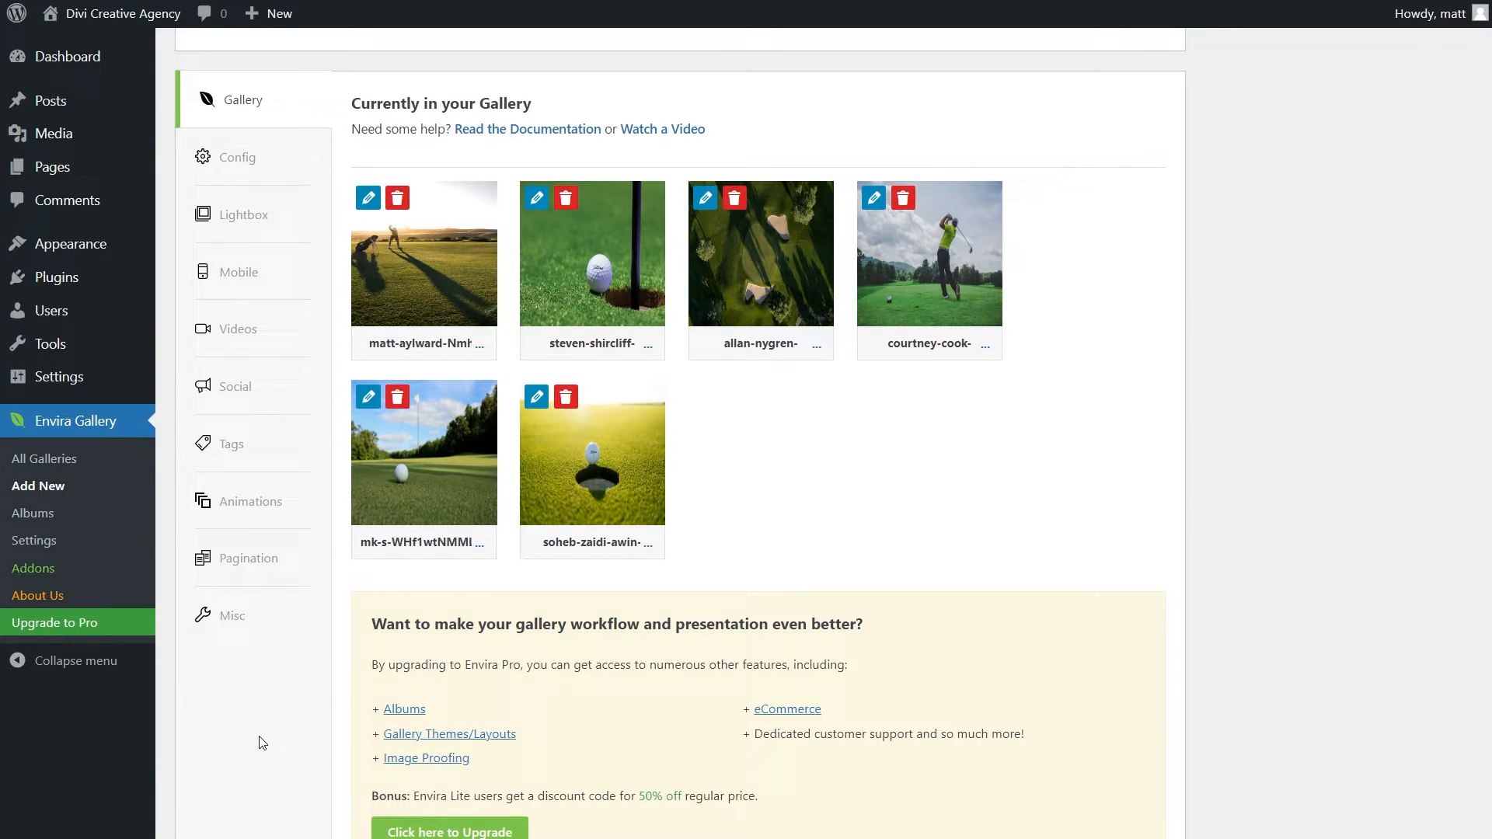
{"action": "mouse_move", "coordinate": [254, 717]}
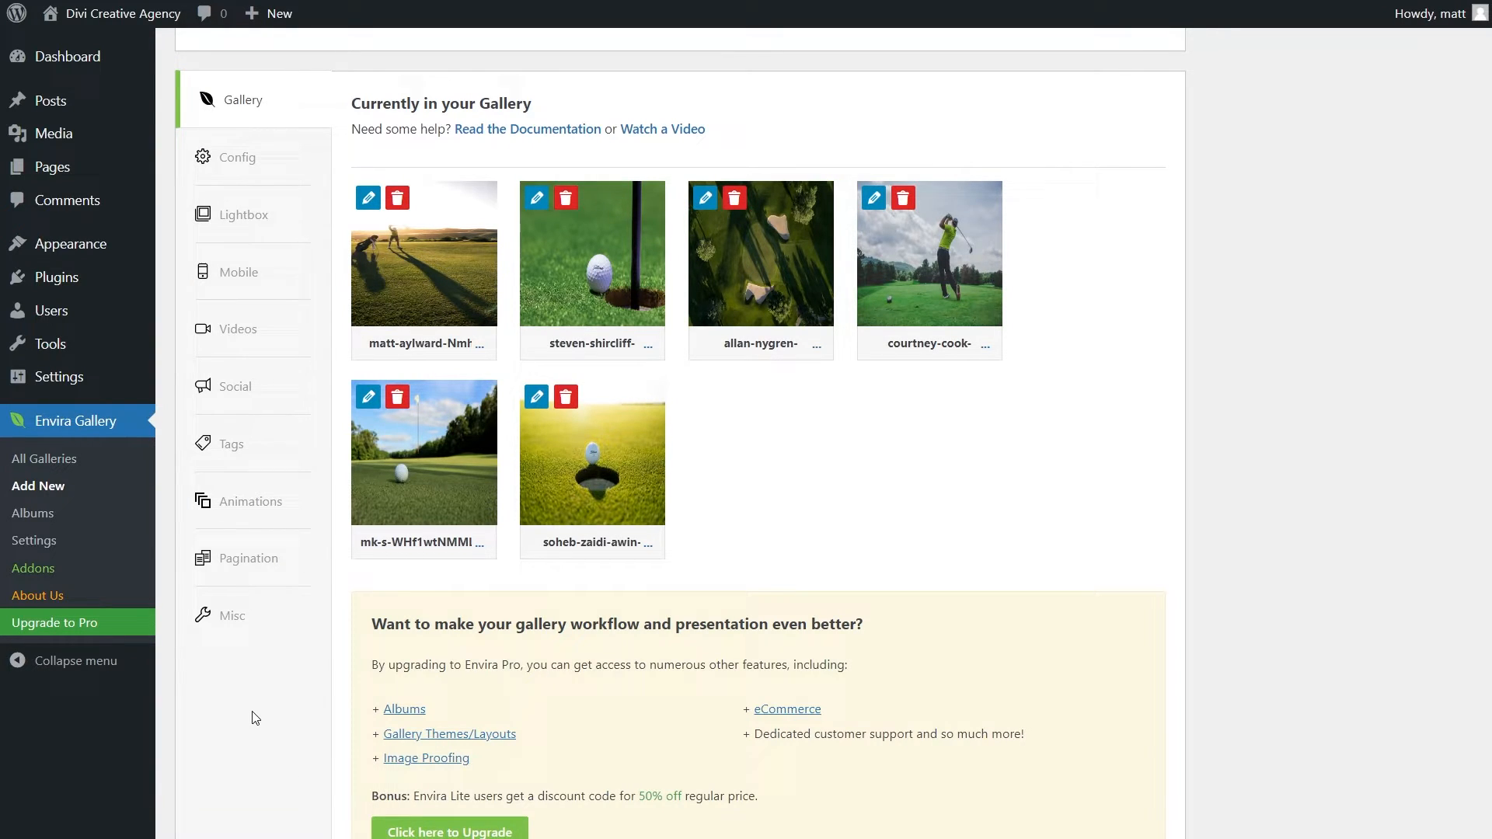
{"action": "mouse_move", "coordinate": [442, 679]}
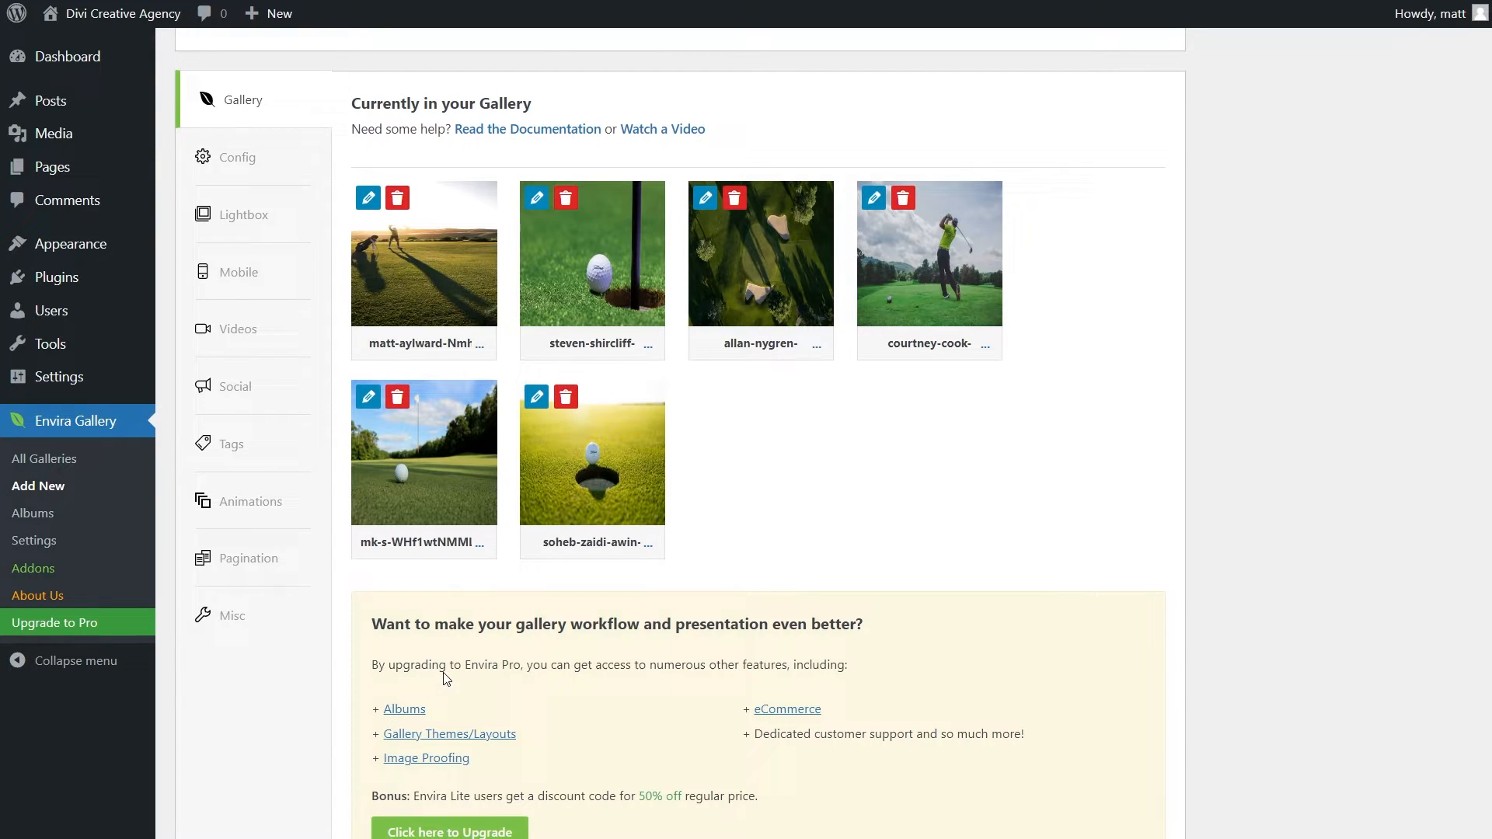
{"action": "mouse_move", "coordinate": [843, 486]}
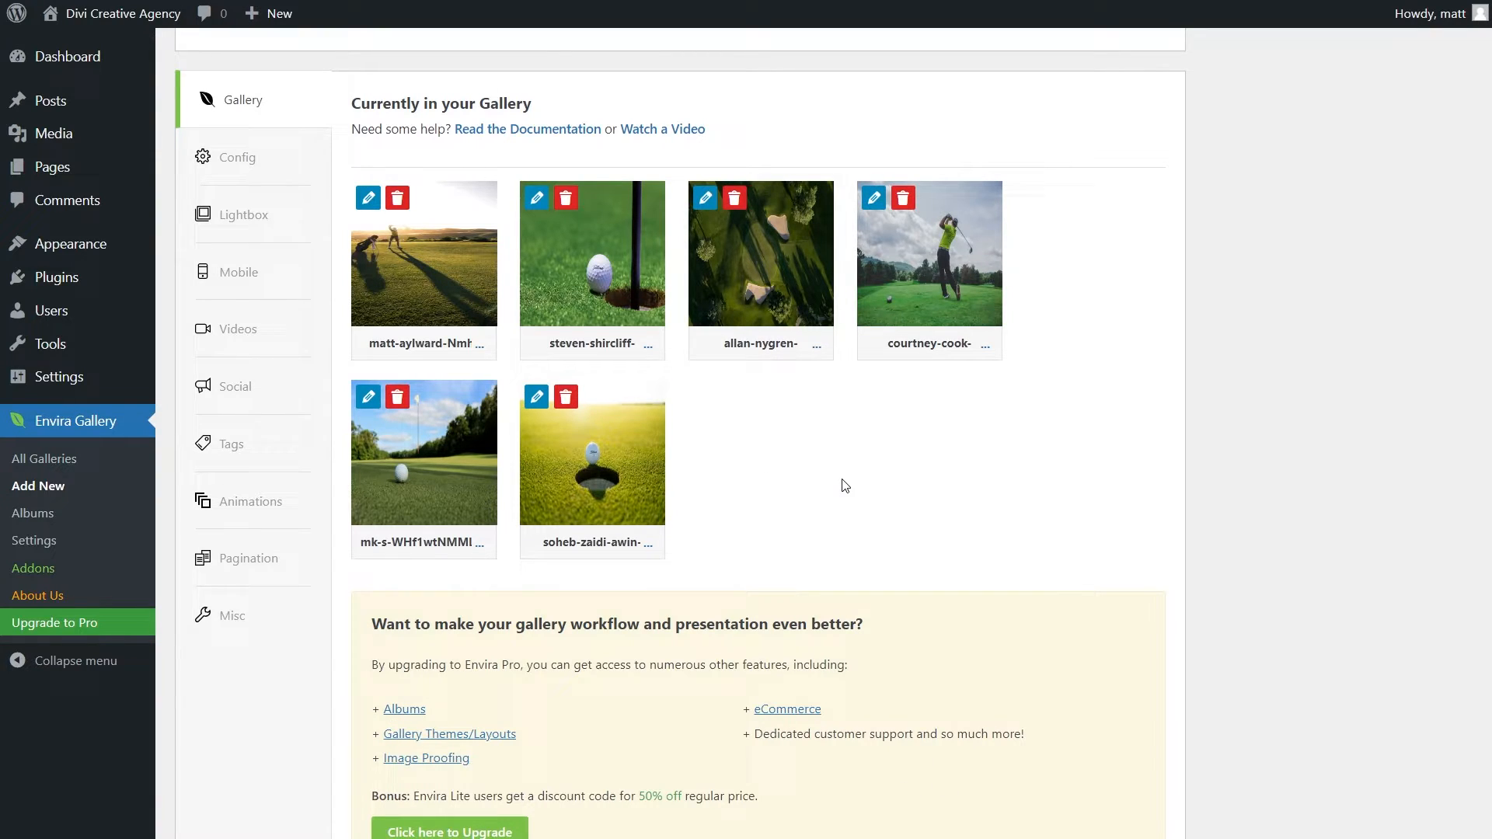
Review the gallery's Config layout and Lightbox settings
{"action": "left_click", "coordinate": [237, 156]}
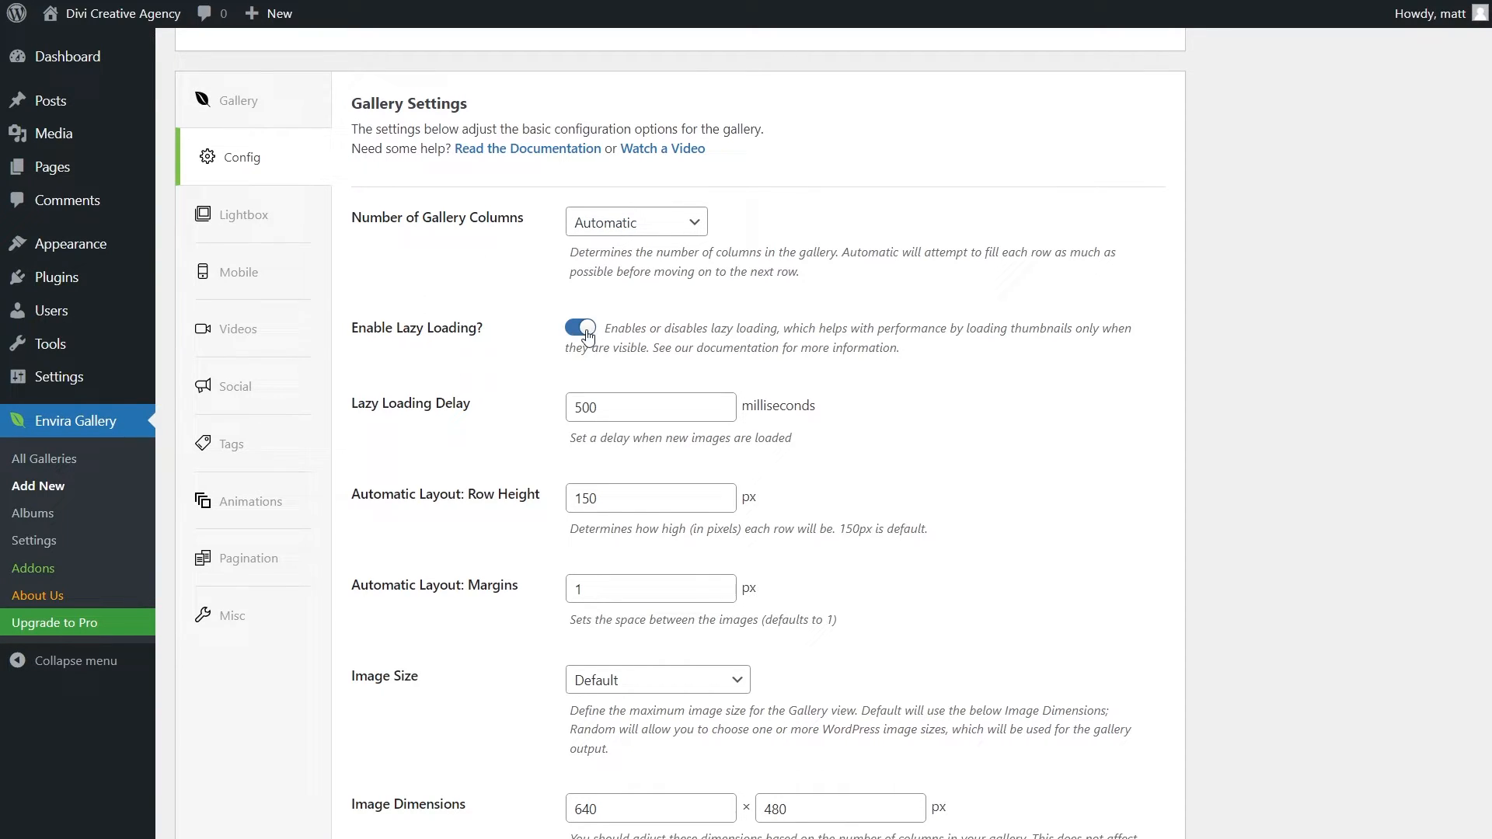
{"action": "scroll", "scroll_direction": "down", "scroll_amount": 3}
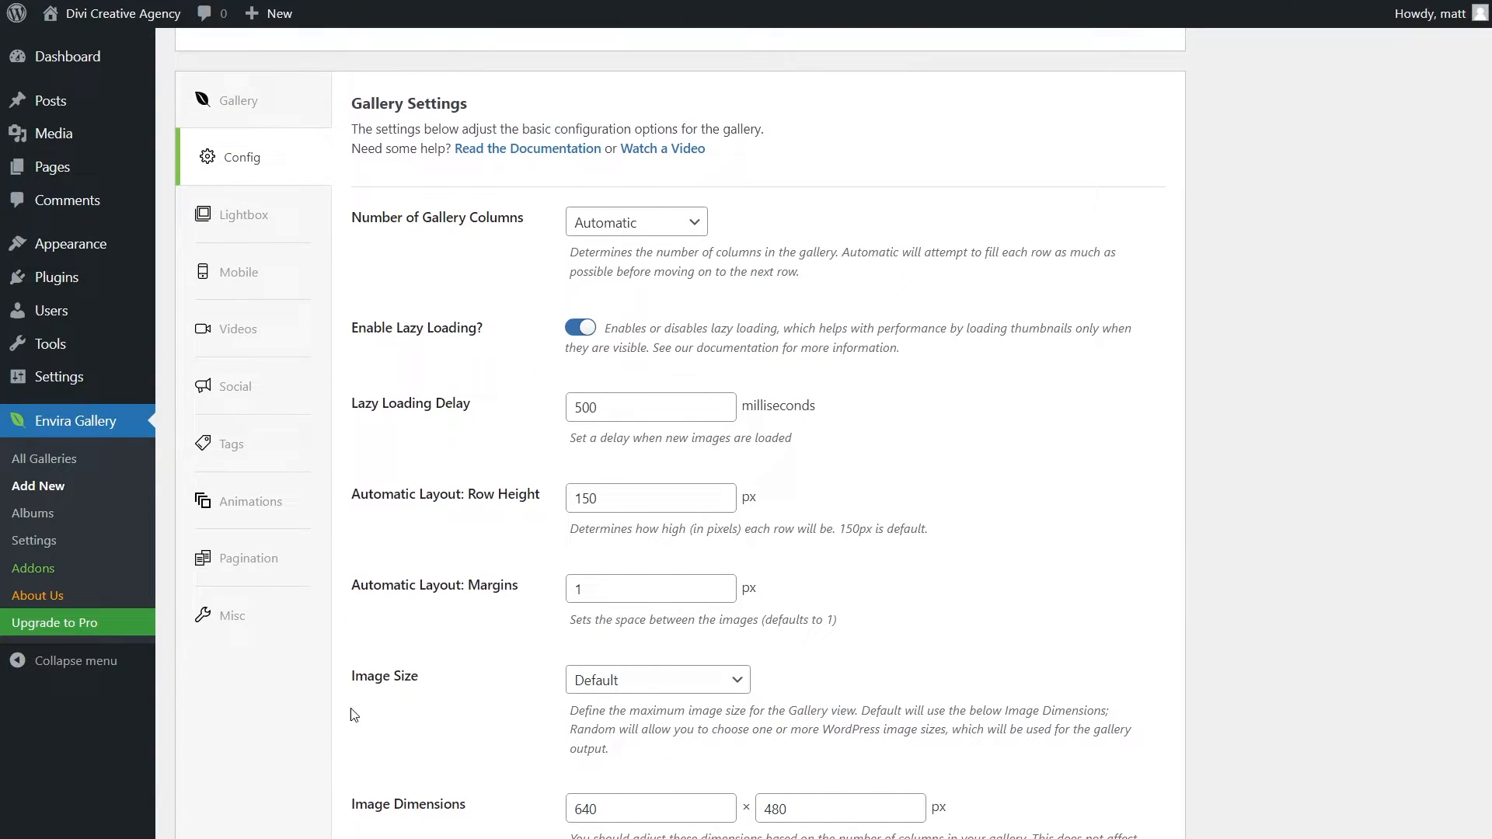
{"action": "mouse_move", "coordinate": [459, 327]}
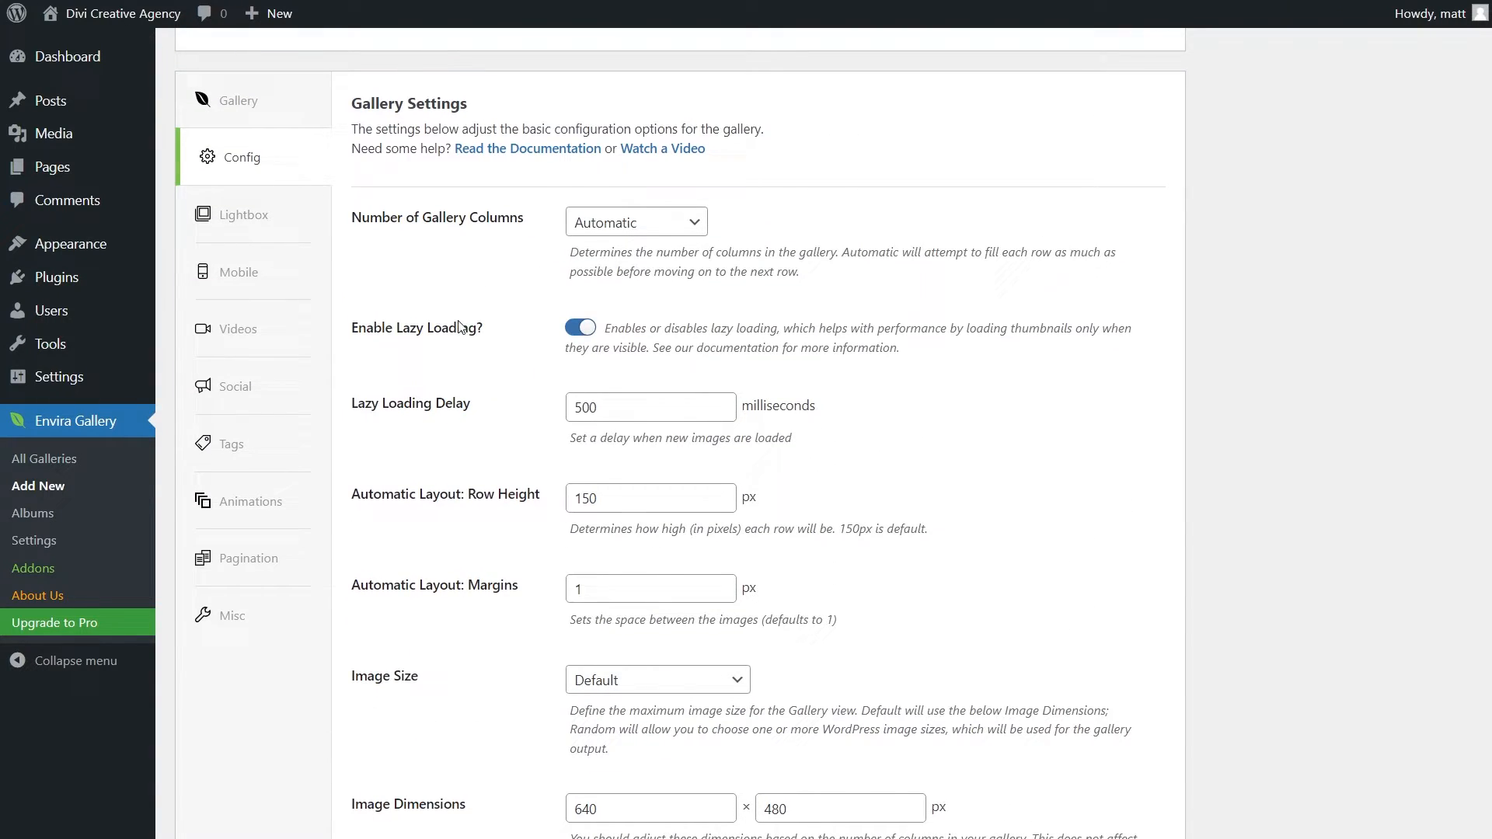
{"action": "left_click", "coordinate": [245, 215]}
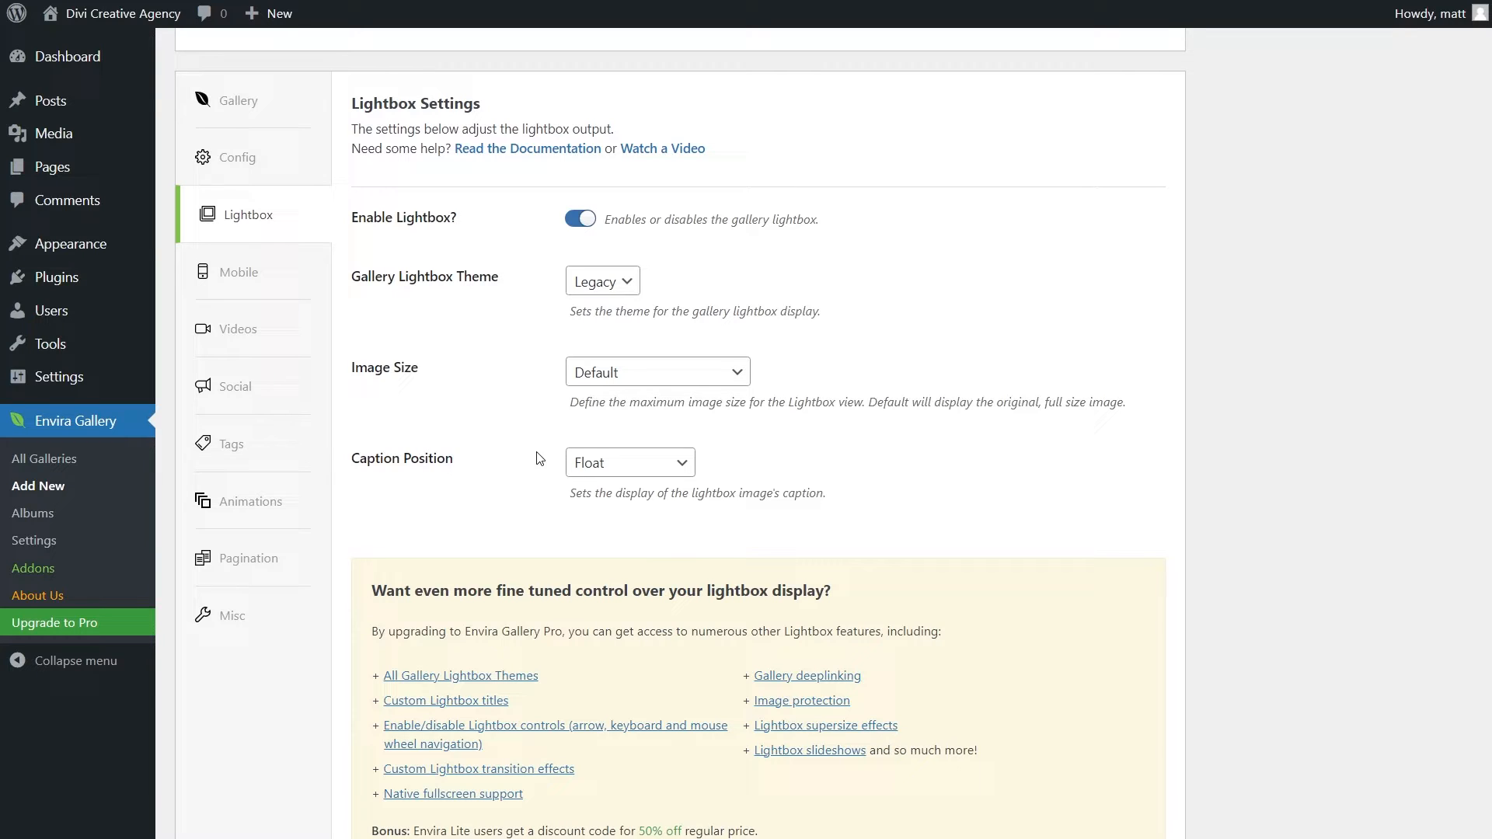
{"action": "mouse_move", "coordinate": [523, 213]}
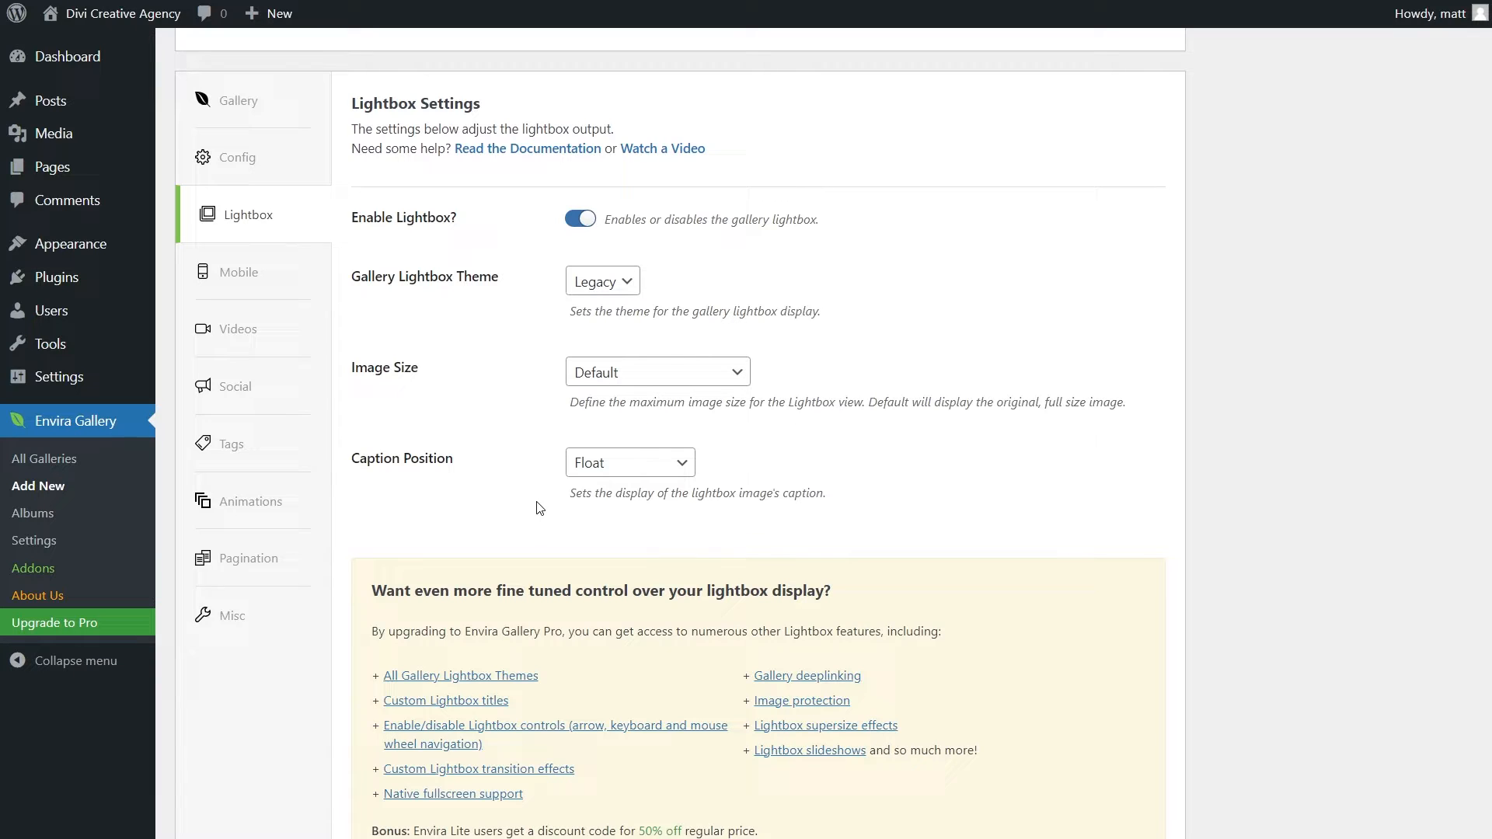
Browse the Mobile, Social, Animations, Pagination and Misc settings sections
{"action": "left_click", "coordinate": [238, 271]}
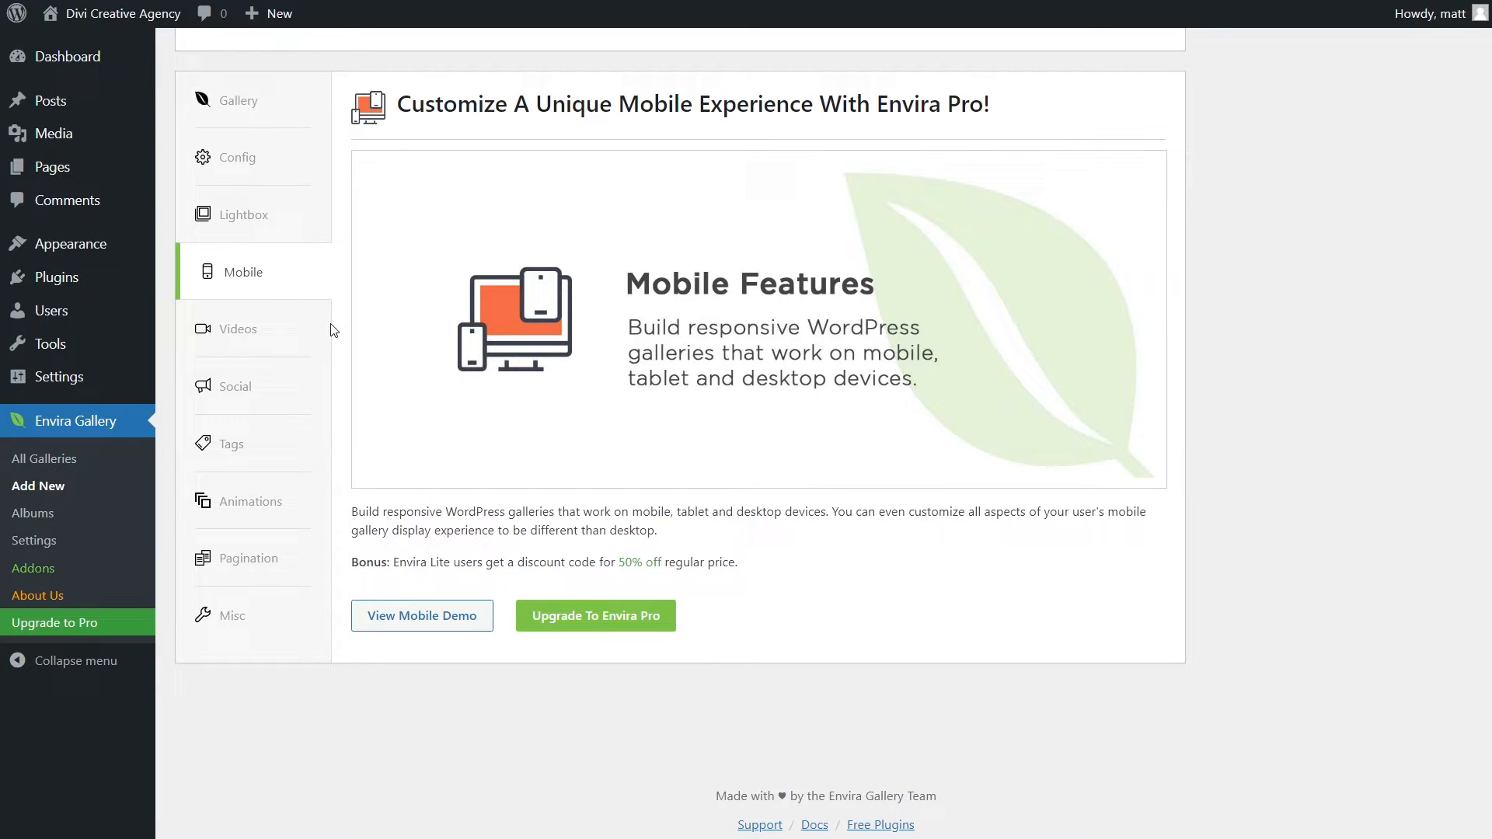
{"action": "left_click", "coordinate": [237, 386]}
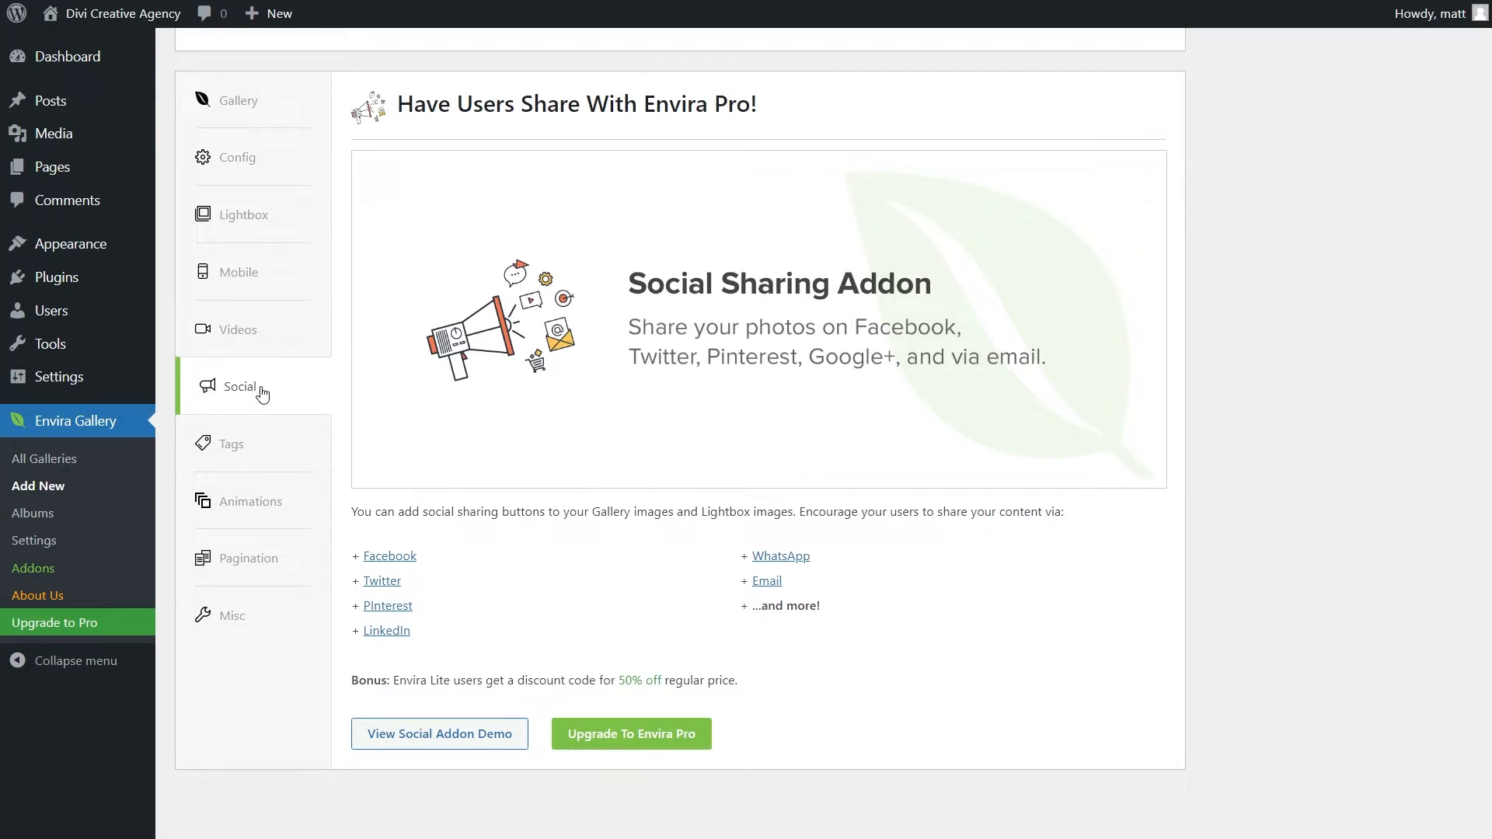
{"action": "left_click", "coordinate": [253, 501]}
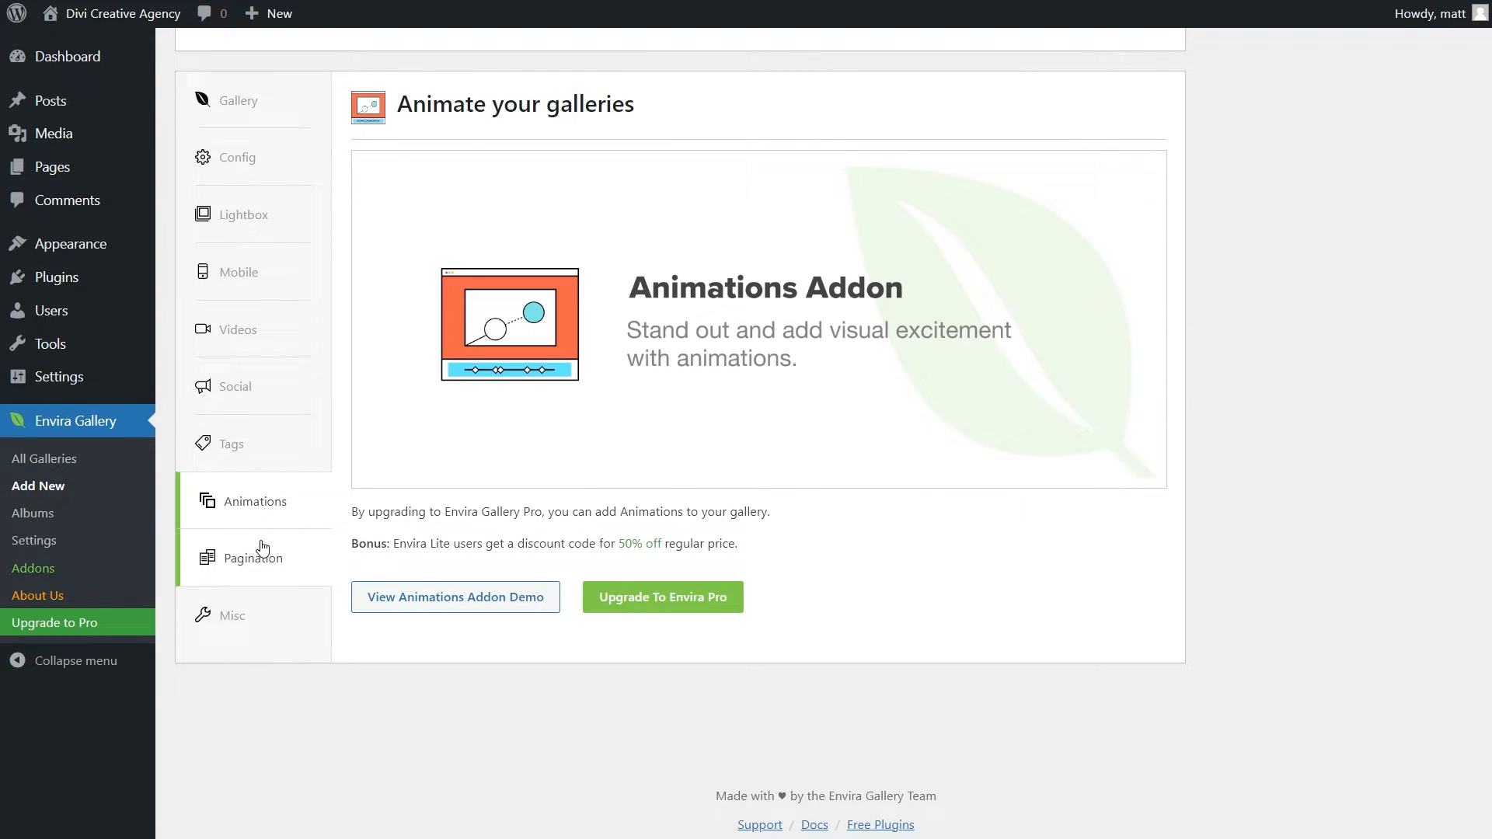
{"action": "left_click", "coordinate": [254, 558]}
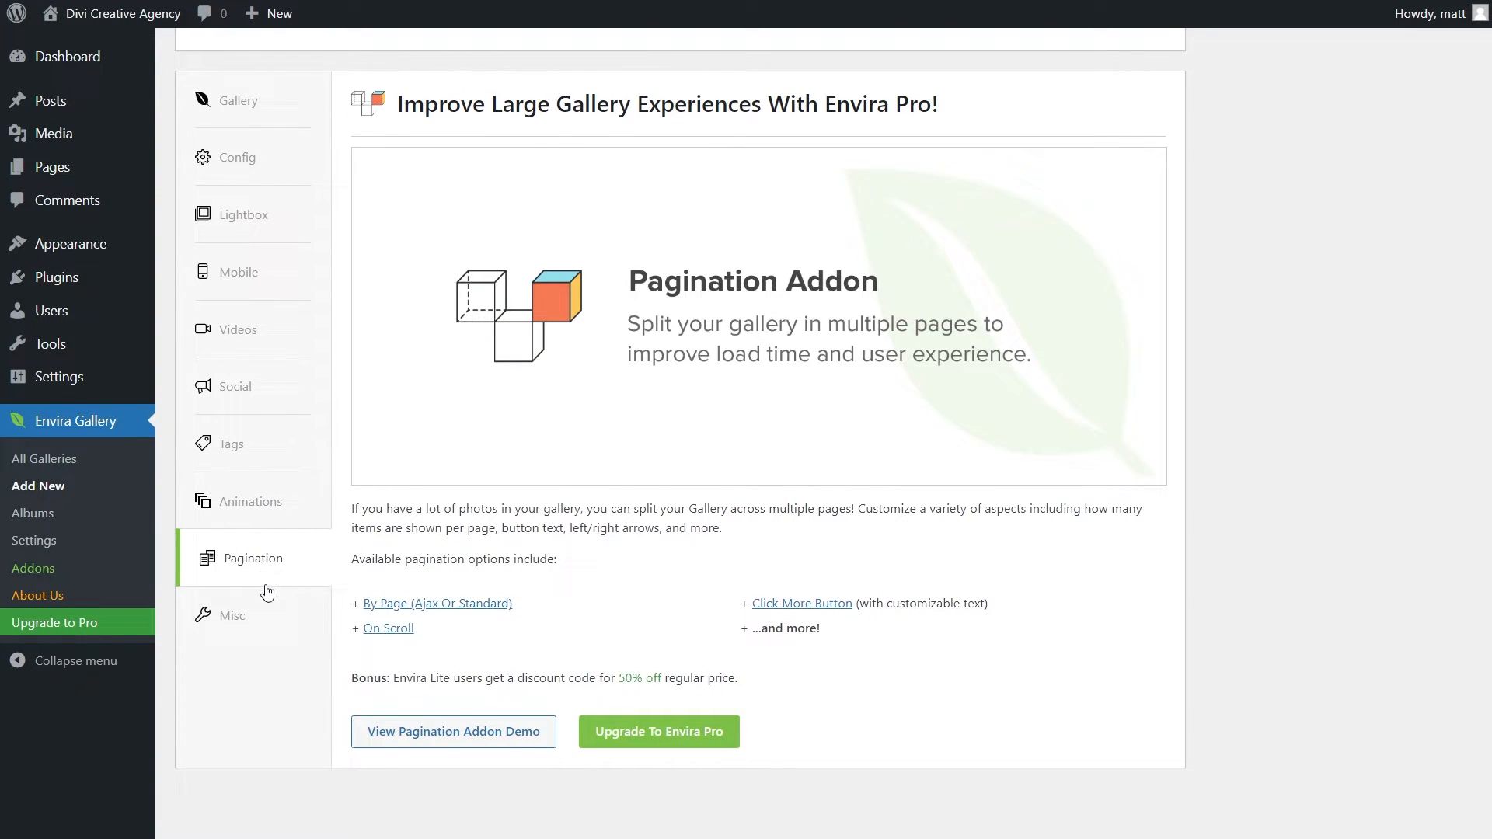
{"action": "left_click", "coordinate": [236, 615]}
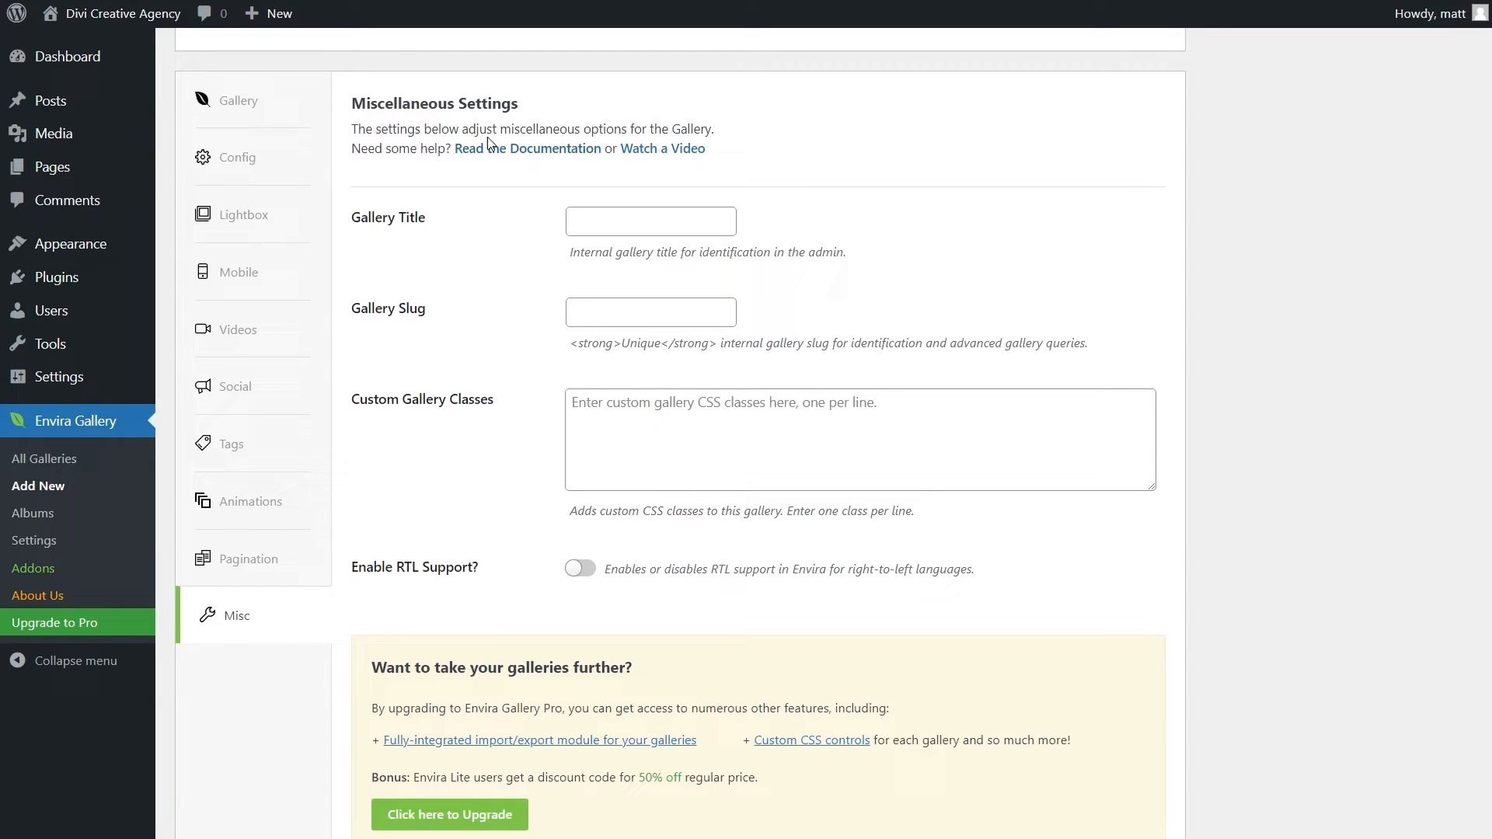
{"action": "mouse_move", "coordinate": [495, 467]}
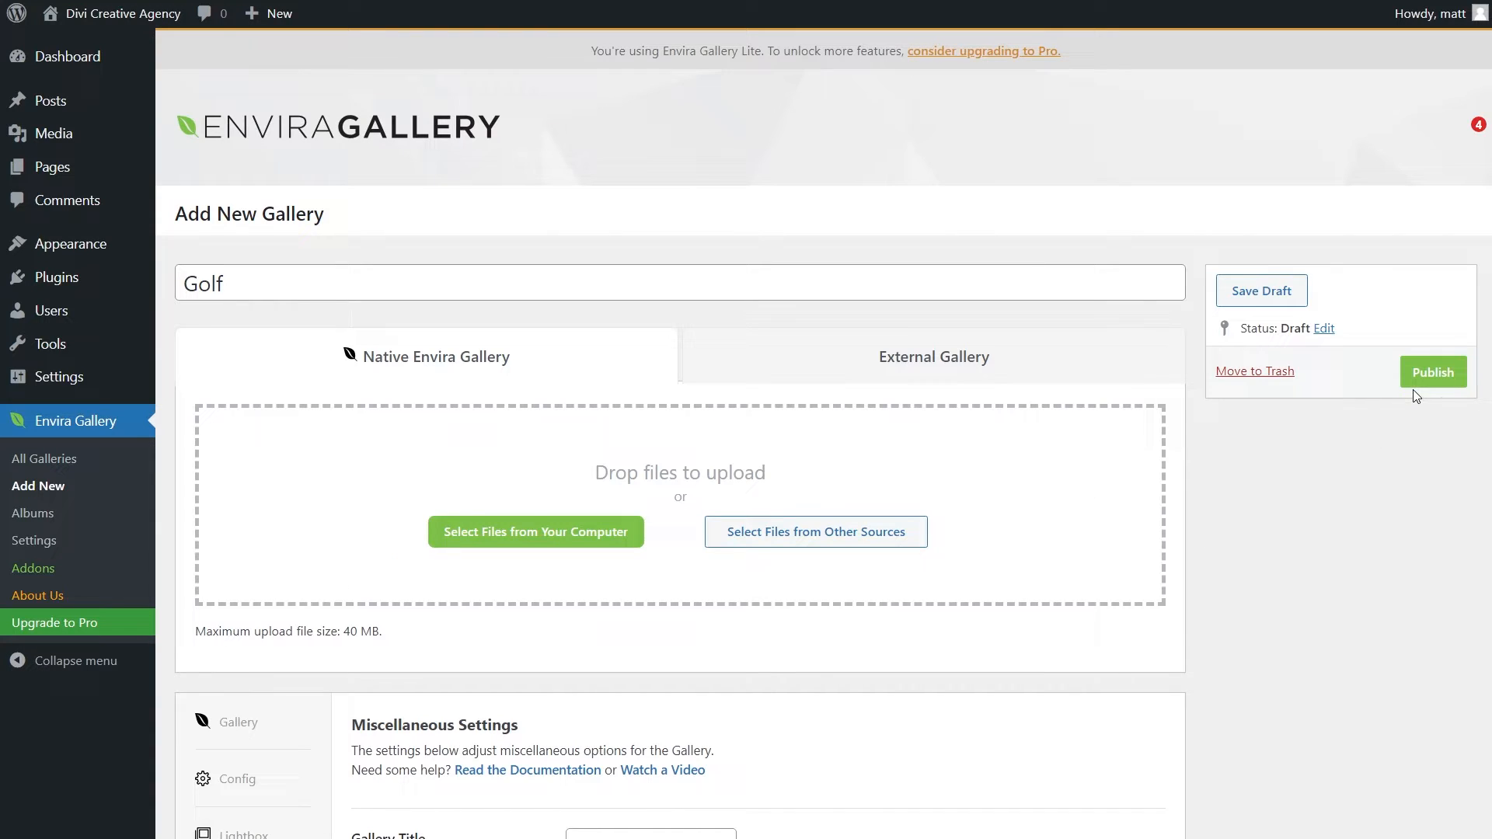
Publish the Golf gallery and select its [envira-gallery id] shortcode for copying
{"action": "left_click", "coordinate": [1432, 372]}
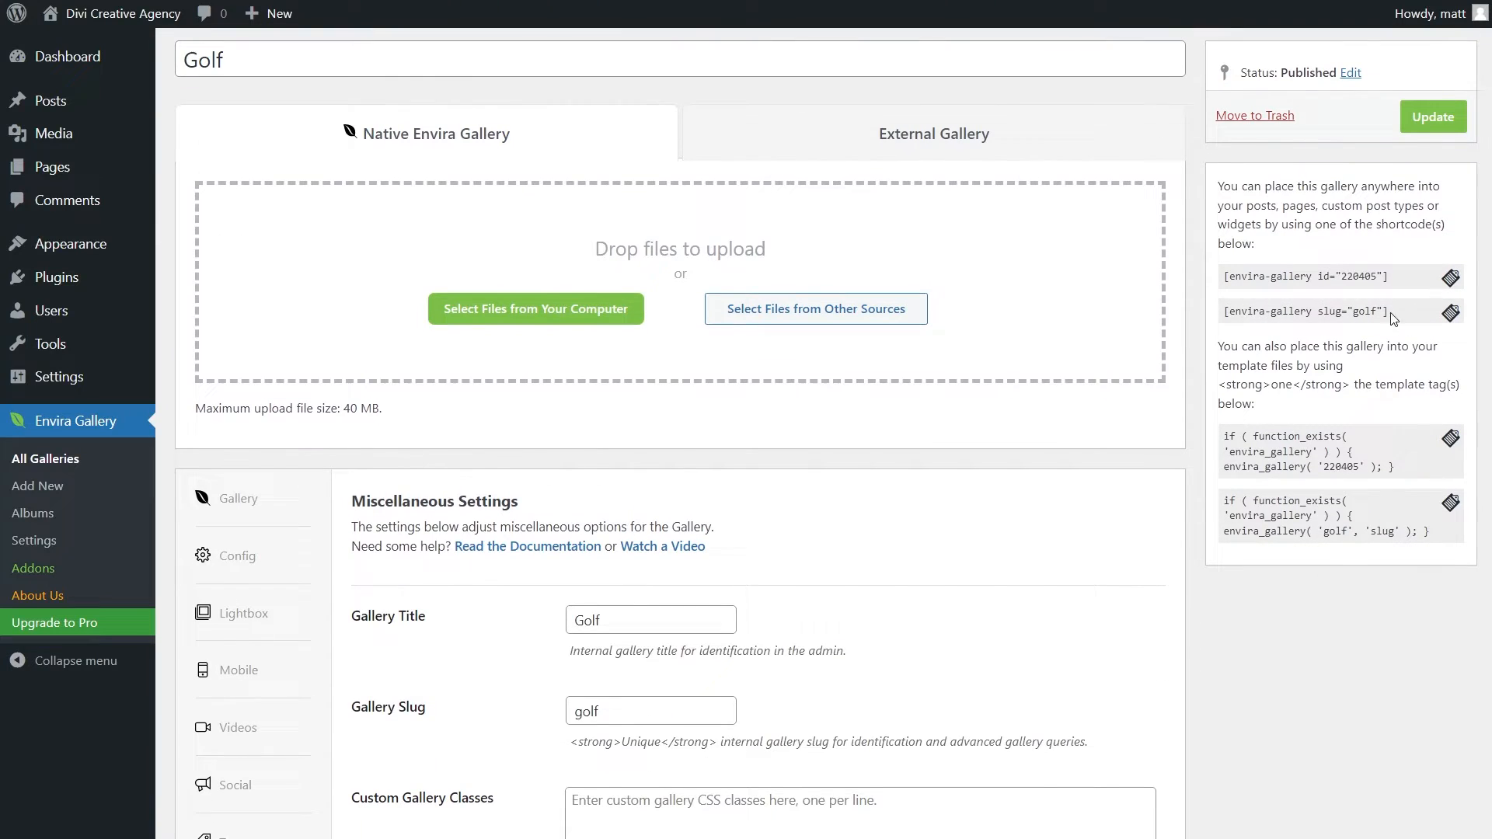
{"action": "mouse_move", "coordinate": [1391, 264]}
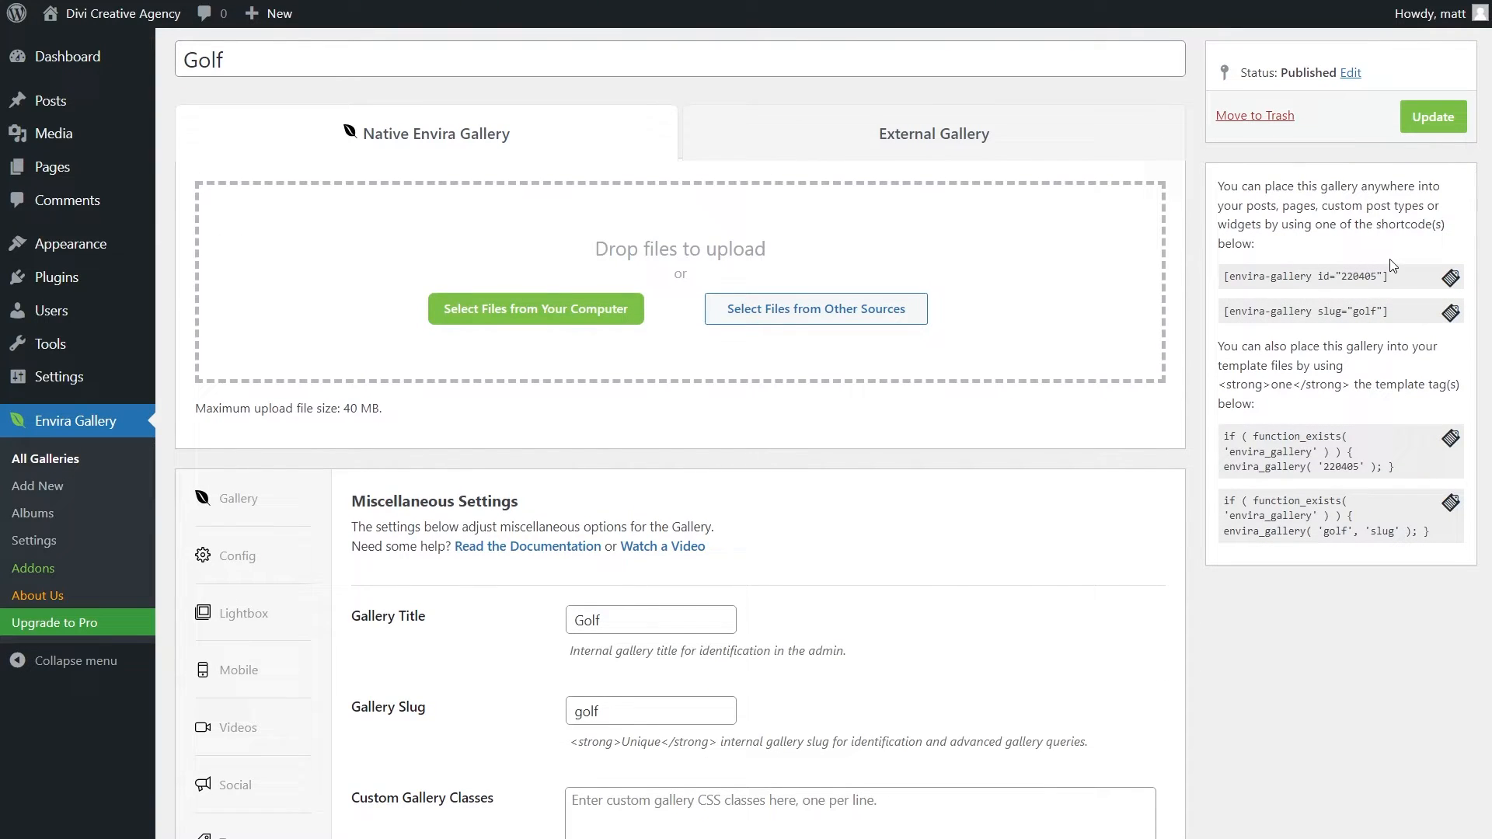
{"action": "double_click", "coordinate": [1344, 276]}
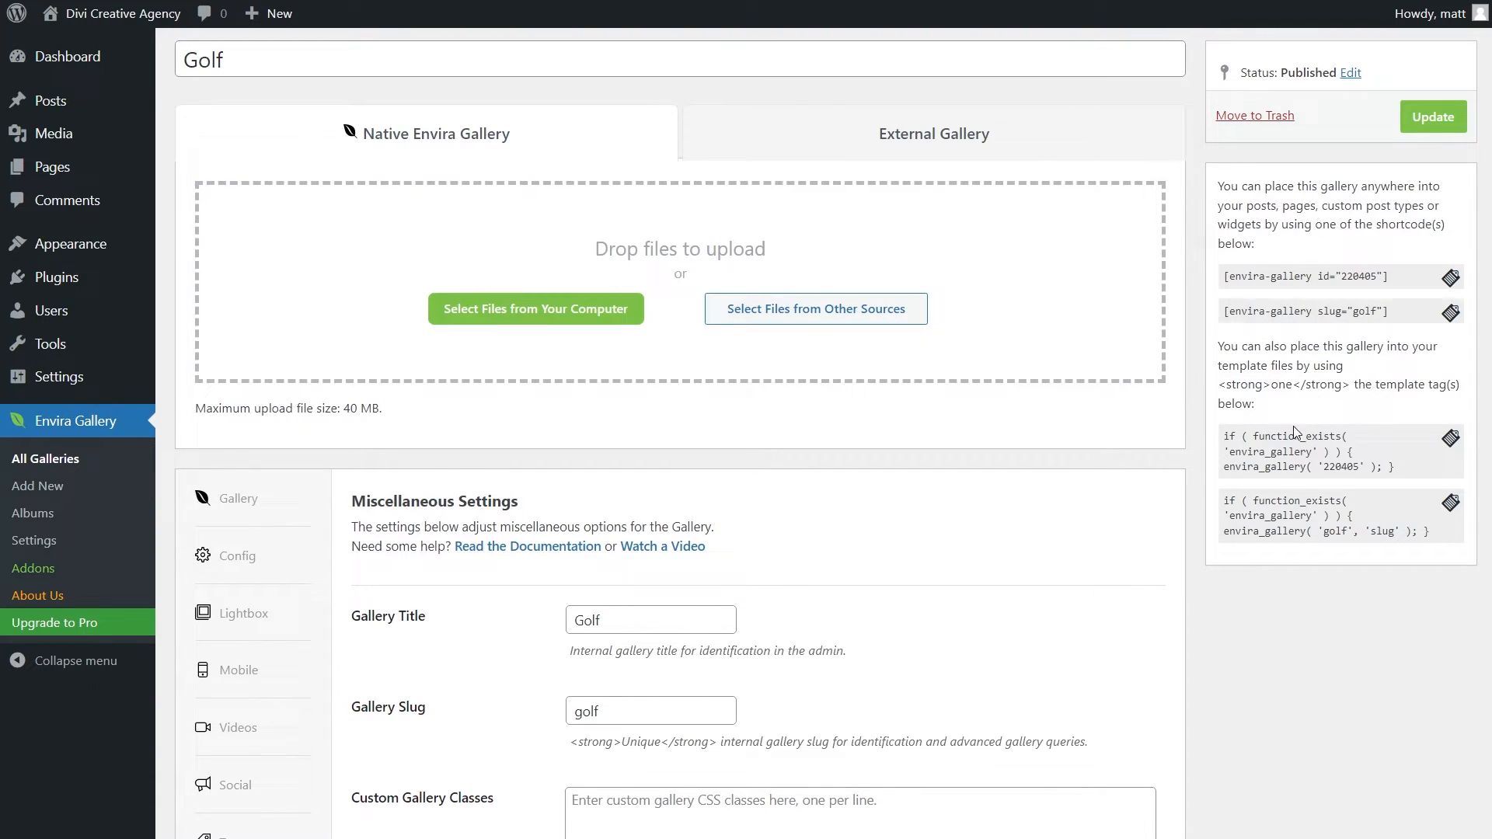
{"action": "mouse_move", "coordinate": [1313, 445]}
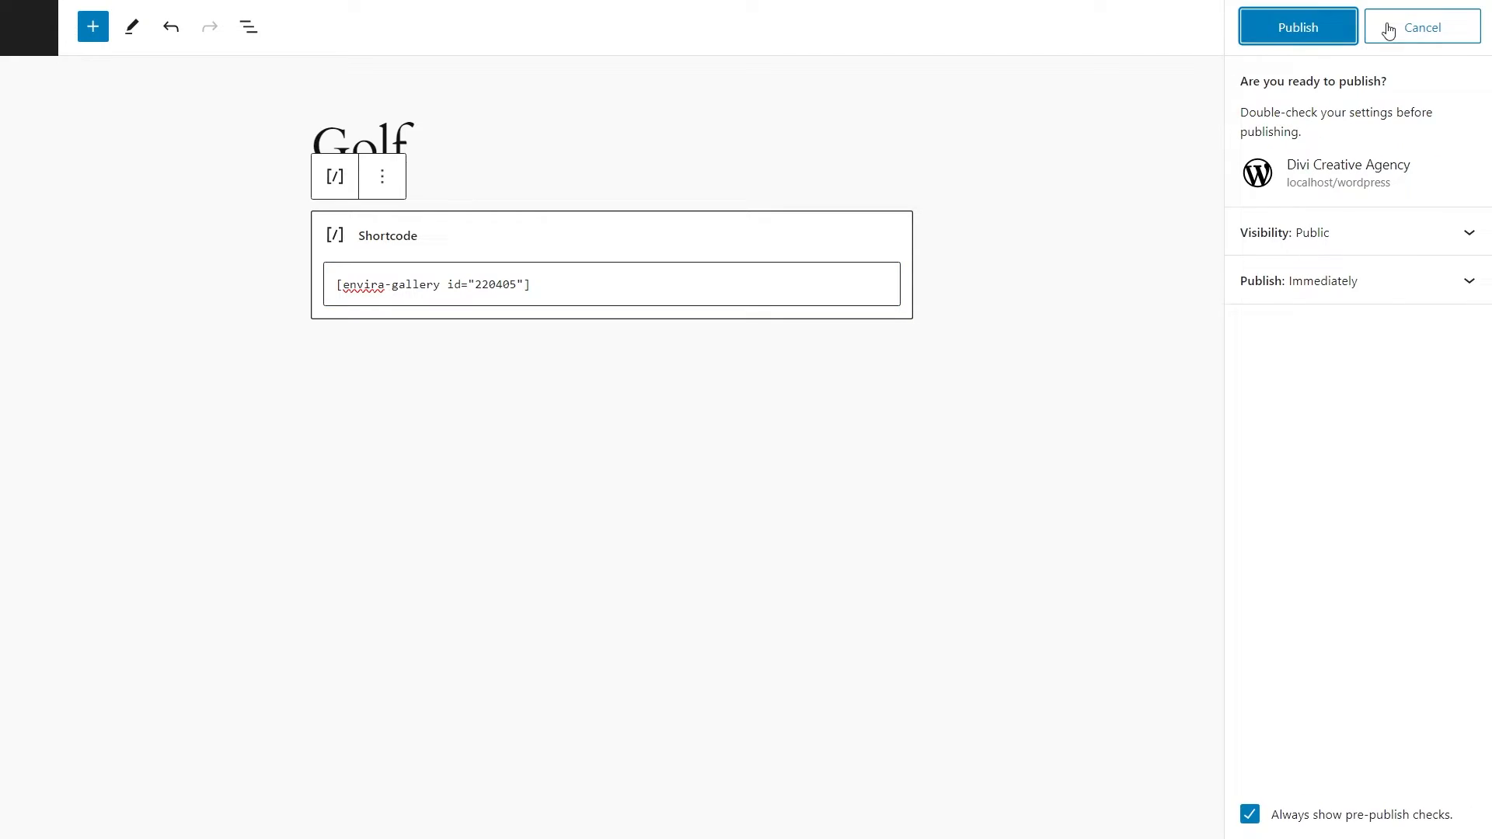
Confirm publishing the Golf page containing the gallery shortcode
{"action": "left_click", "coordinate": [1297, 26]}
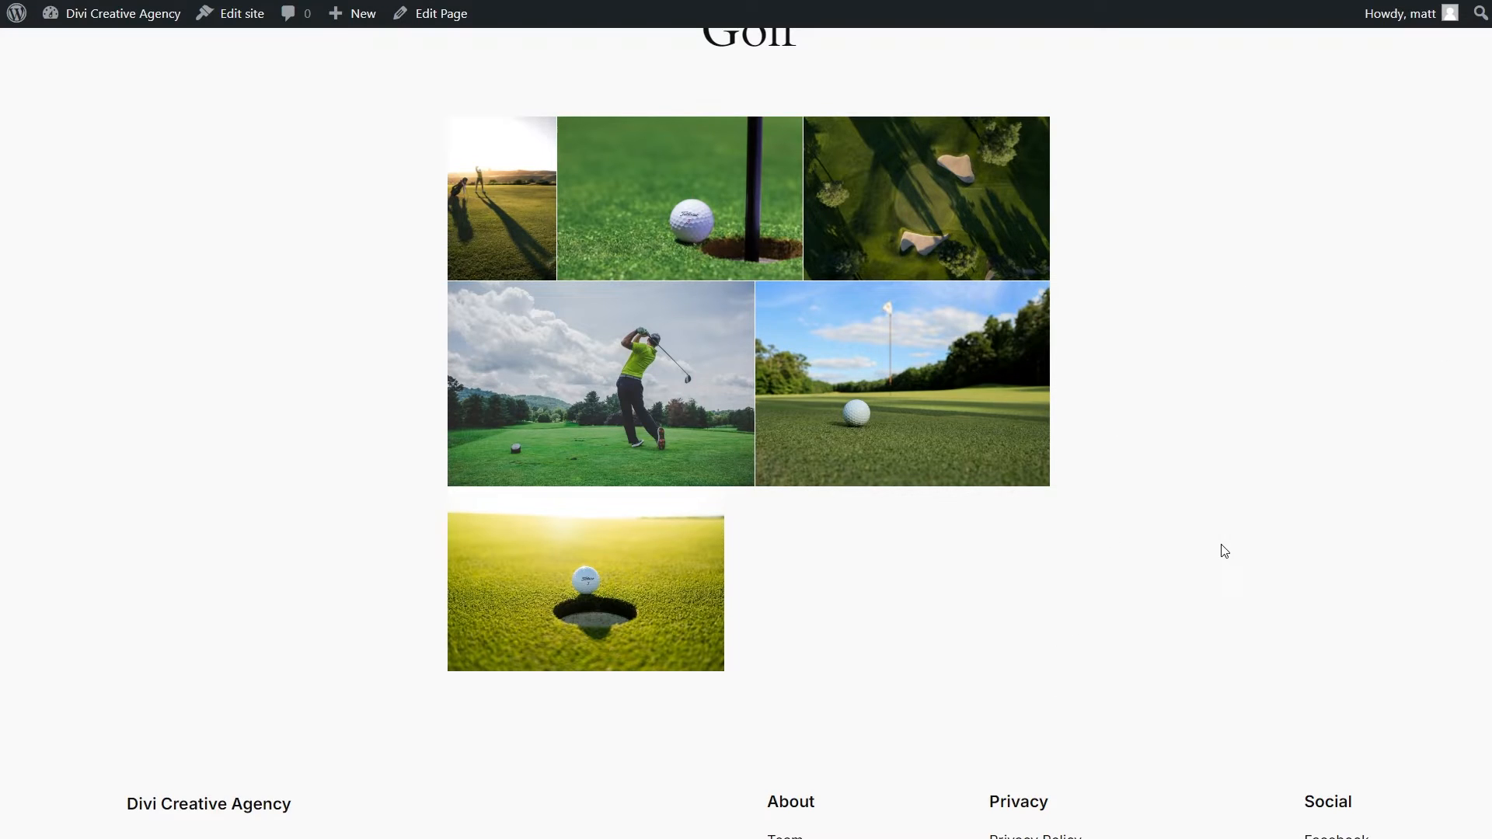
{"action": "mouse_move", "coordinate": [1234, 533]}
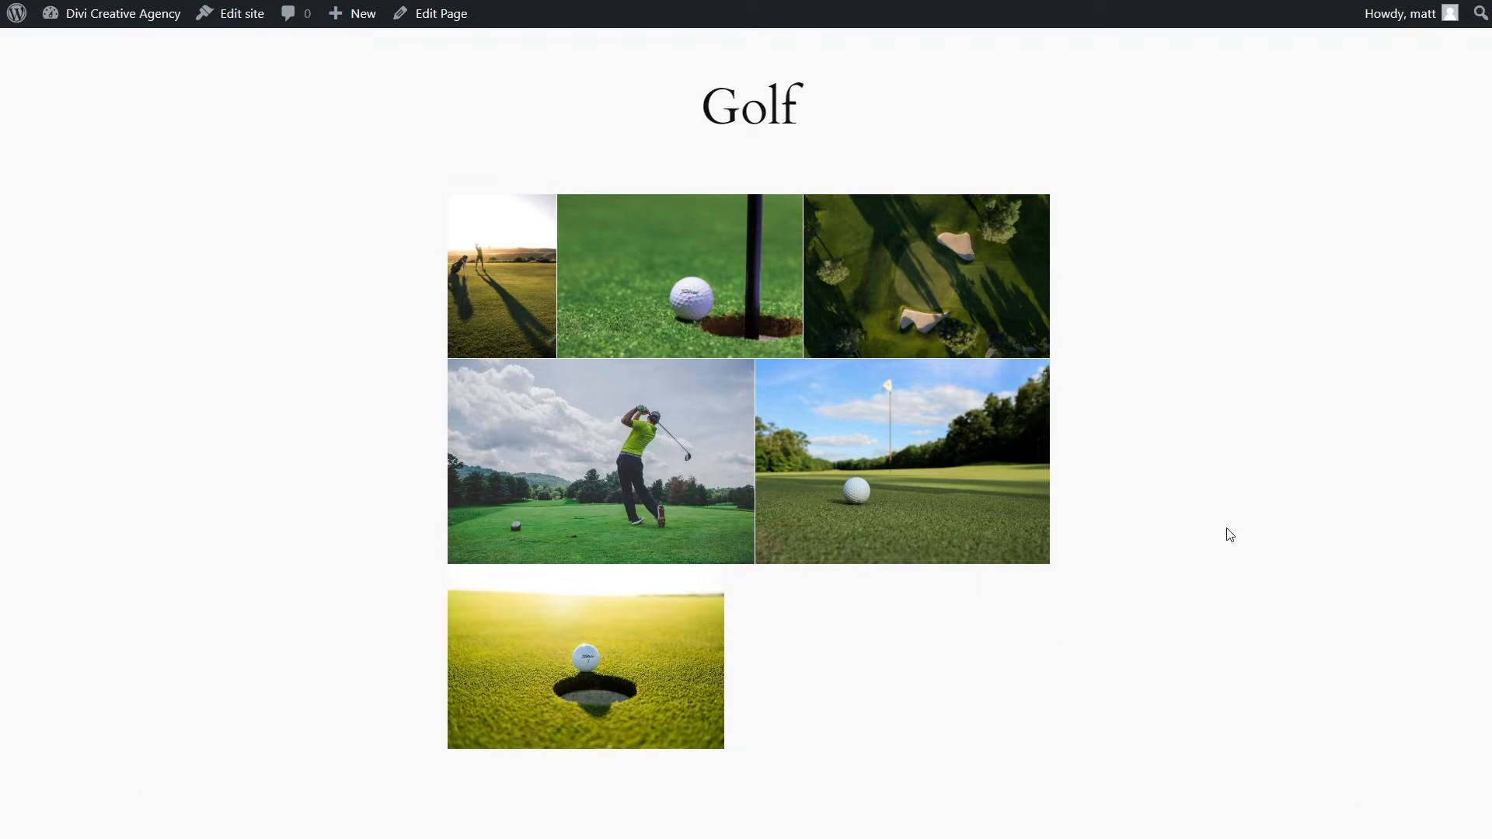
{"action": "left_click", "coordinate": [901, 462]}
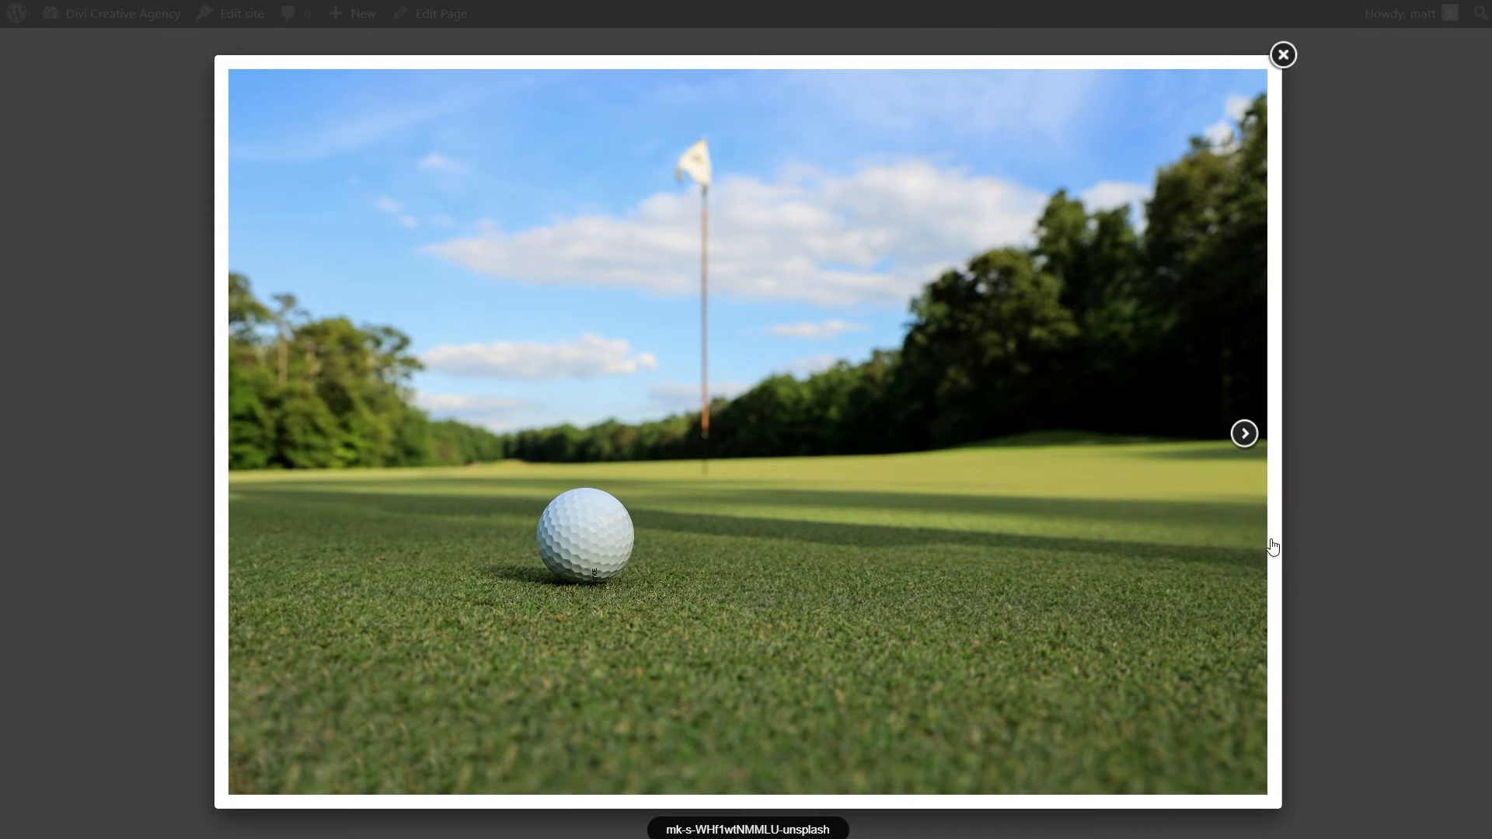
{"action": "mouse_move", "coordinate": [1245, 430]}
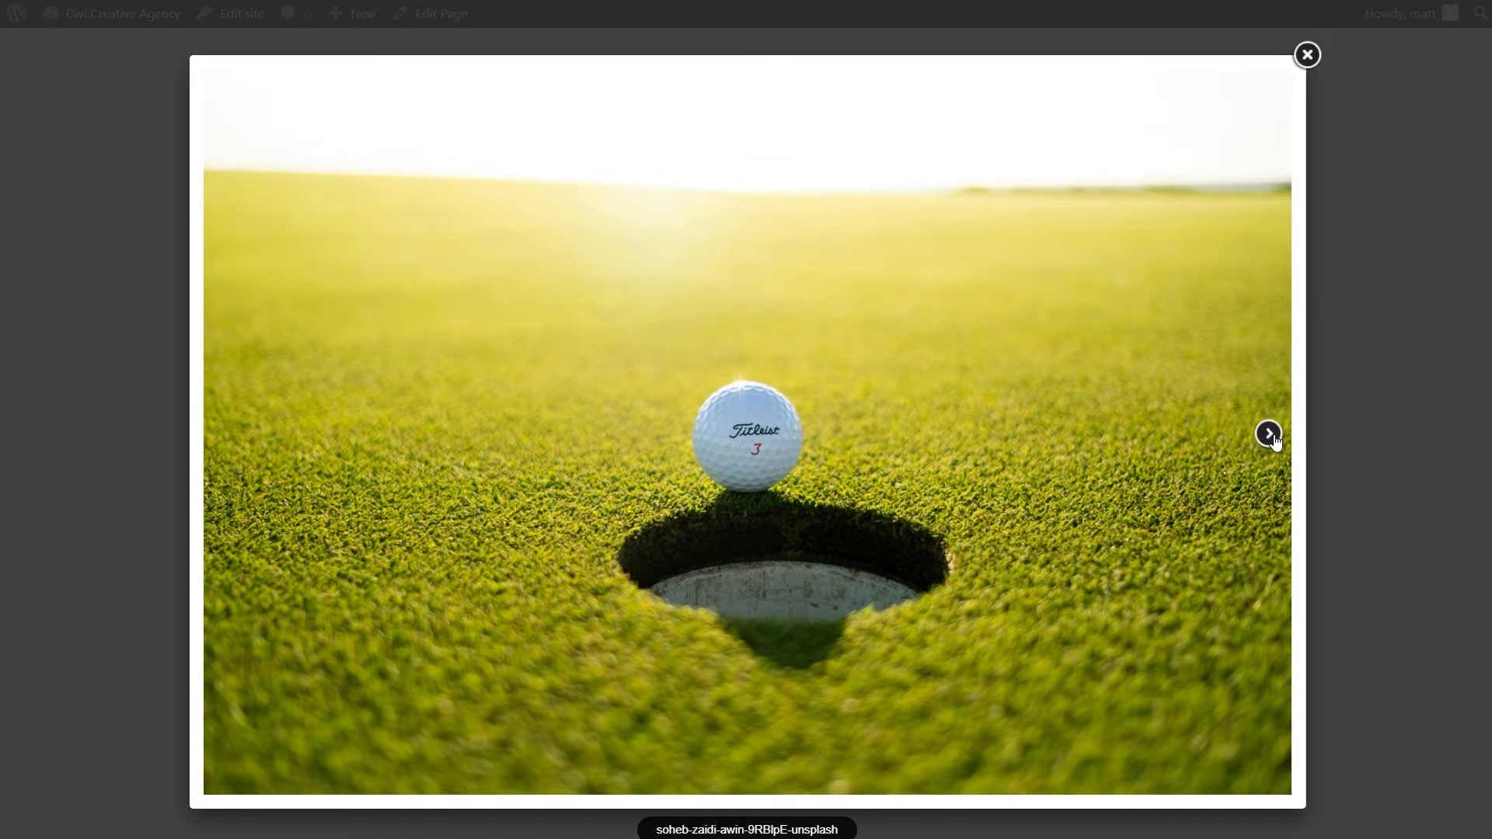
{"action": "left_click", "coordinate": [1268, 432]}
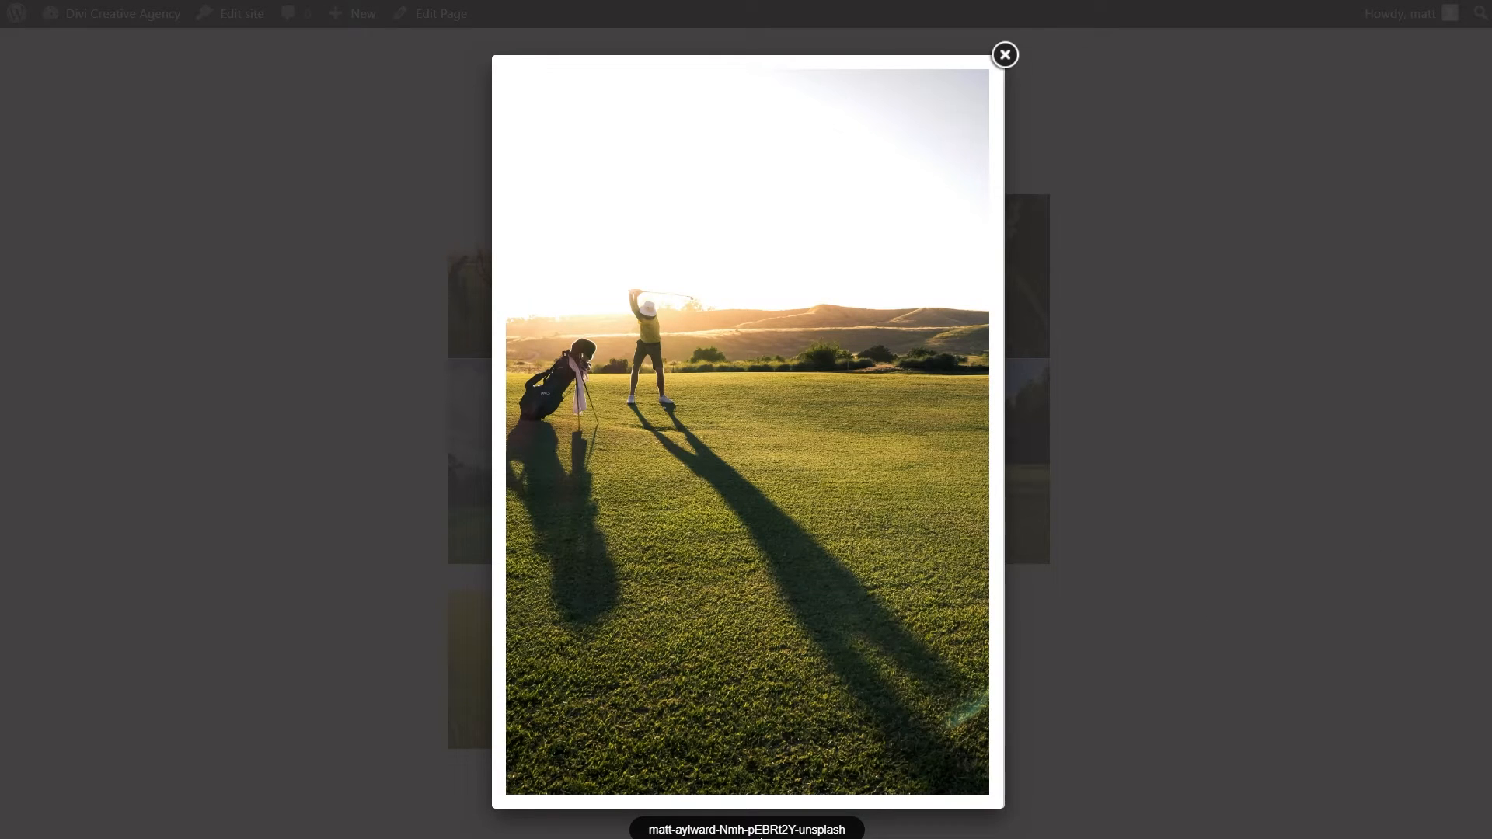
{"action": "mouse_move", "coordinate": [1153, 763]}
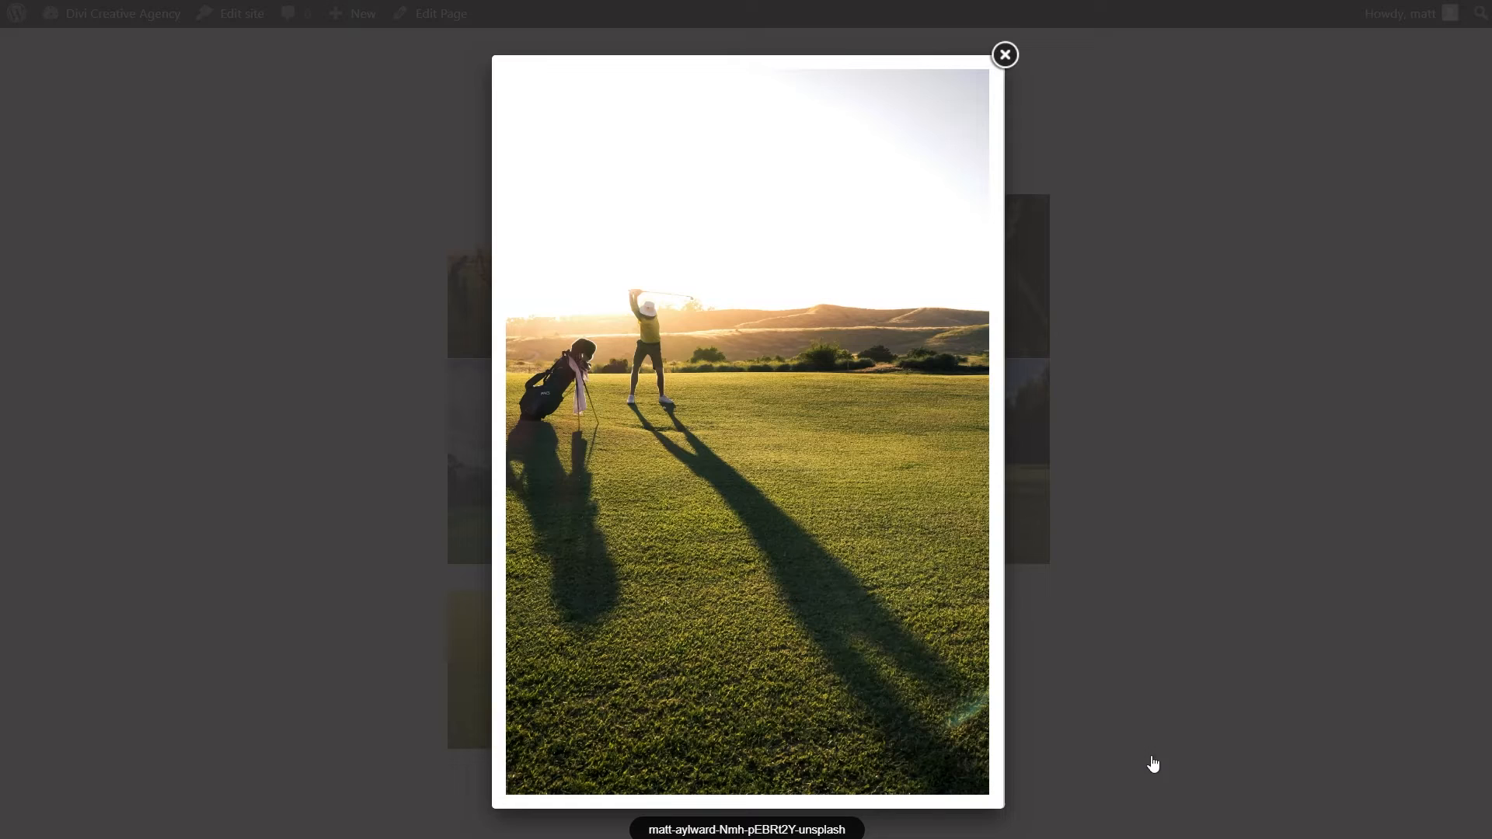
{"action": "left_click", "coordinate": [1004, 54]}
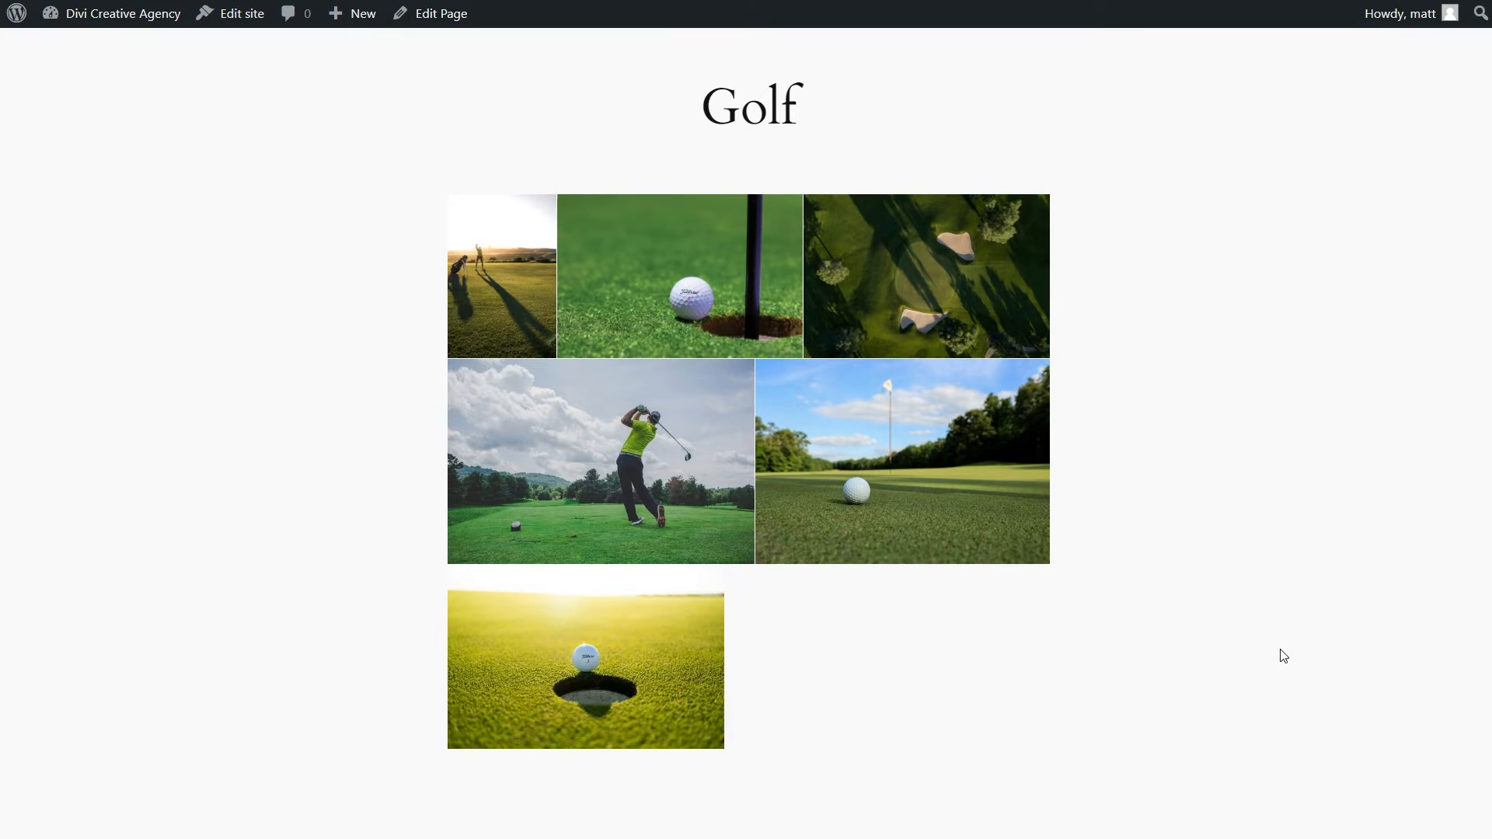